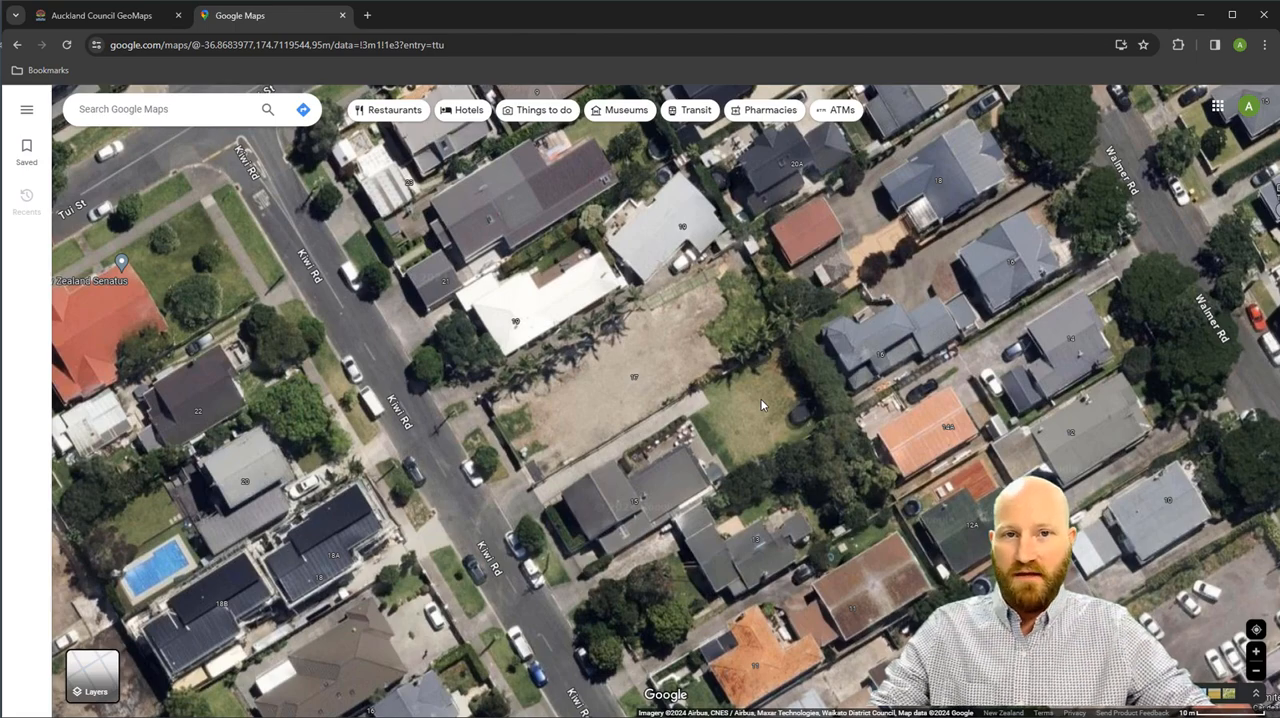
mouse_move(523, 440)
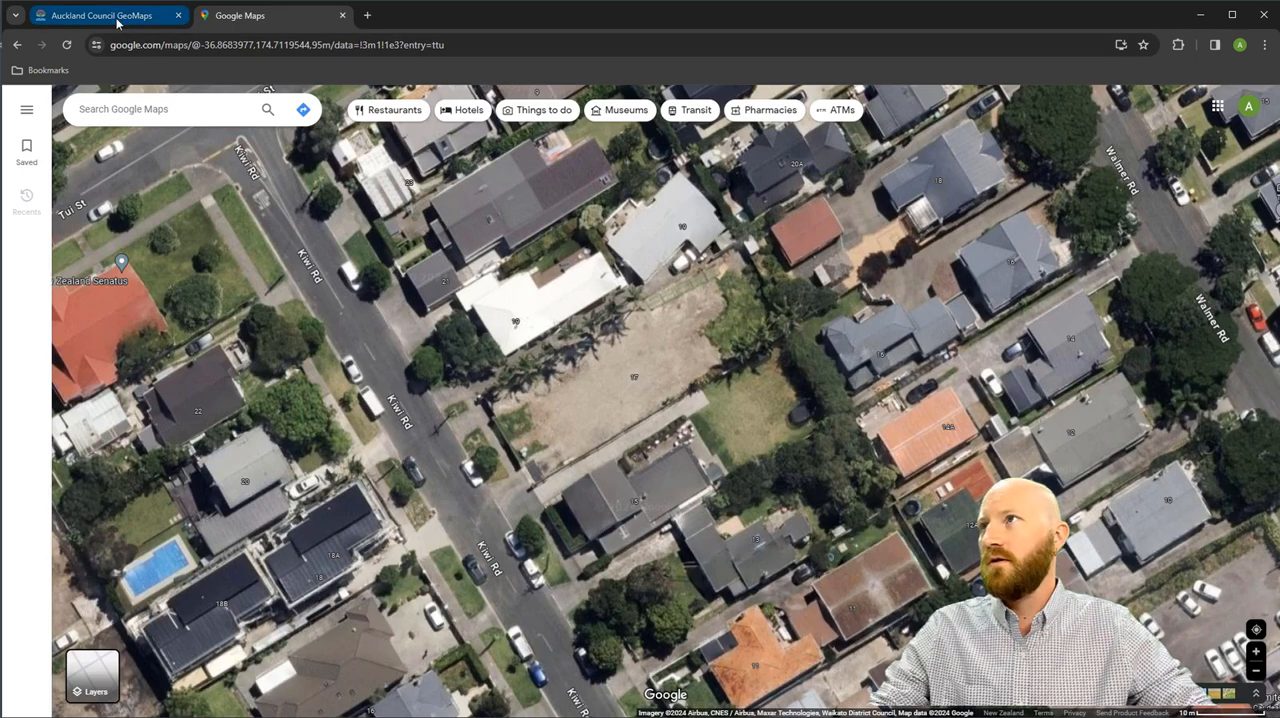
After reviewing the Kiwi Rd satellite view, switch to the Auckland Council GeoMaps tab.
left_click(100, 15)
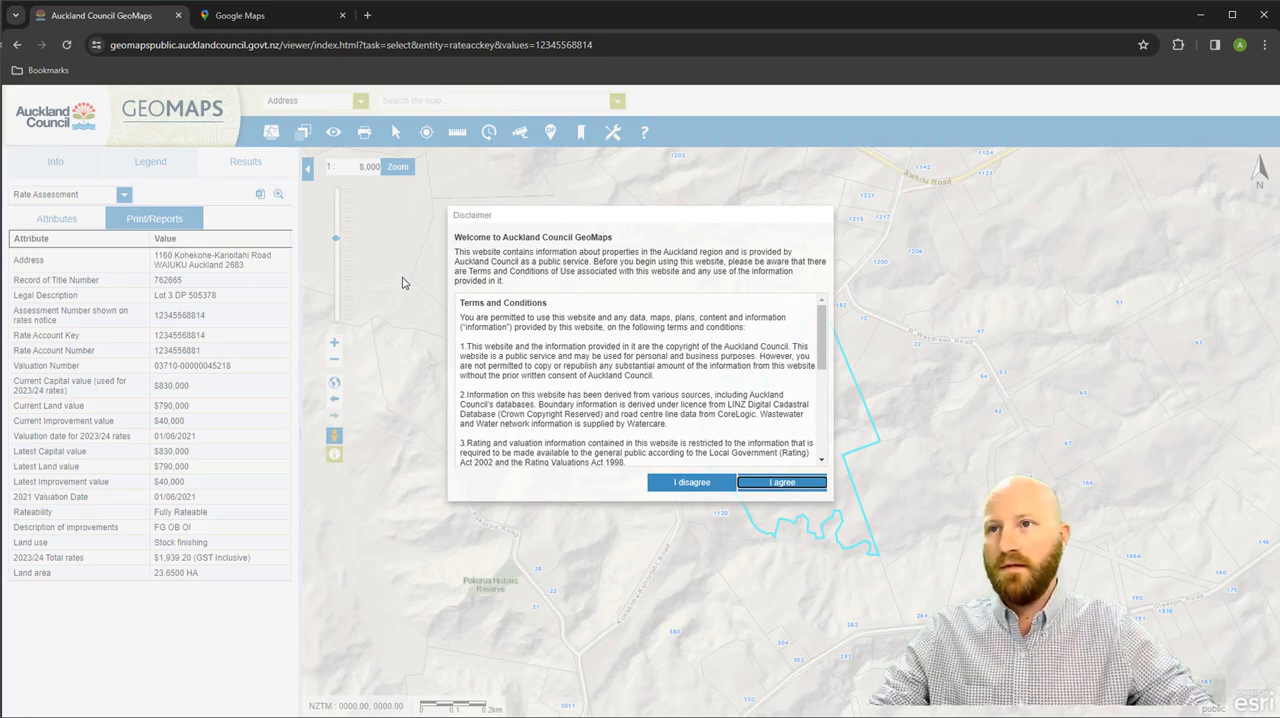
Accept the GeoMaps disclaimer, zoom to the Kiwi Road lots and open Extract Data.
left_click(781, 482)
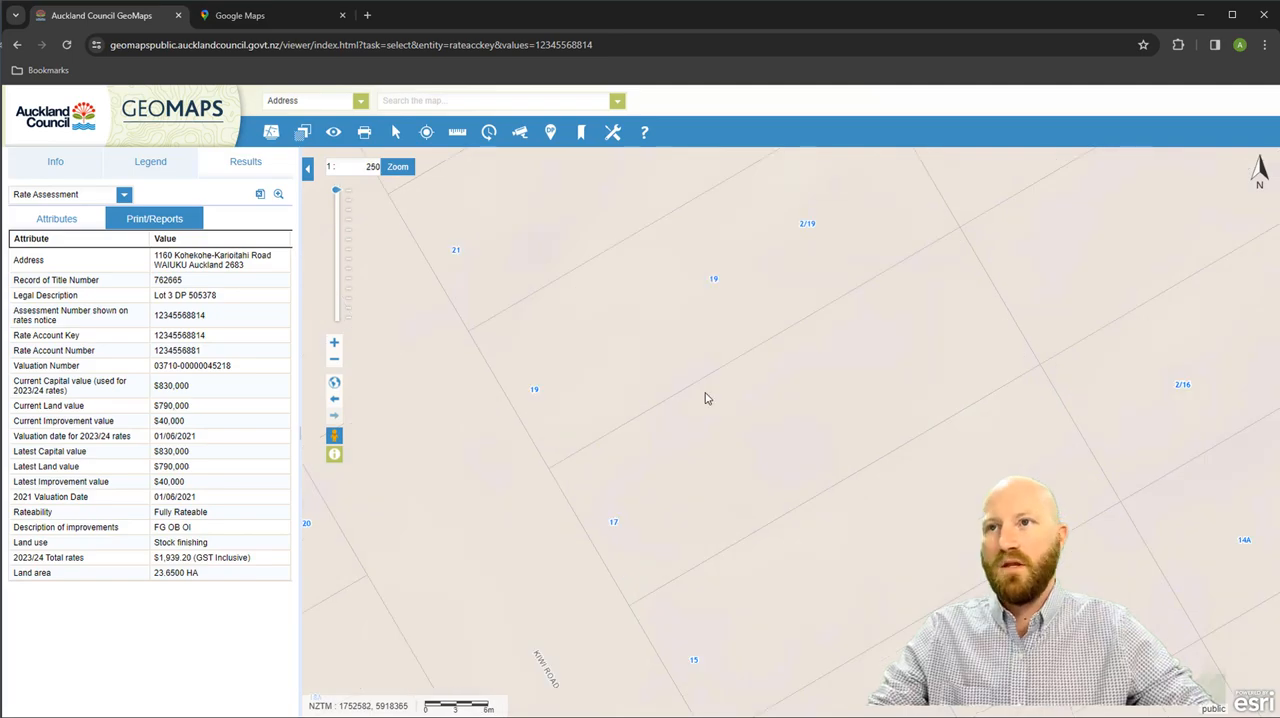
left_click(612, 131)
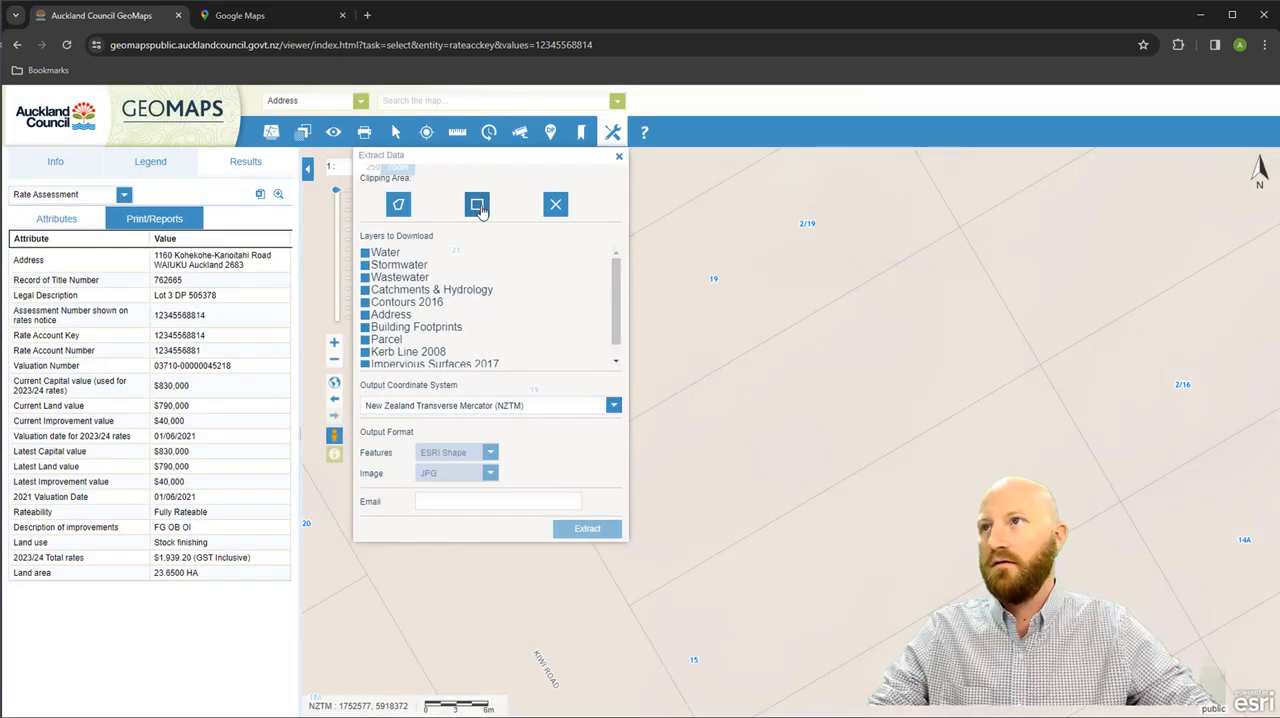
Draw a rectangular clip area over the site and begin entering the extract email.
left_click(477, 204)
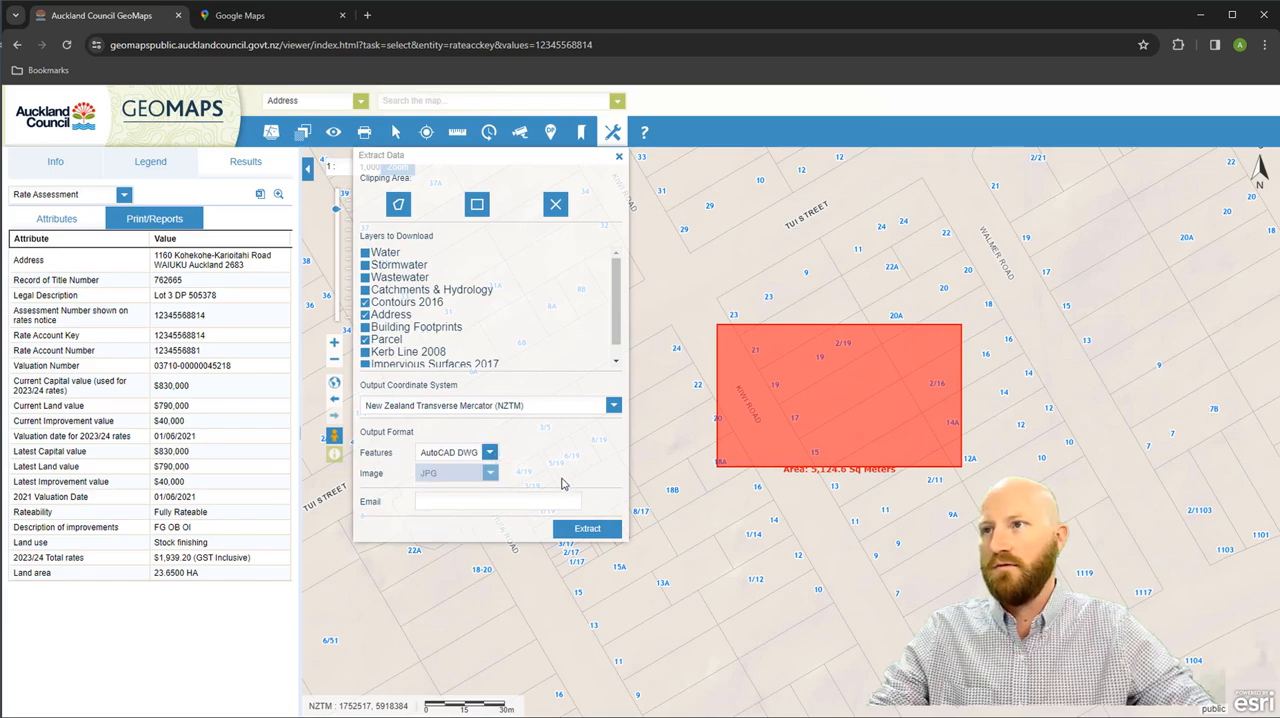
left_click(498, 501)
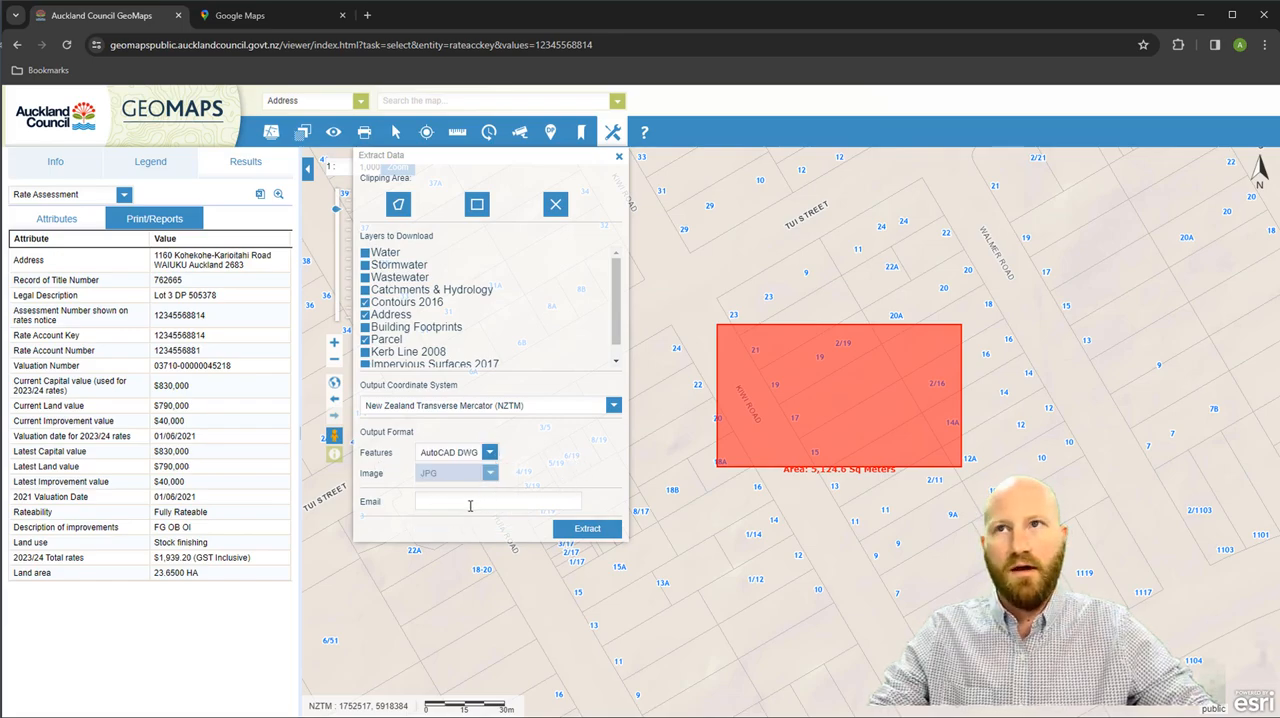
mouse_move(815, 502)
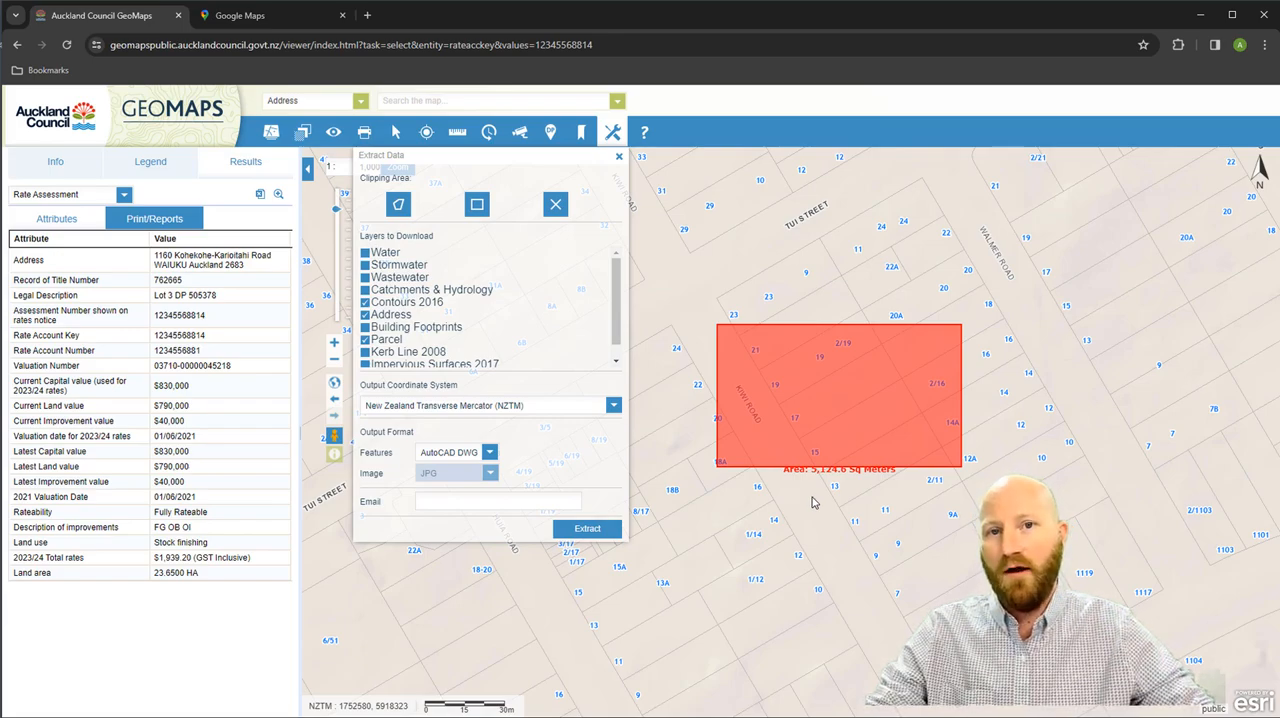
mouse_move(849, 614)
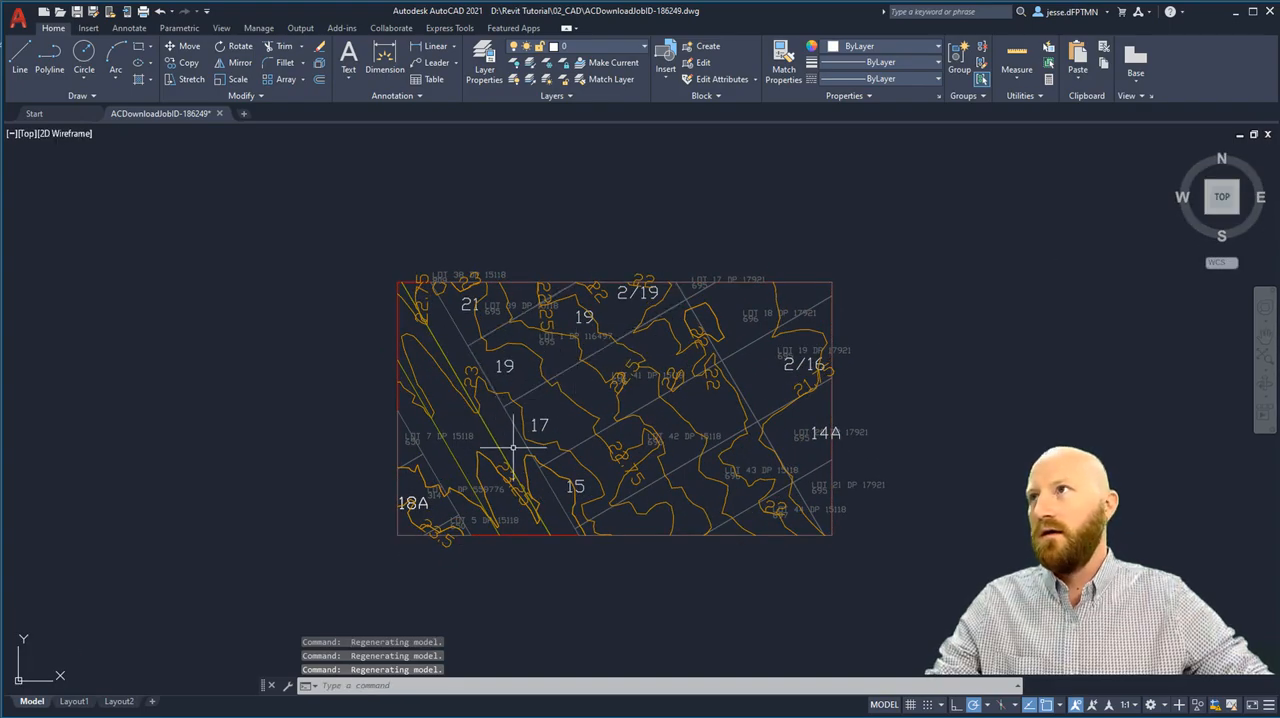
mouse_move(583, 213)
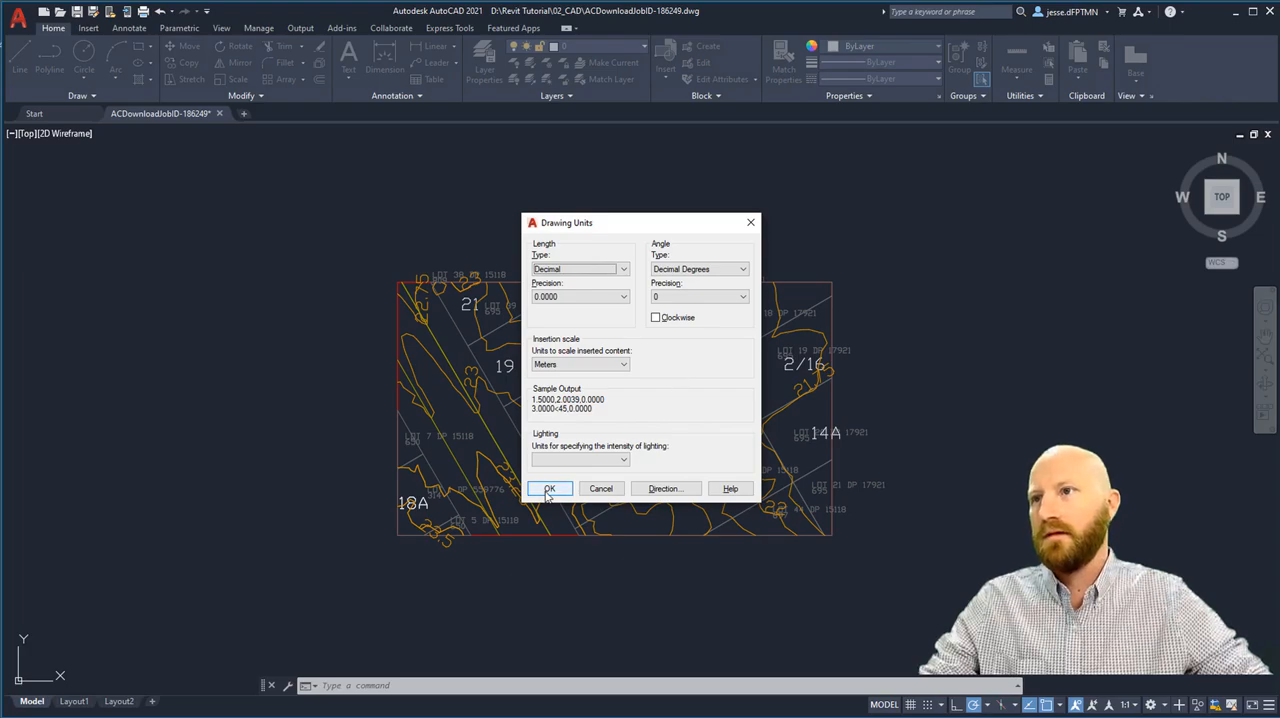
Set the contour drawing's insertion scale to Meters in the UNITS dialog.
left_click(549, 488)
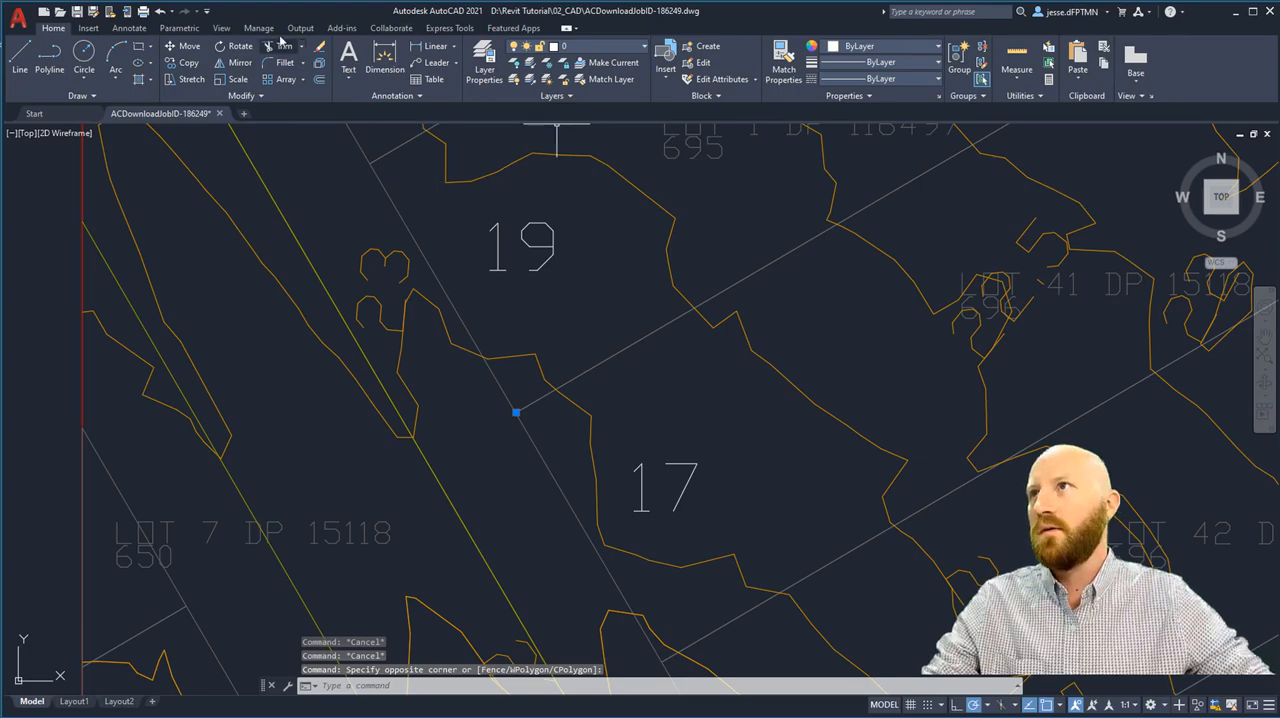
Note the corner point's X 1752567.0510 and Y 5918358.1760 in Notepad.
left_click(221, 27)
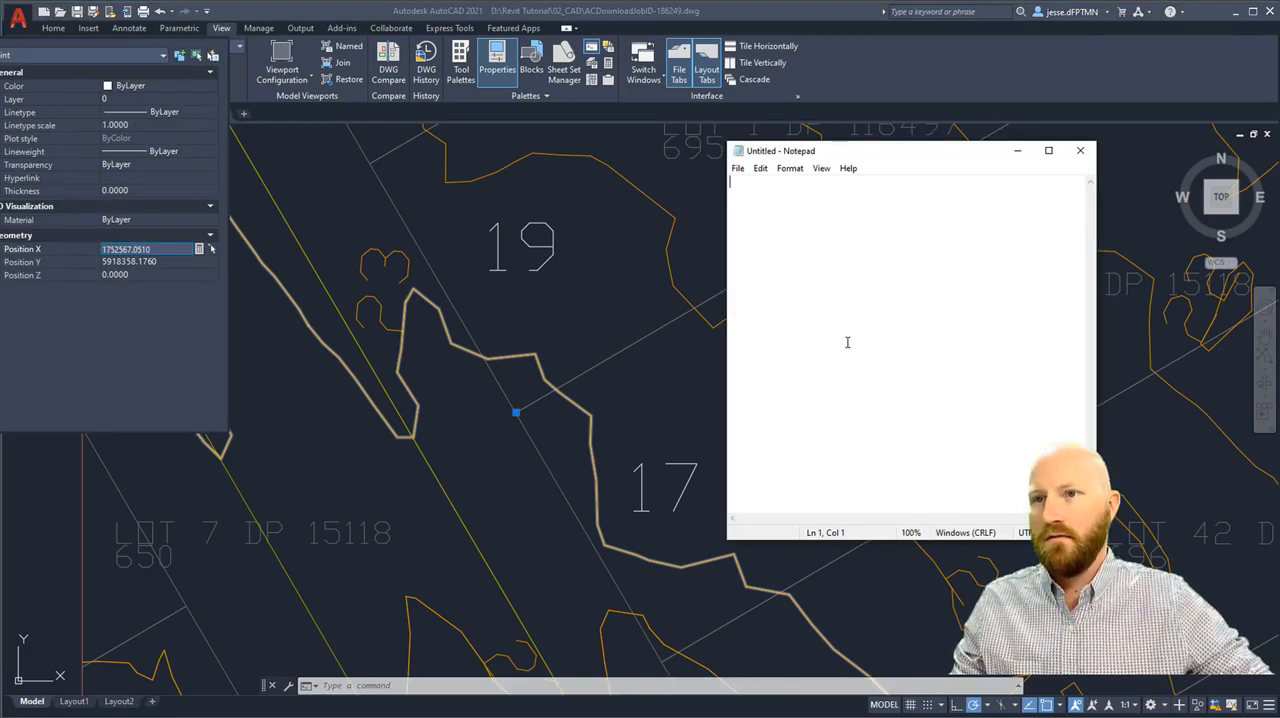
type("1752567.0510")
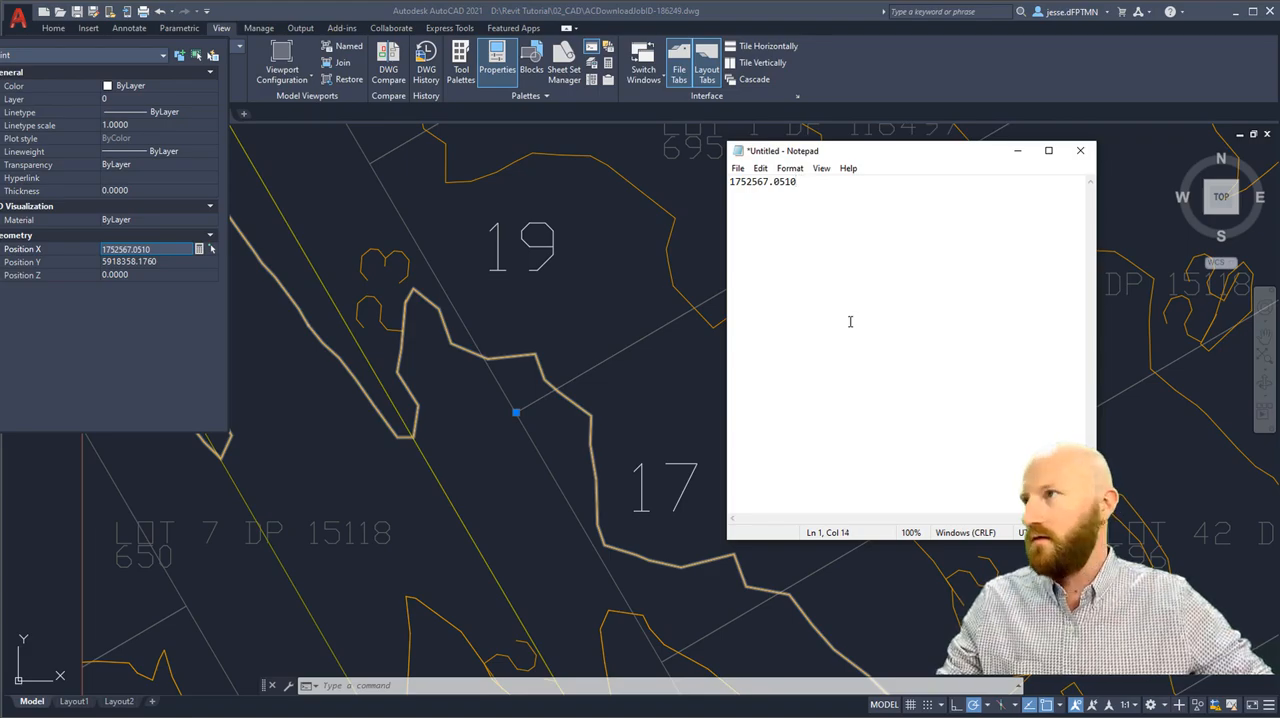
type("X")
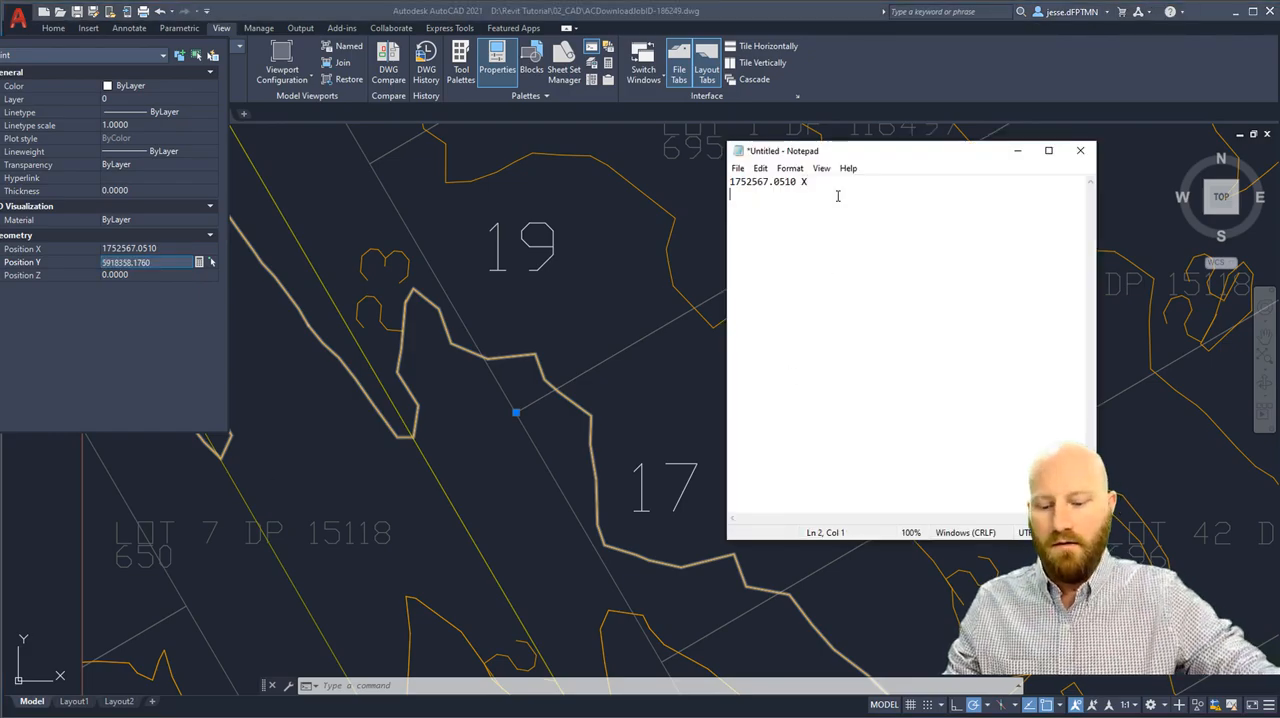
type("5918358.1760 Y")
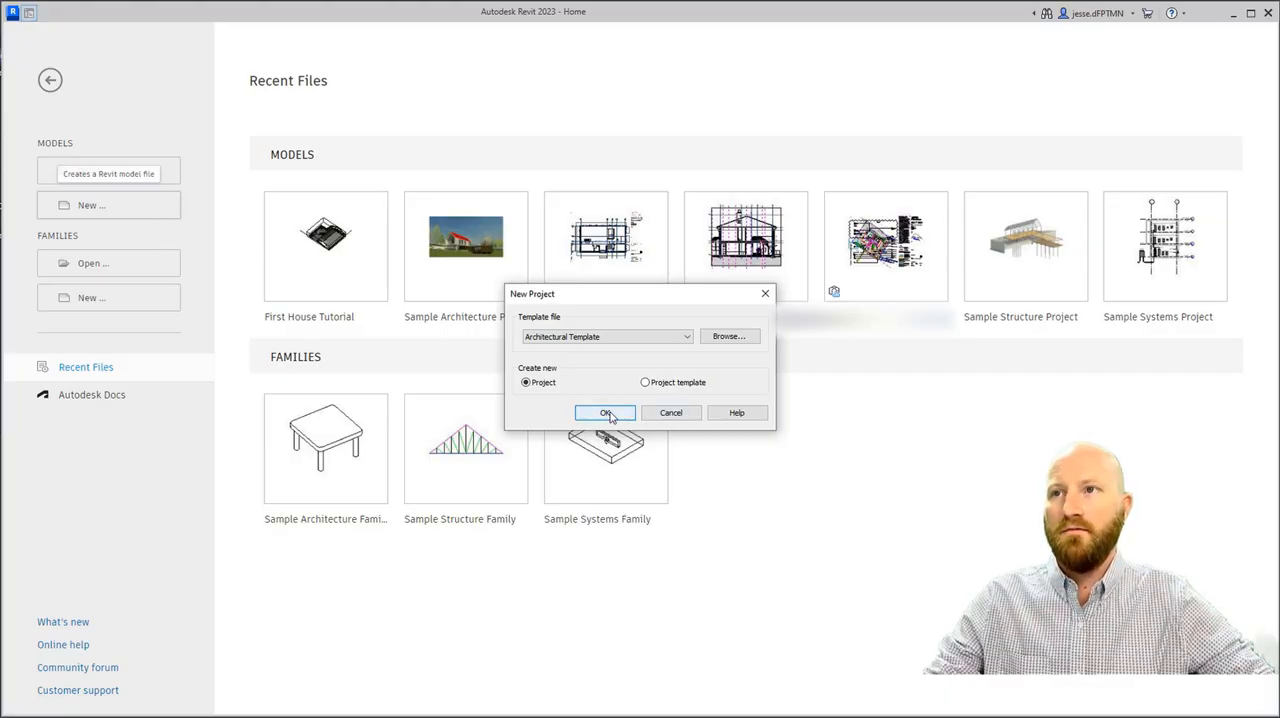
Create an Architectural Template project and save it as 'First Site Tutorial'.
left_click(604, 413)
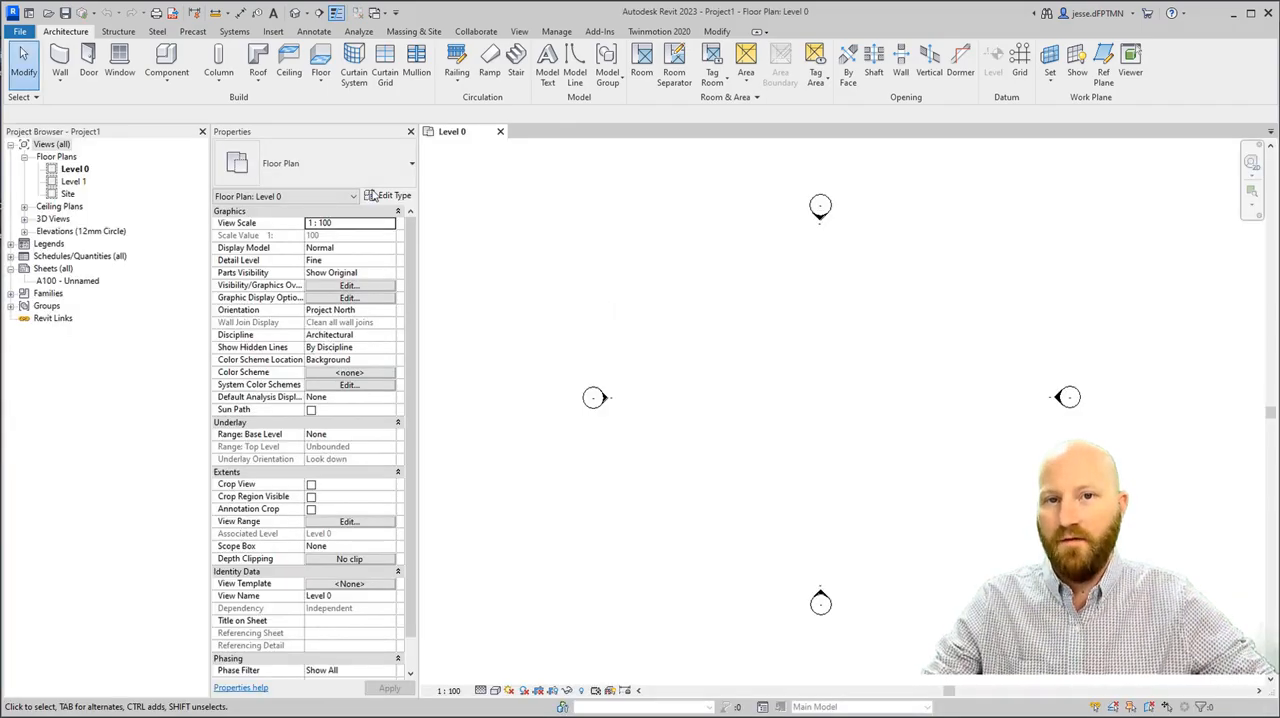
left_click(19, 31)
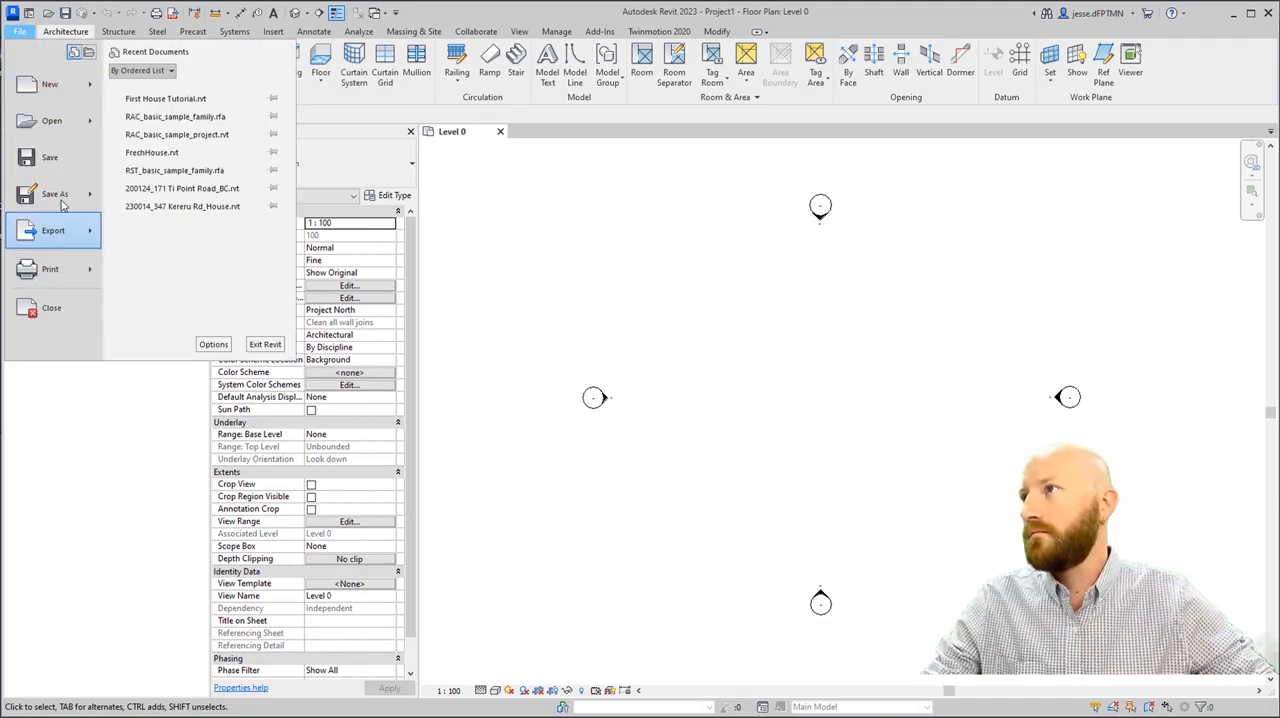
left_click(55, 193)
type("First Site Tutorial")
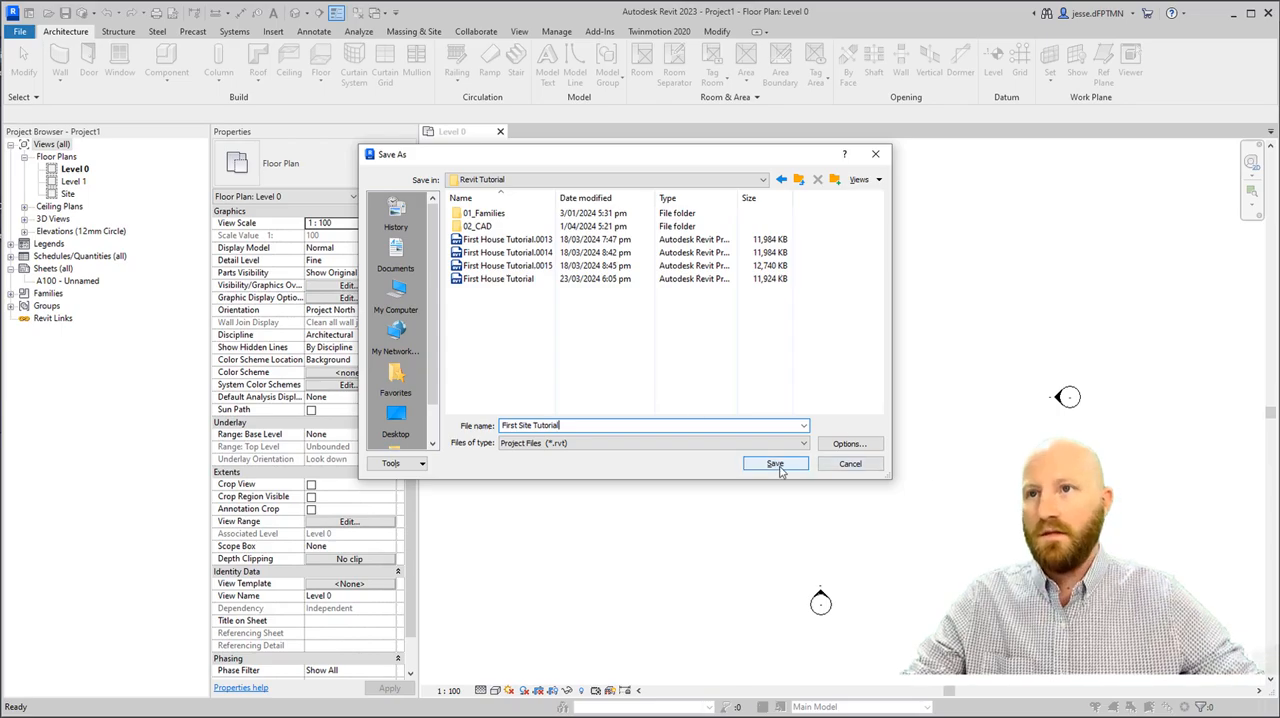
left_click(775, 463)
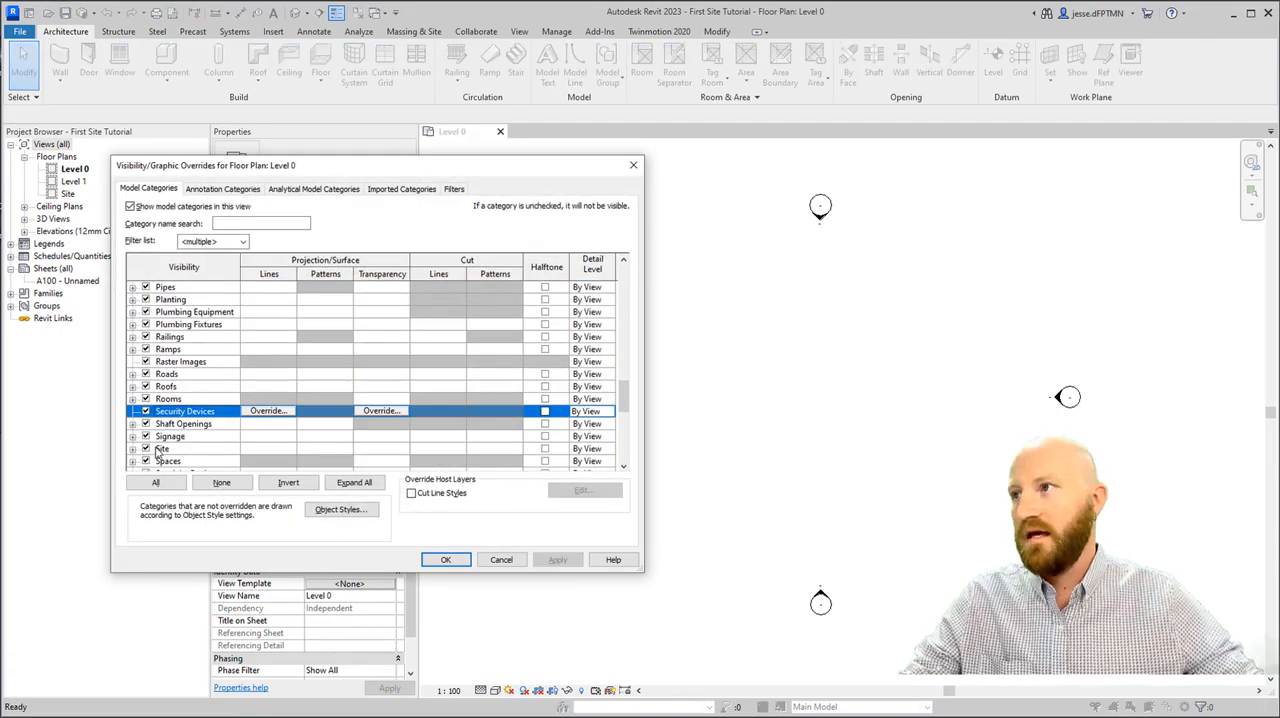
Turn on Project Base Point and Survey Point under Site, then select the base point.
scroll("down", 3)
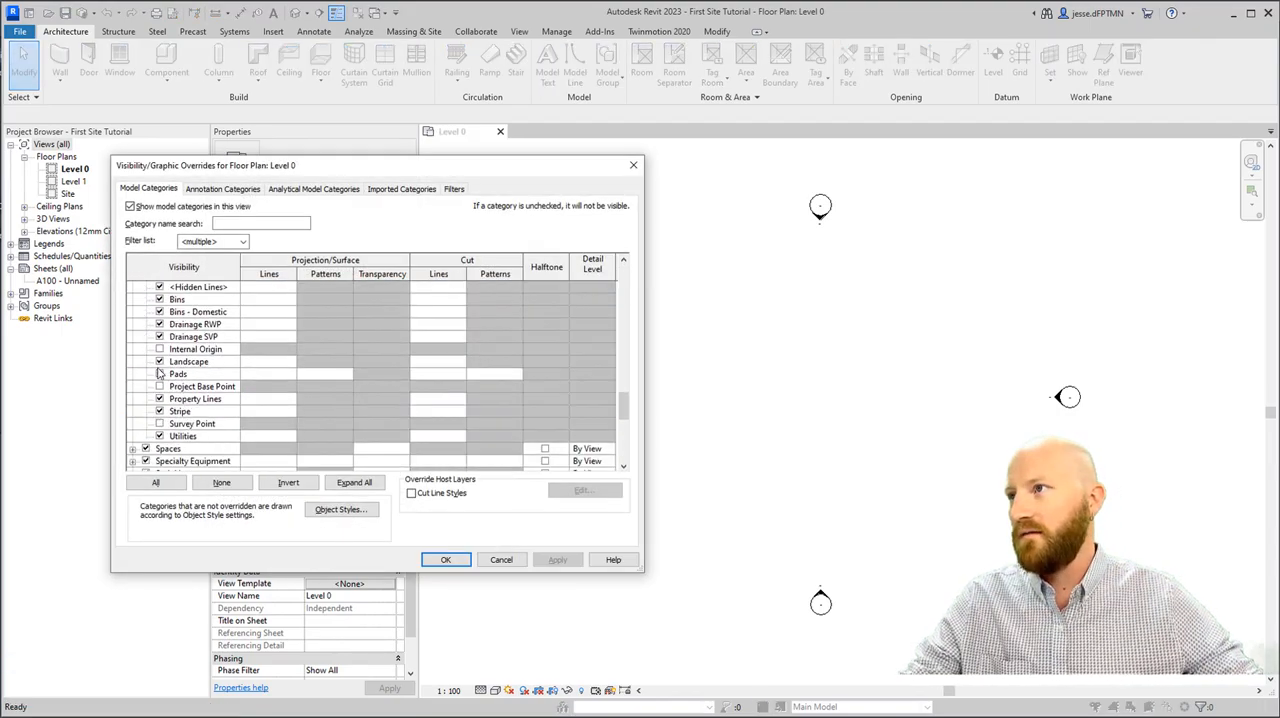
left_click(202, 386)
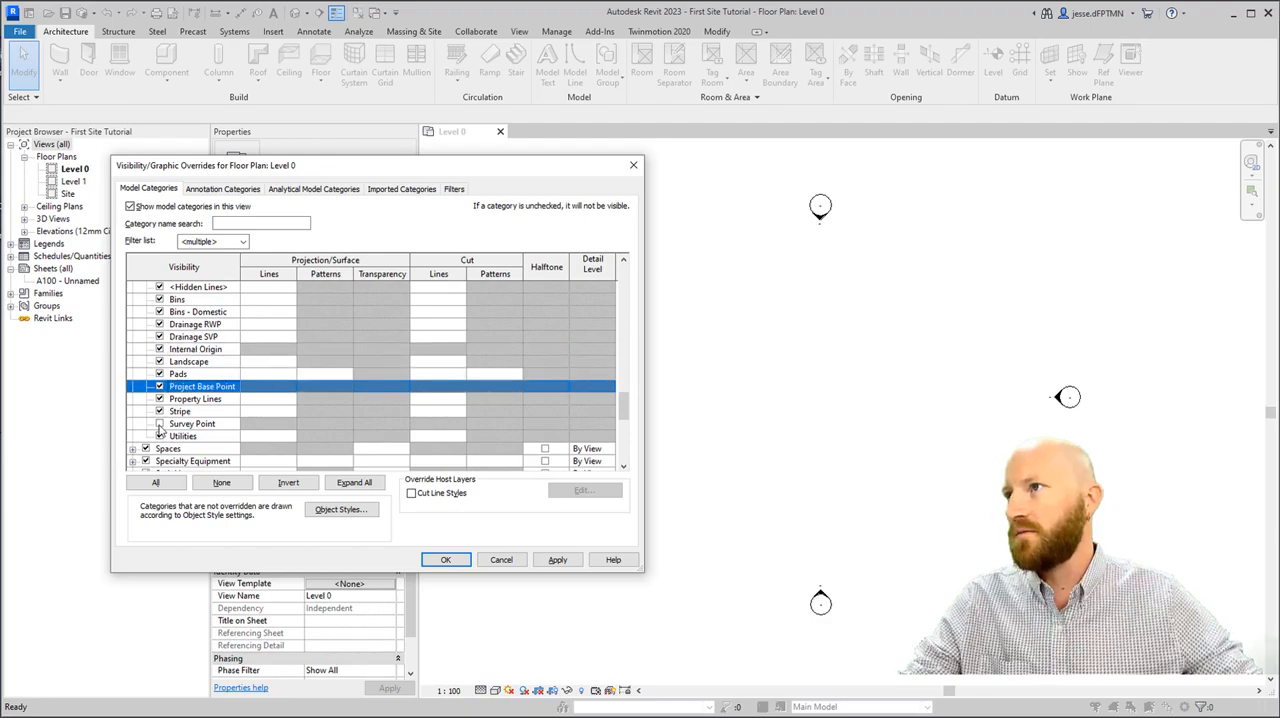
left_click(160, 423)
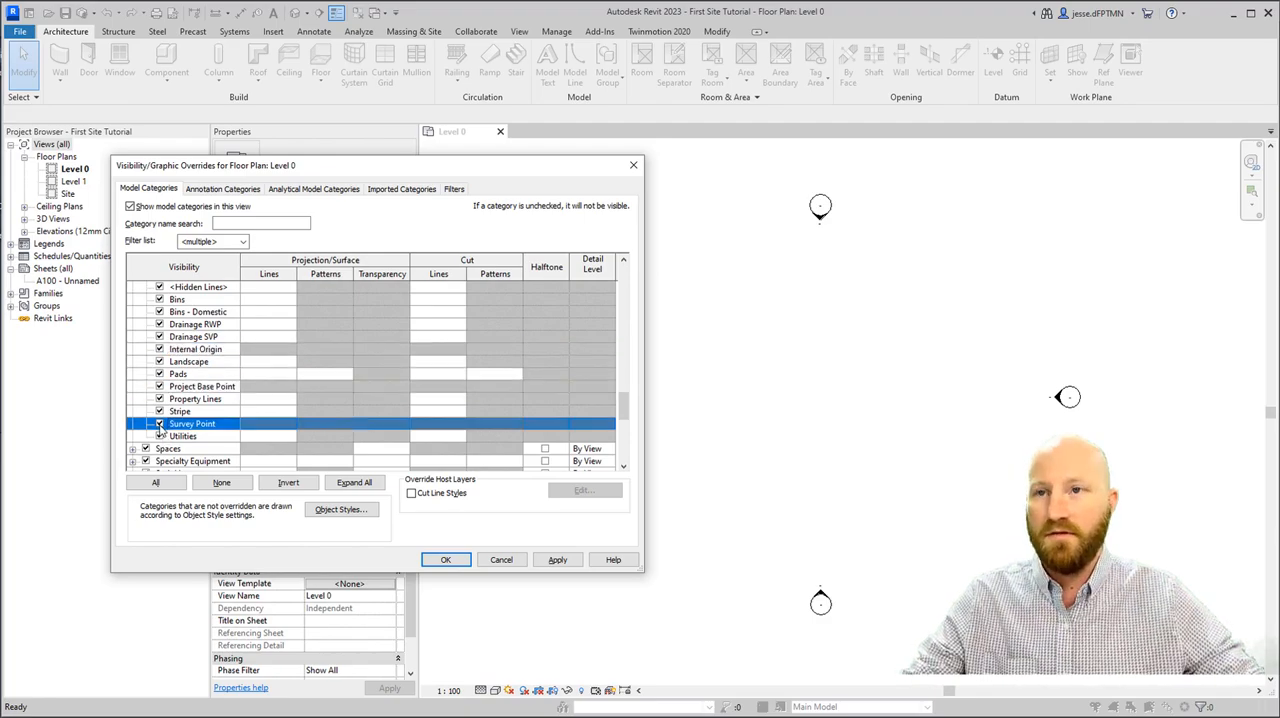
left_click(445, 559)
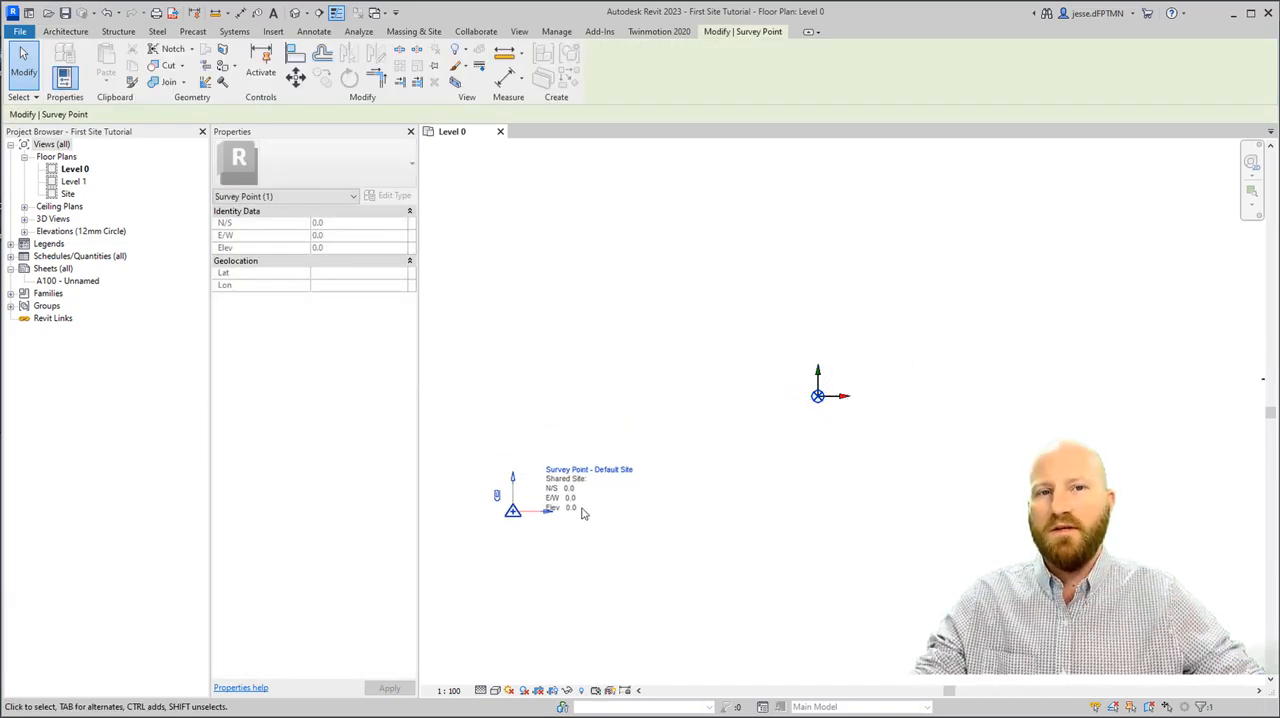
mouse_move(827, 401)
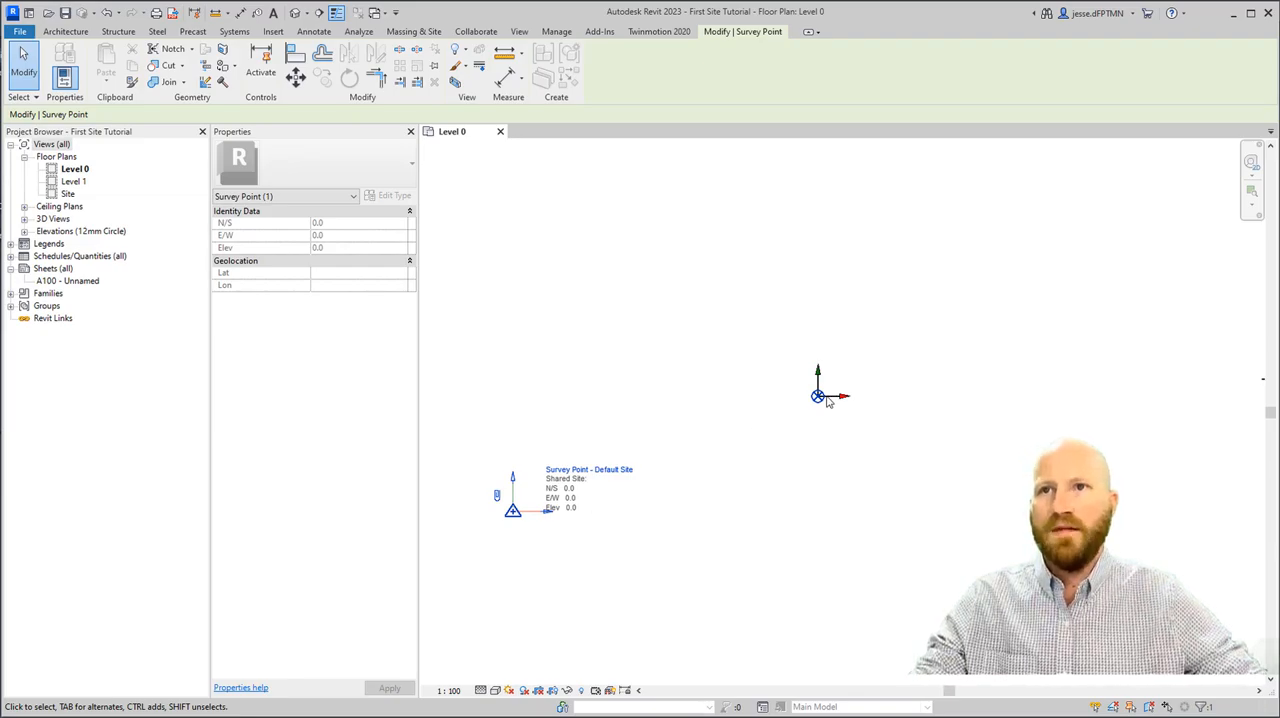
left_click(820, 396)
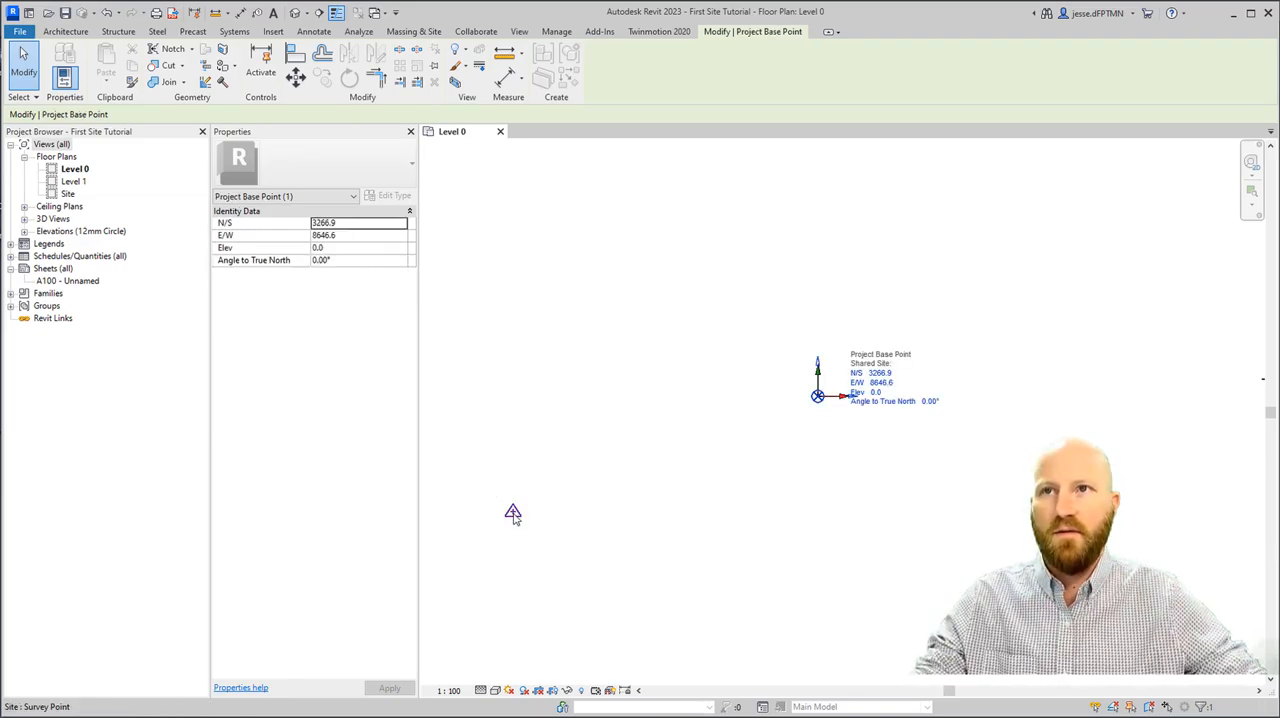
mouse_move(880, 373)
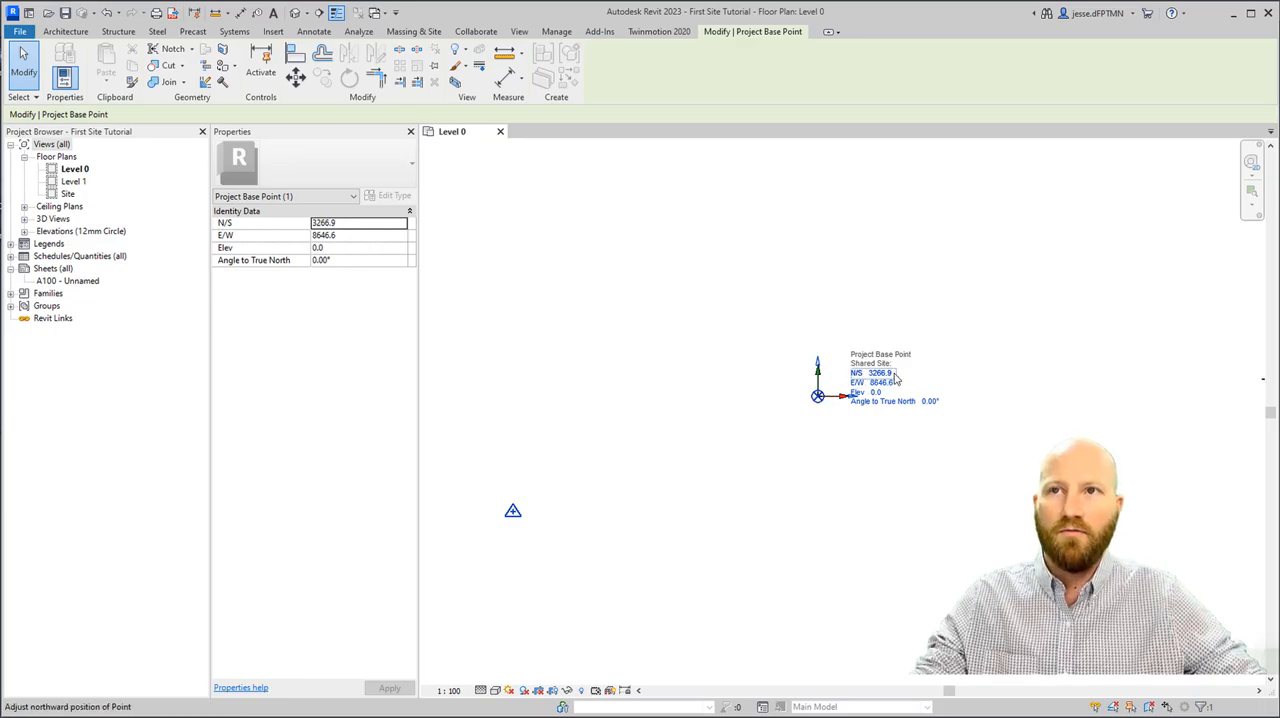
mouse_move(880, 382)
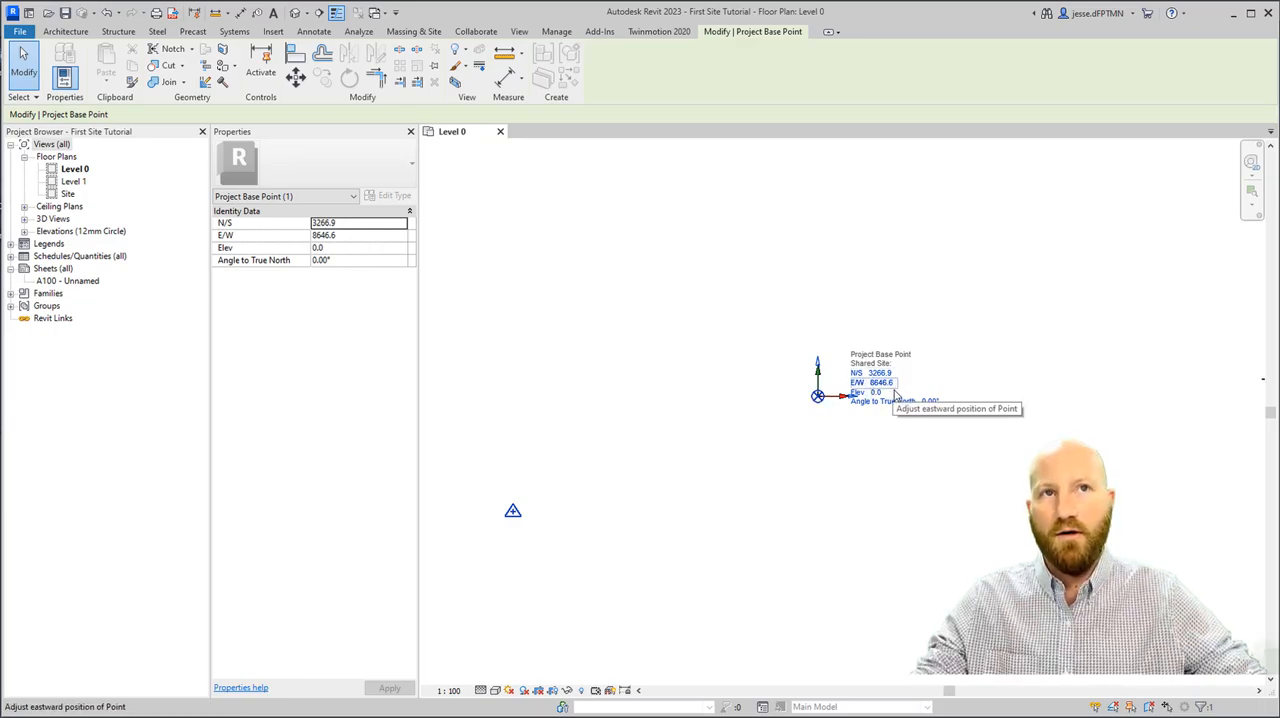
mouse_move(790, 407)
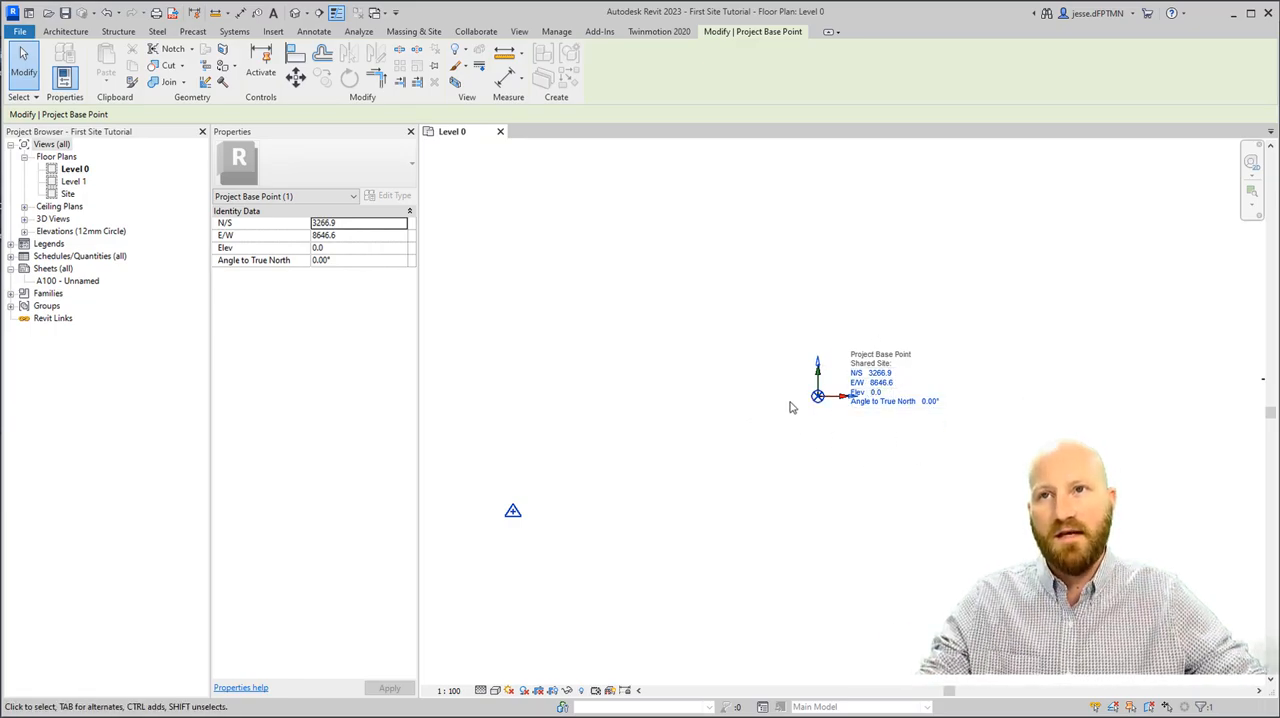
Link the 02_CAD contour DWG with Auto - Center to Center positioning and meter units.
left_click(709, 374)
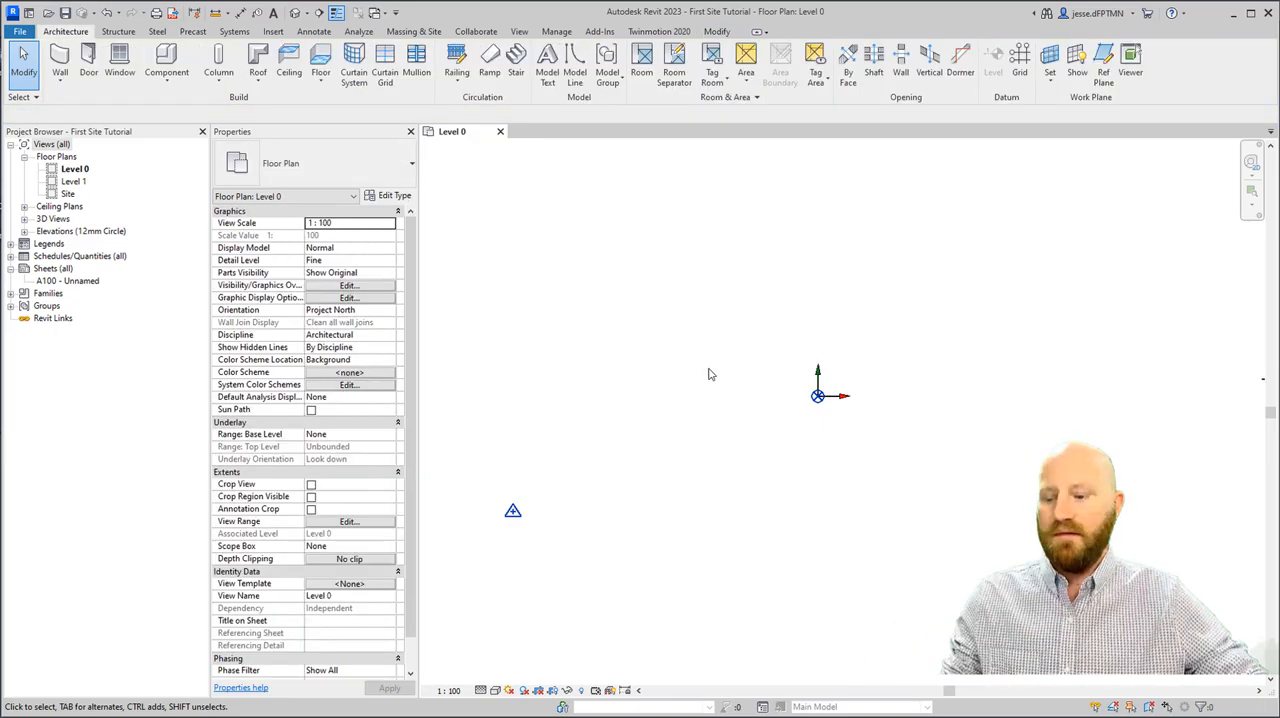
left_click(273, 31)
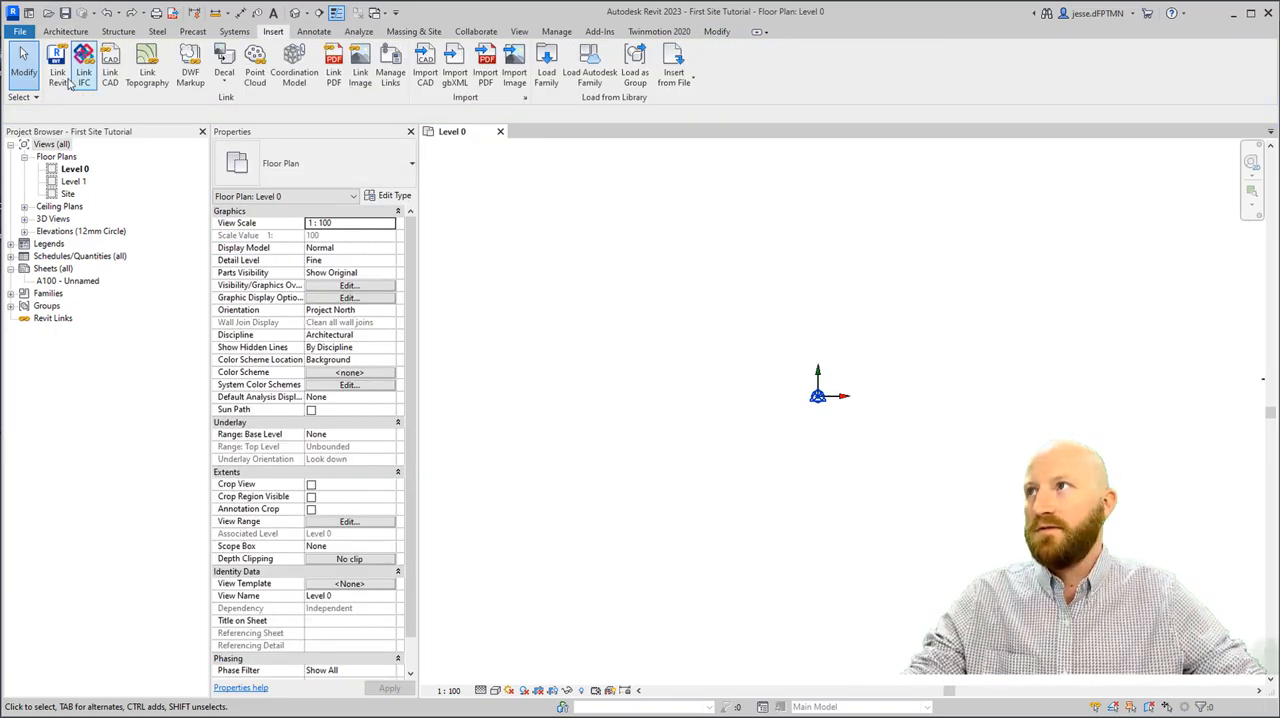
left_click(110, 65)
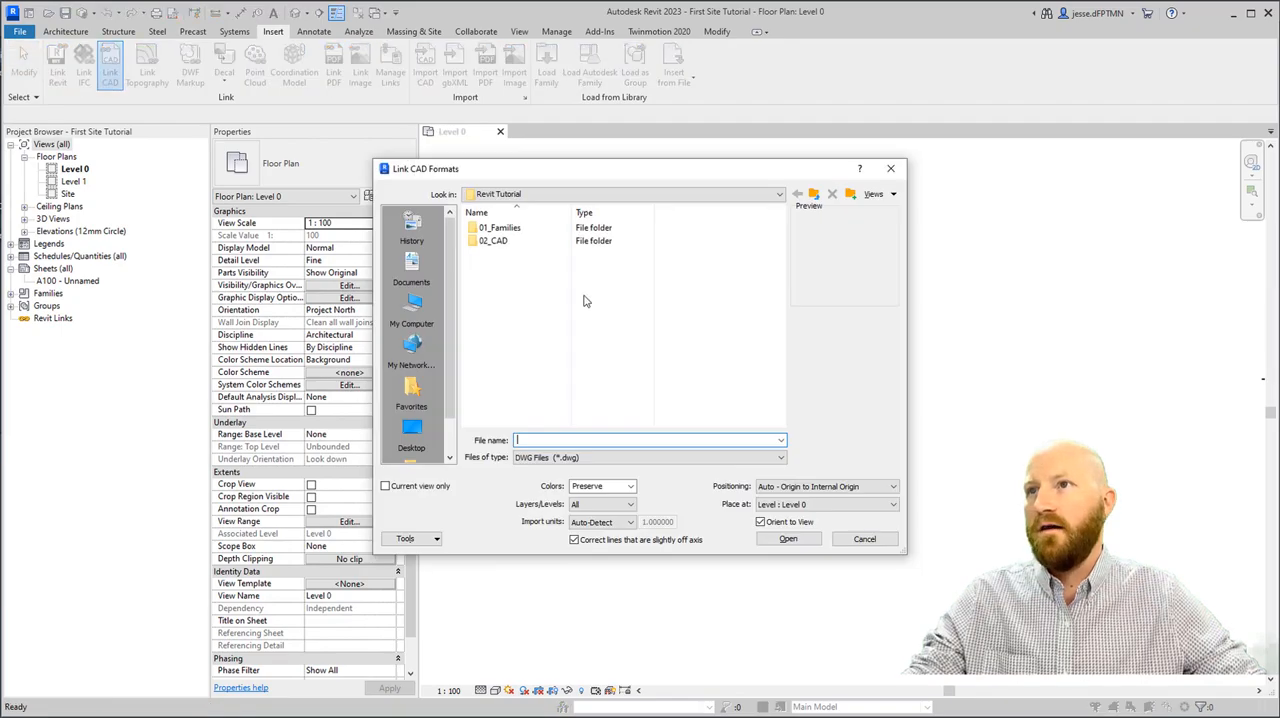
double_click(493, 240)
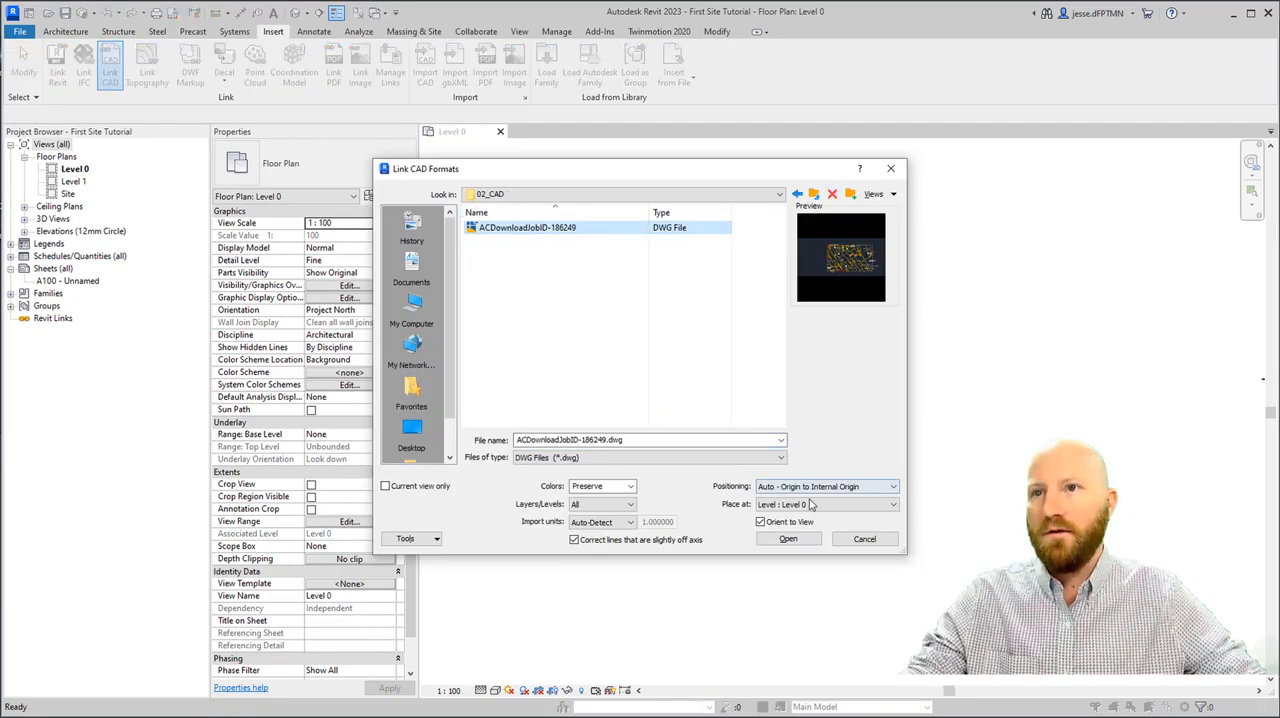
left_click(890, 503)
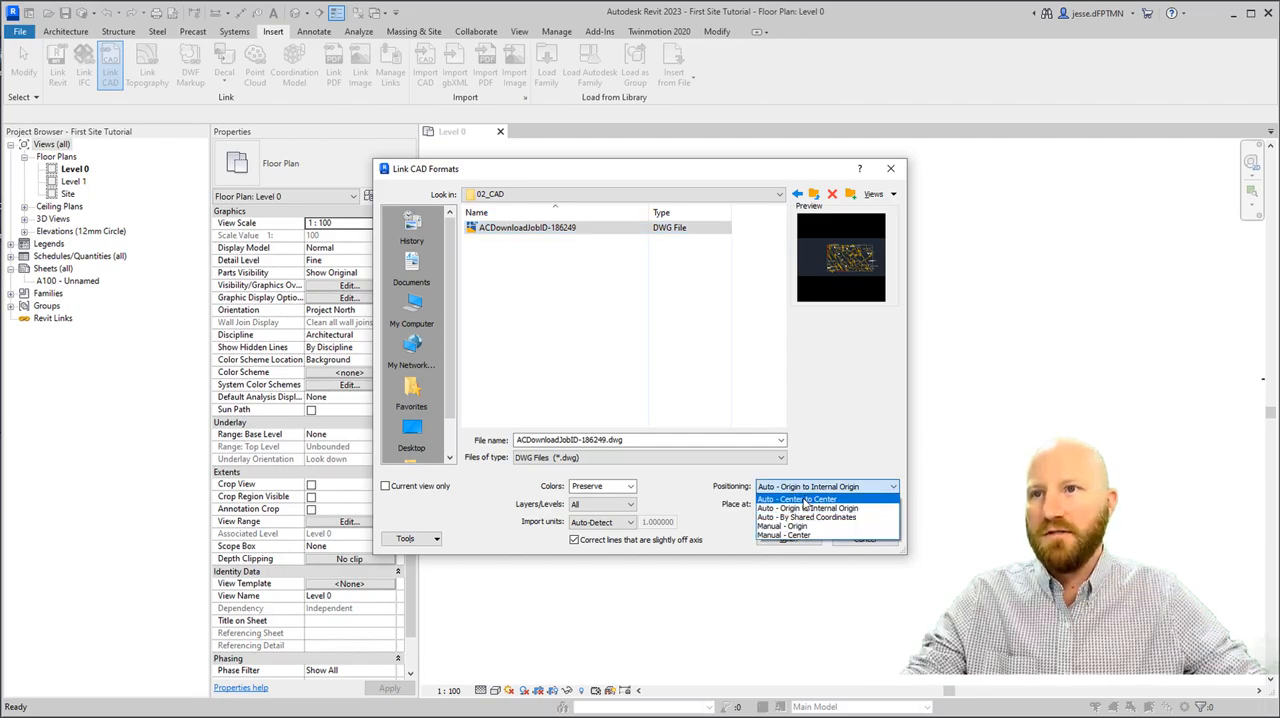
left_click(798, 498)
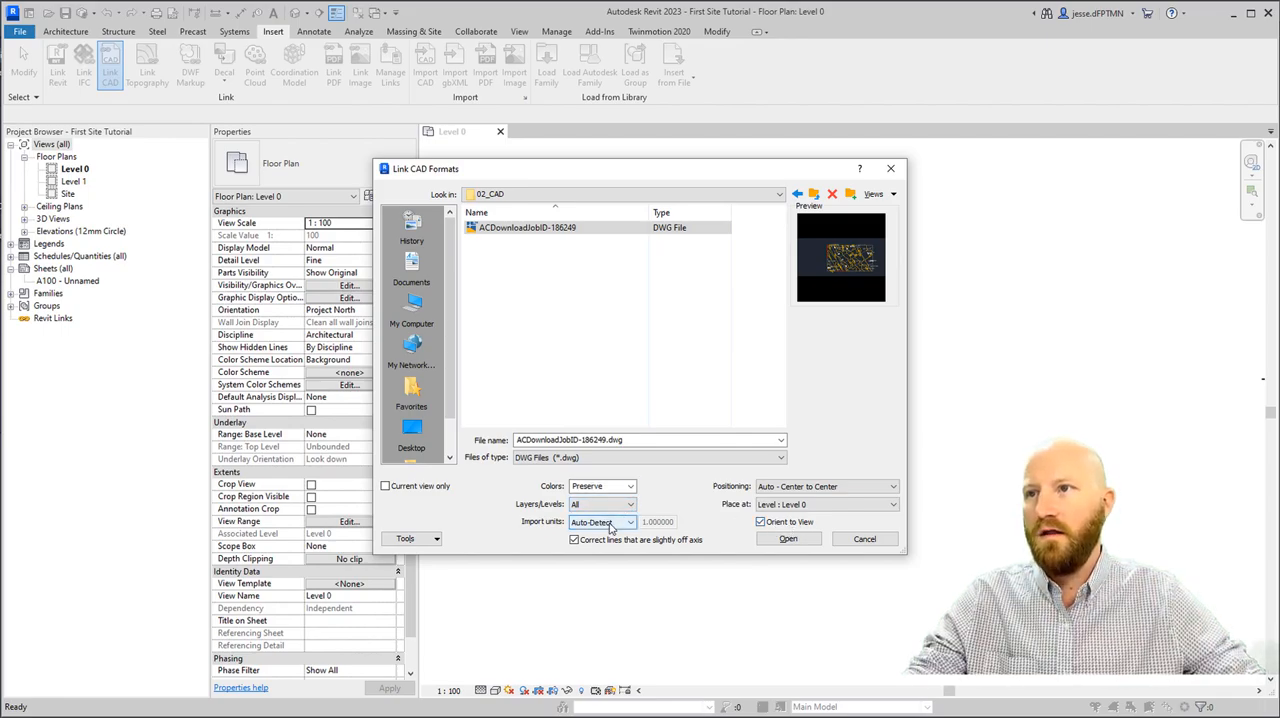
left_click(601, 521)
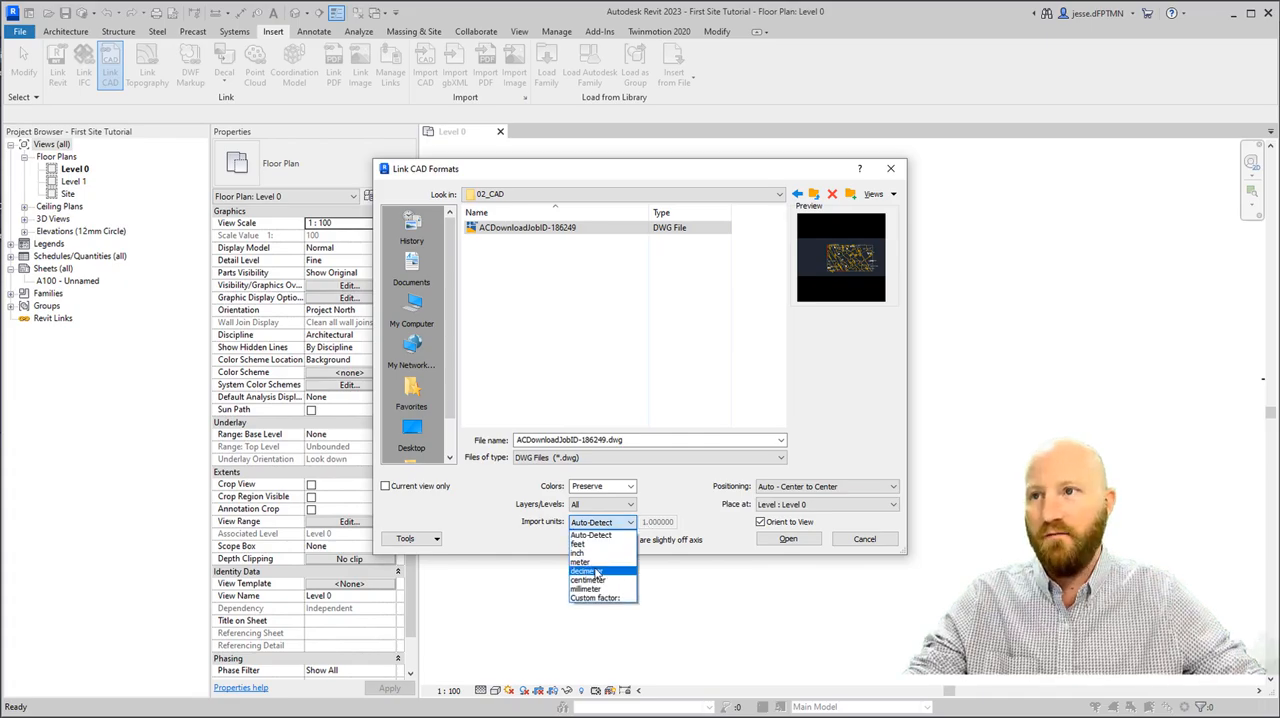
left_click(580, 562)
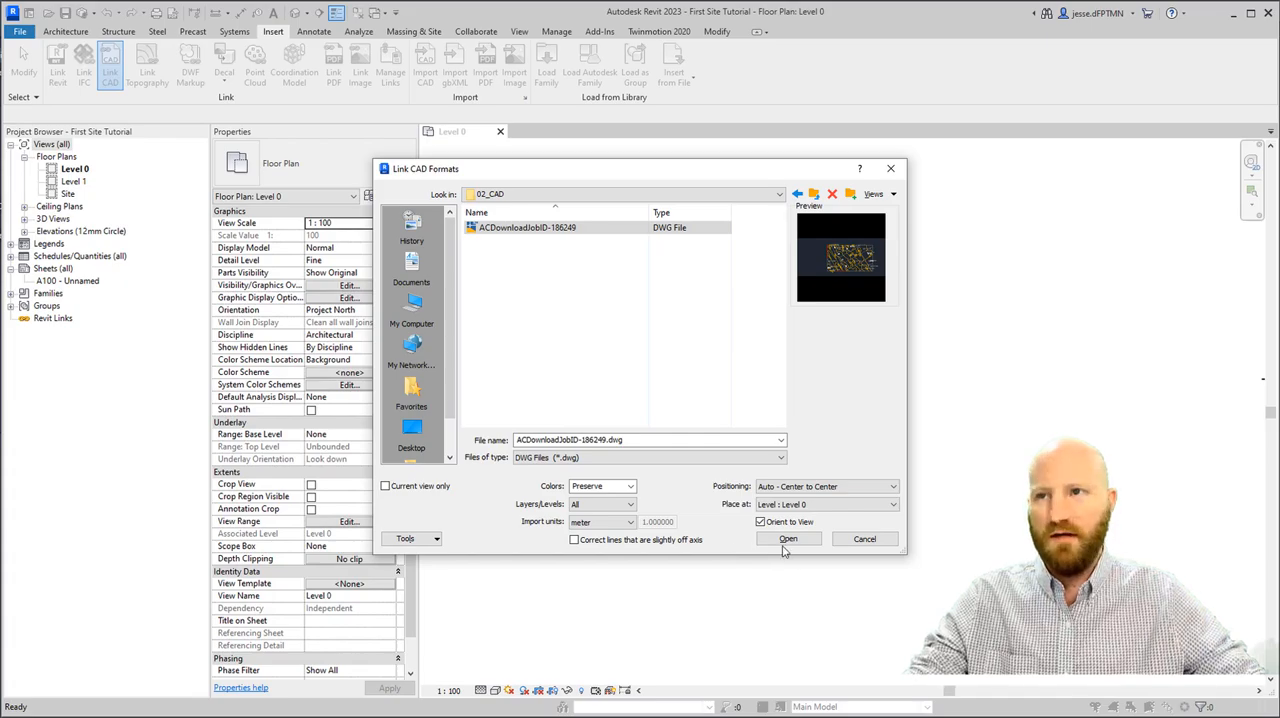
left_click(788, 538)
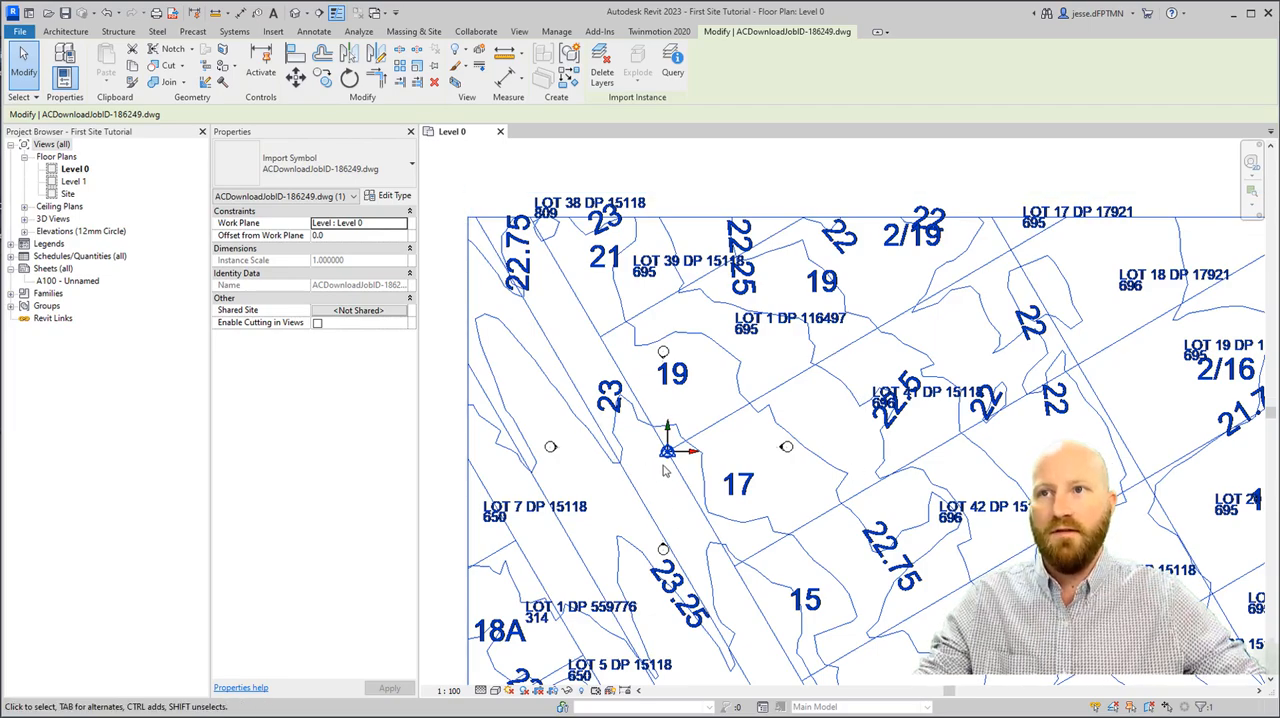
Specify coordinates at the base point: E/W 1752567051.0 and N/S 5918358176.0.
left_click(556, 31)
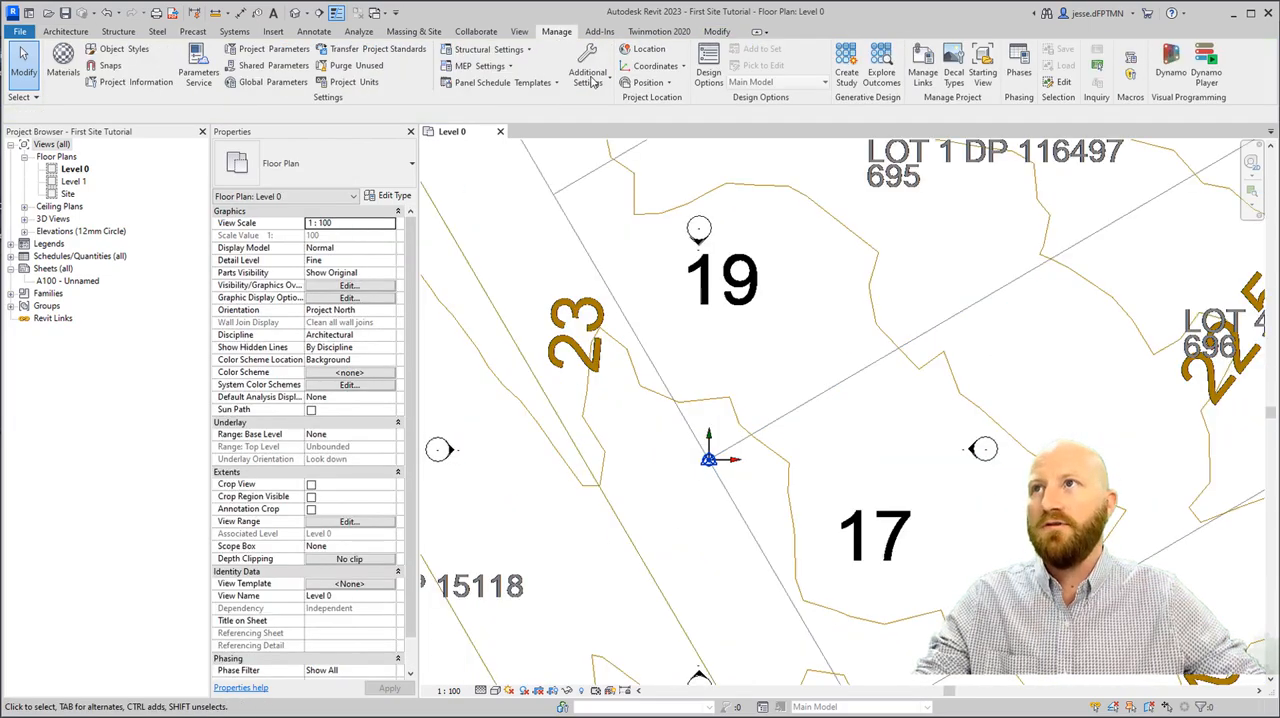
left_click(650, 65)
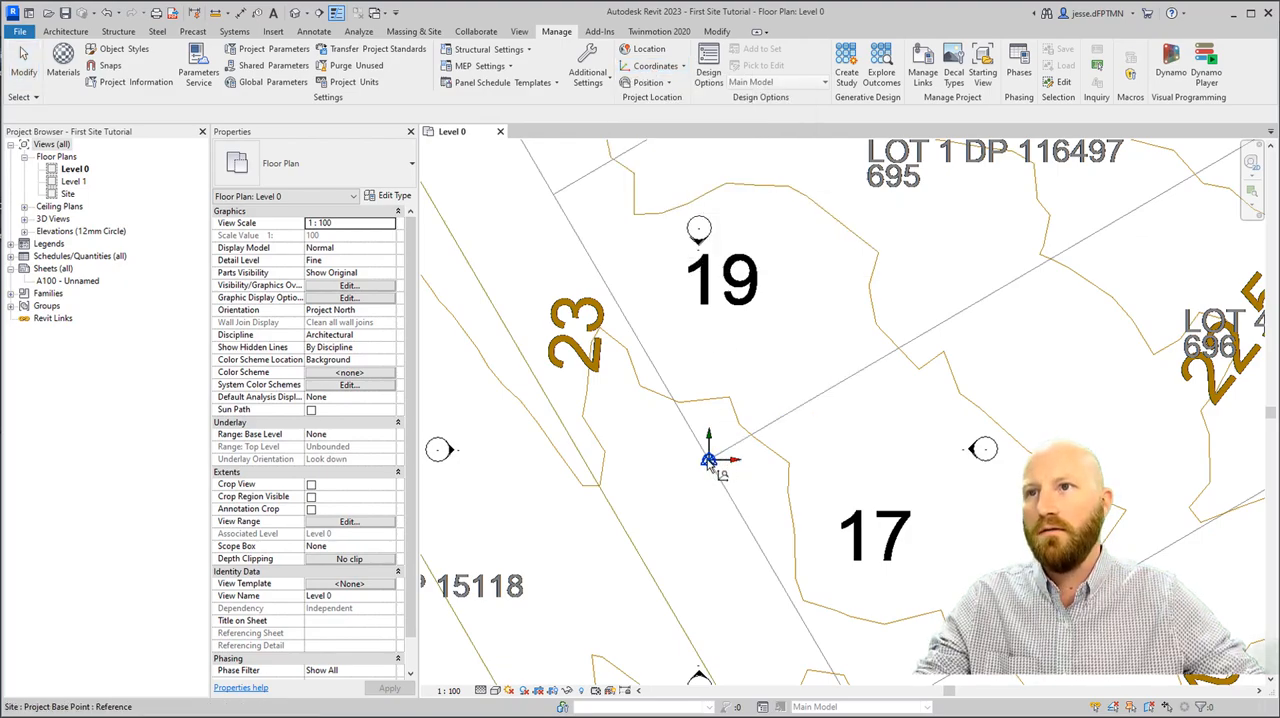
mouse_move(710, 463)
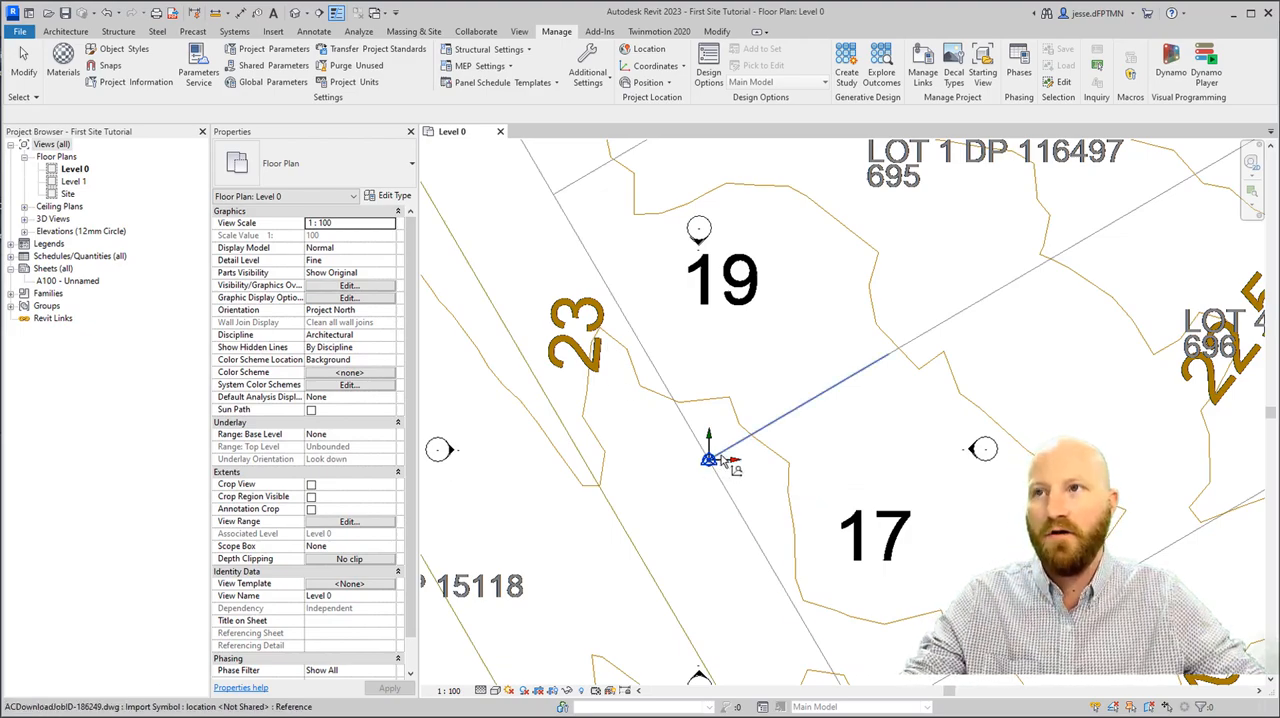
mouse_move(710, 460)
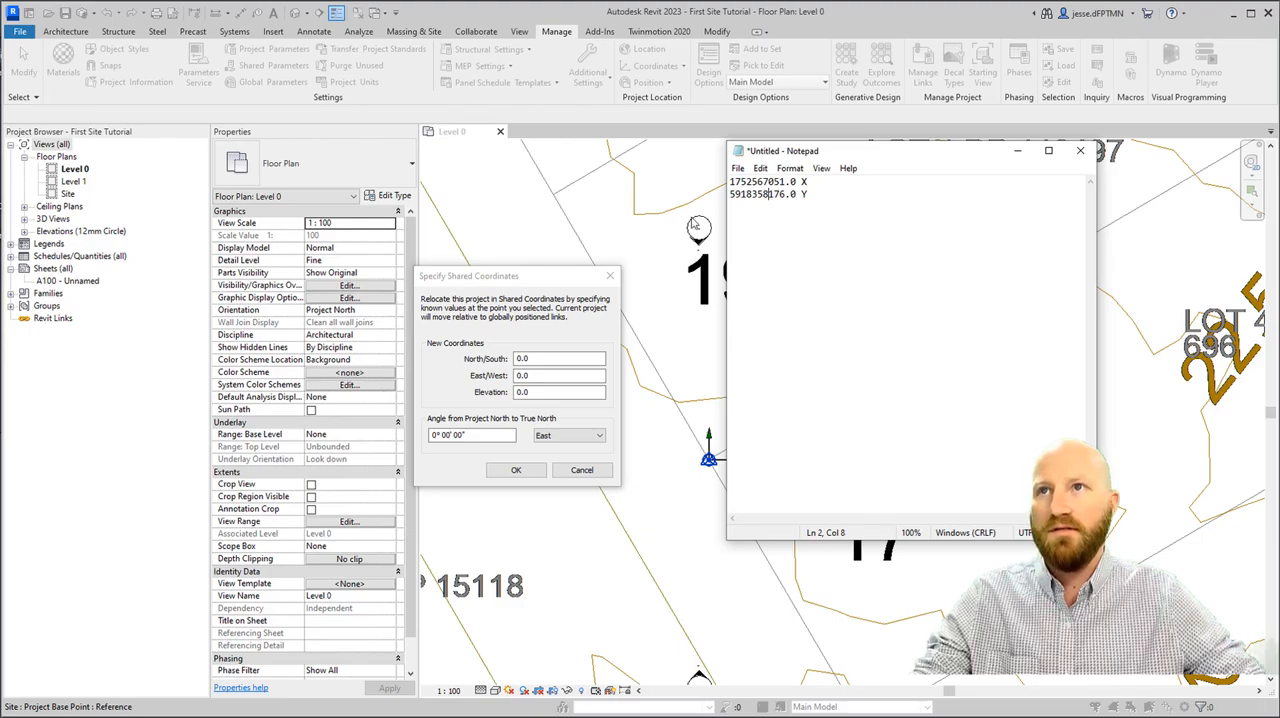
double_click(762, 181)
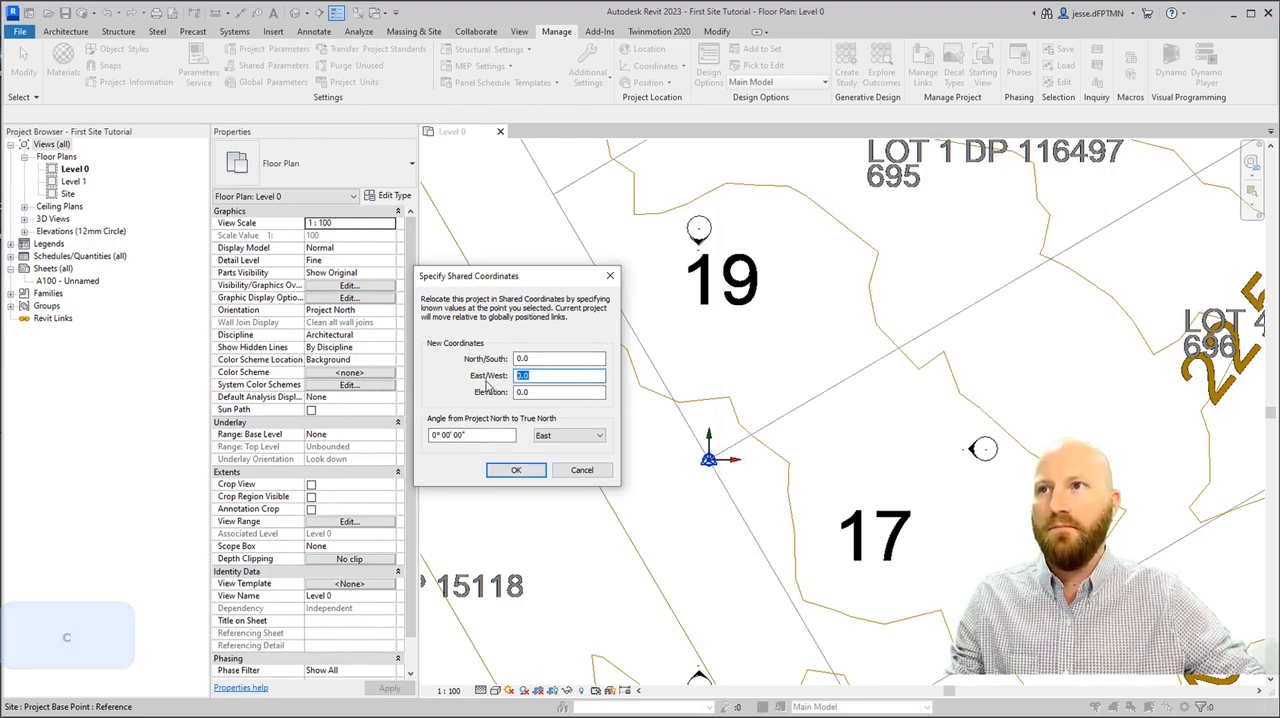
type("1752567051.0")
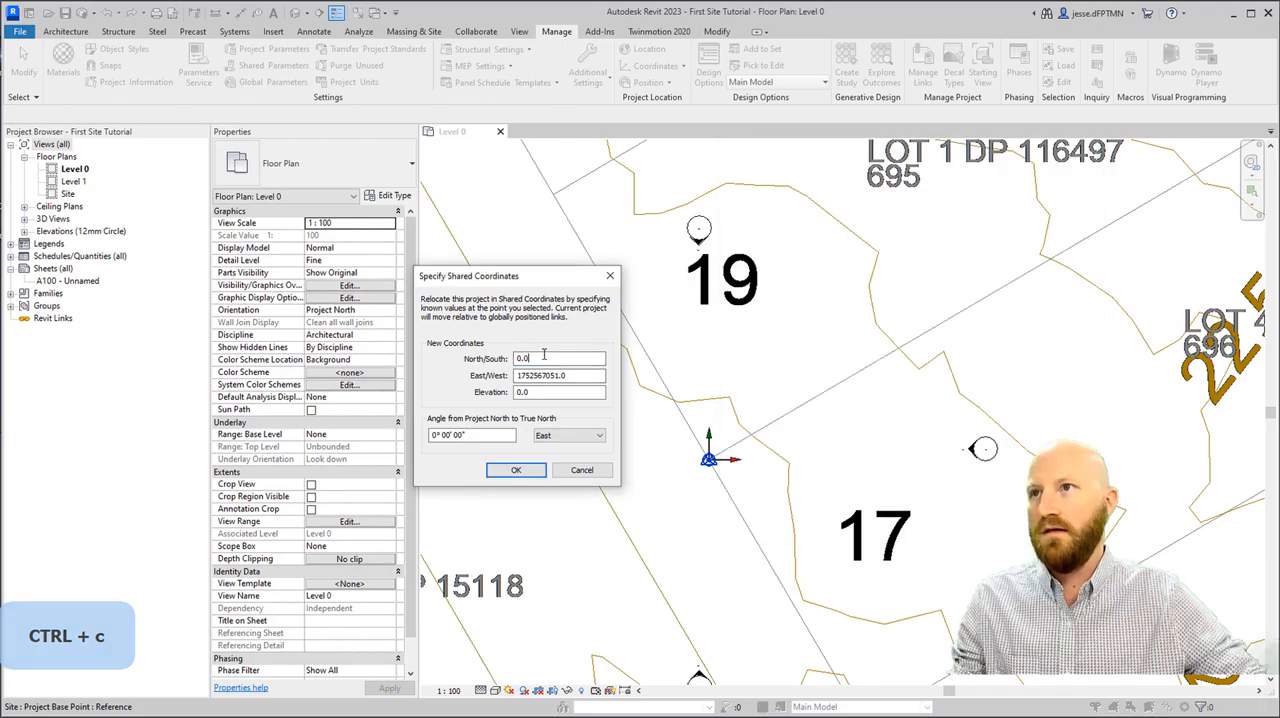
type("5918358176.0")
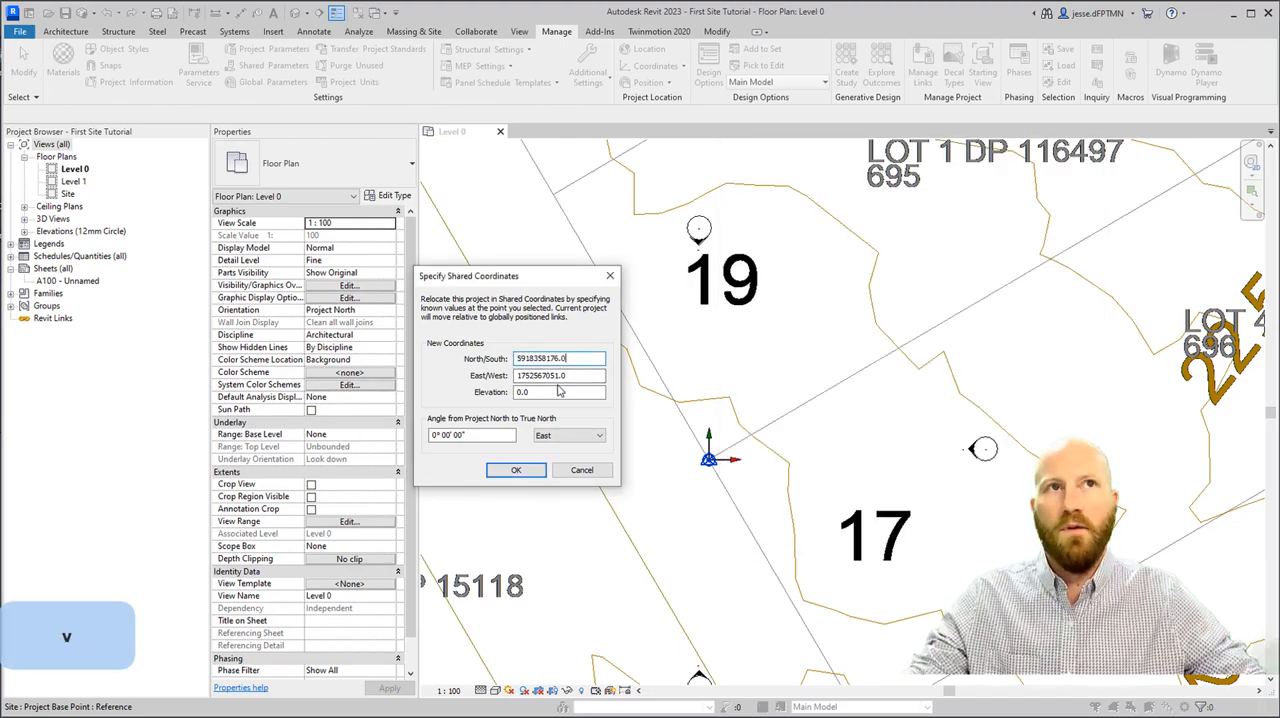
left_click(516, 470)
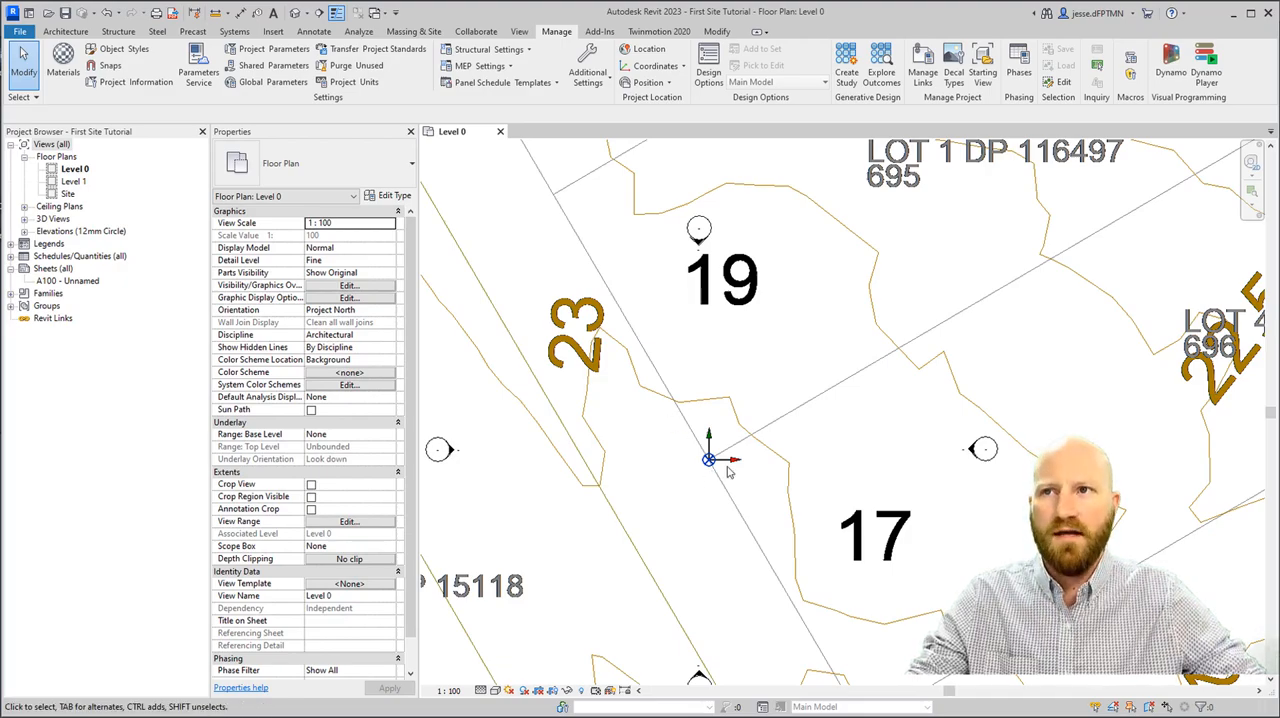
Select the project base point to verify its coordinates, then return to the Level 0 plan.
left_click_drag(710, 470, 686, 480)
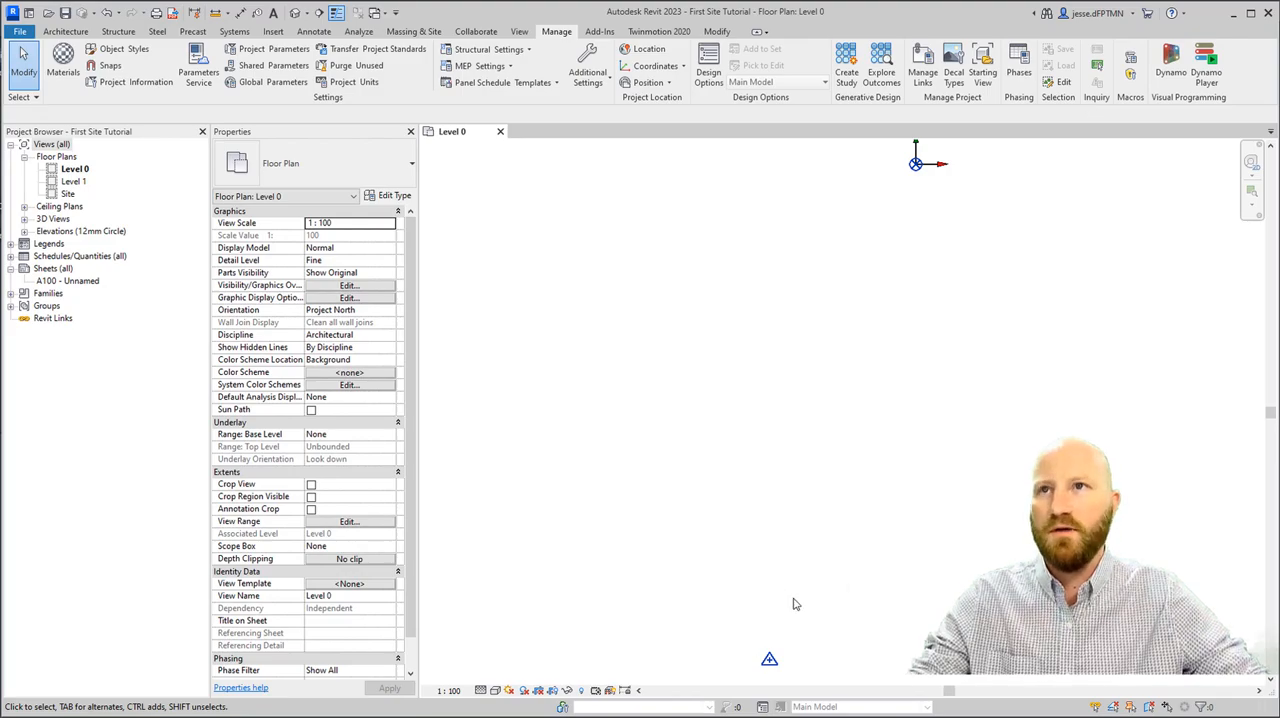
left_click(769, 655)
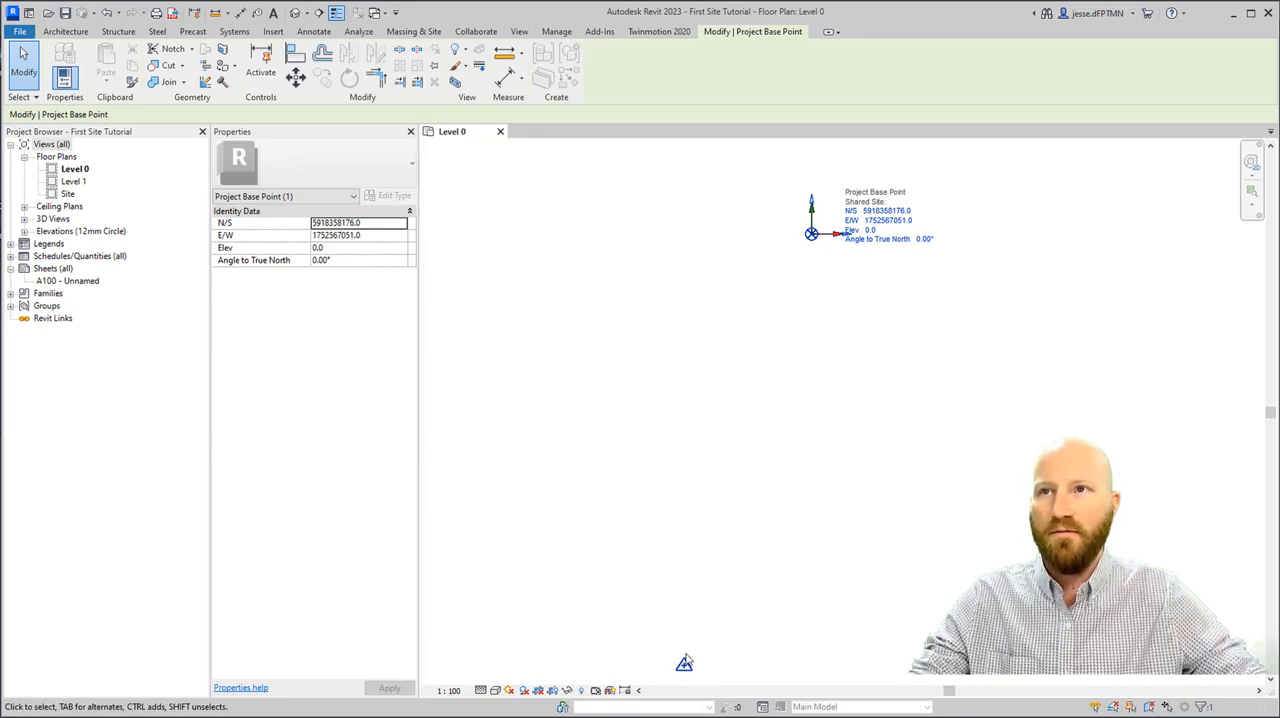
mouse_move(690, 652)
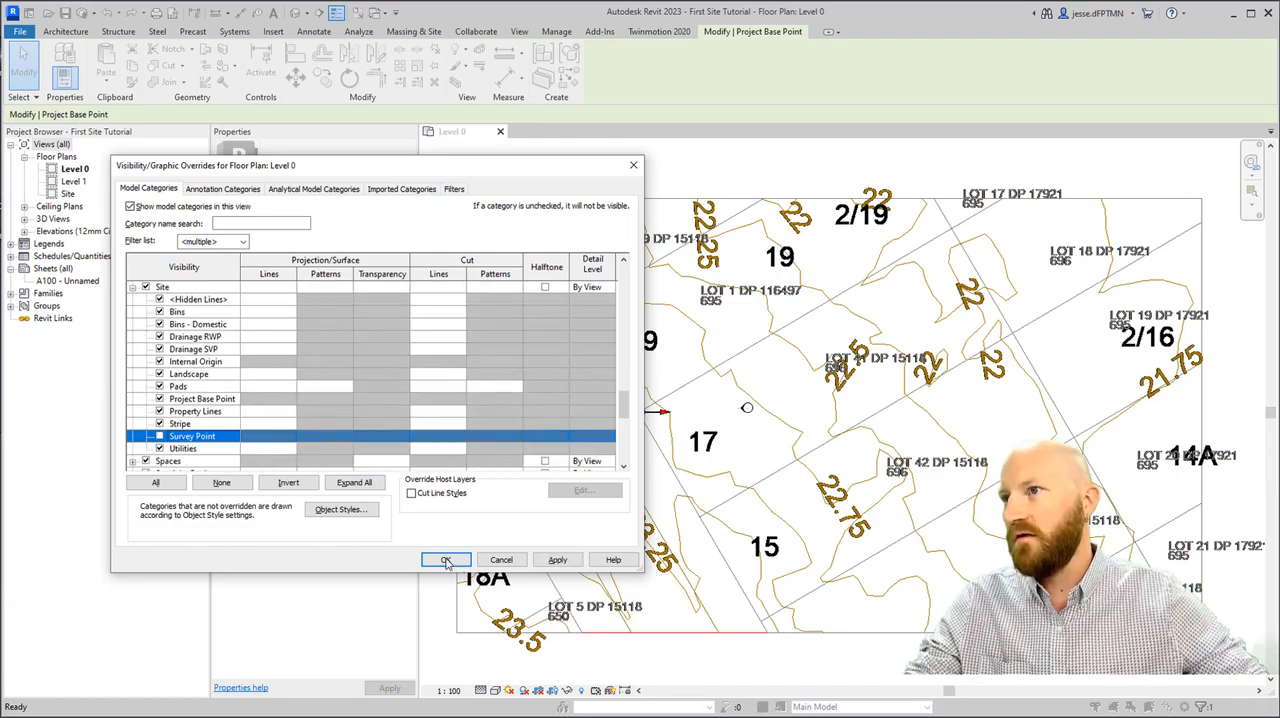
left_click(446, 559)
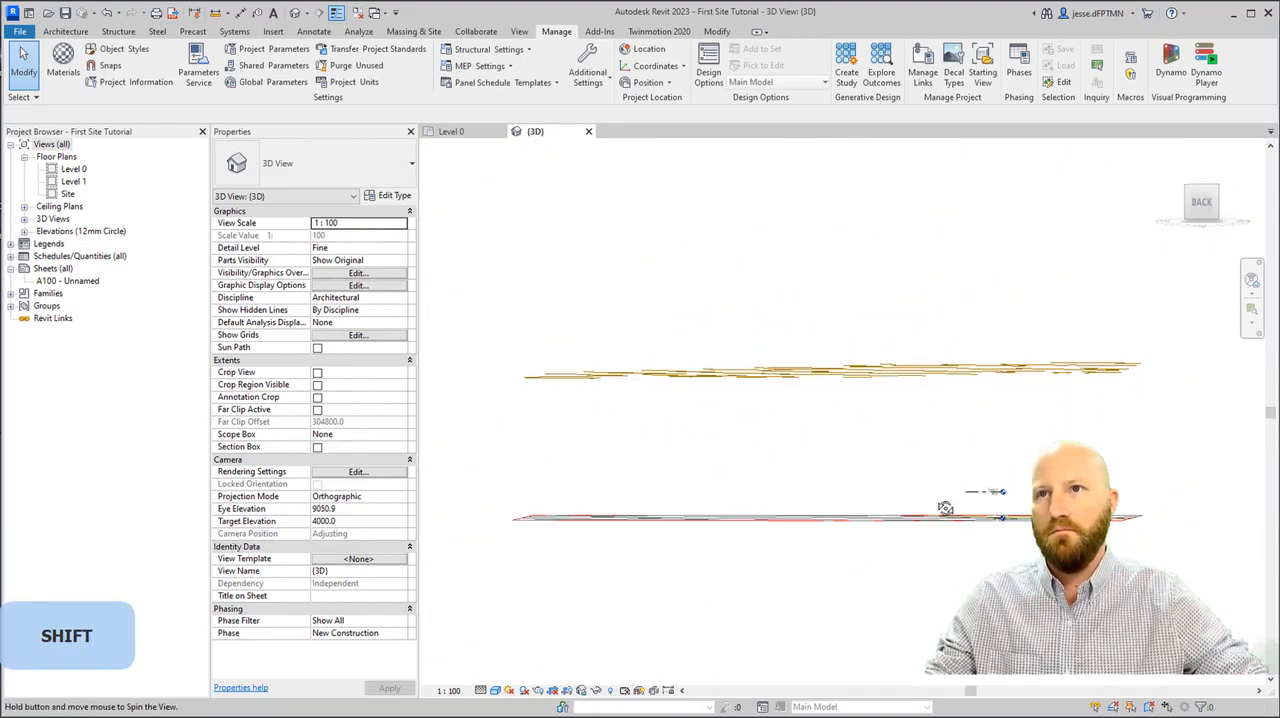
left_click(452, 131)
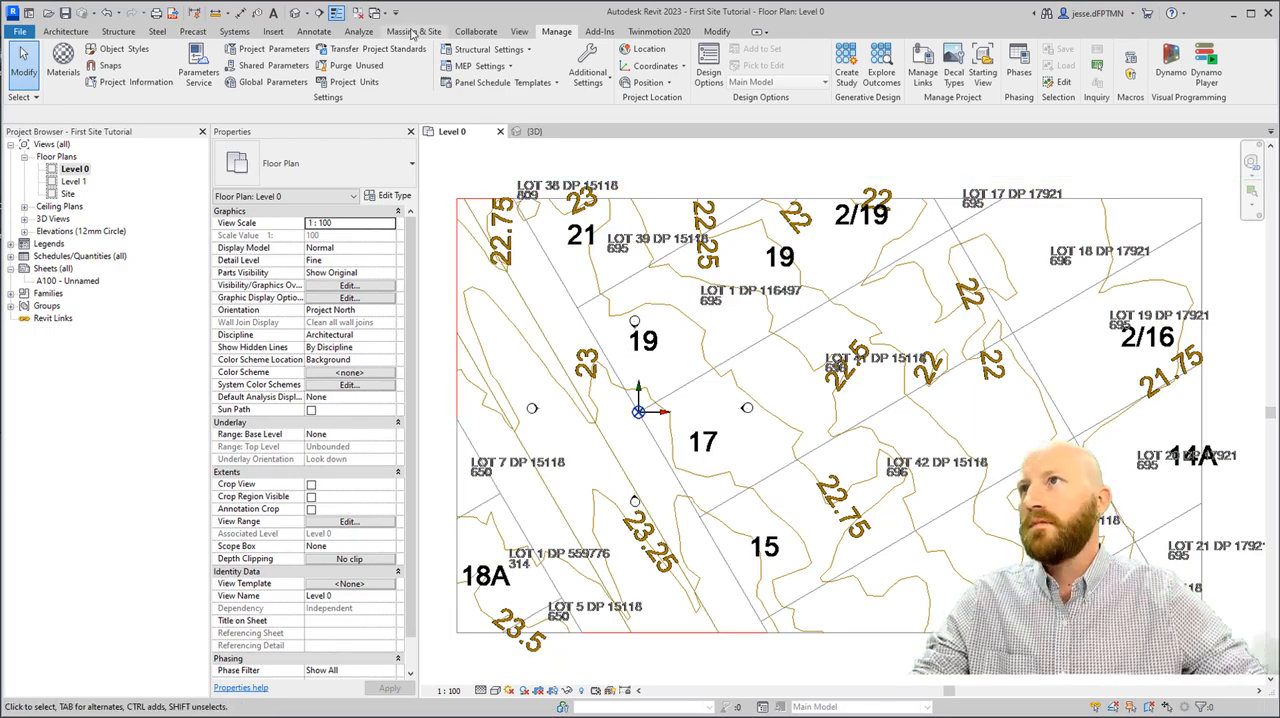
Start sketching a property line with Pick Lines on the linked lot boundaries.
left_click(413, 31)
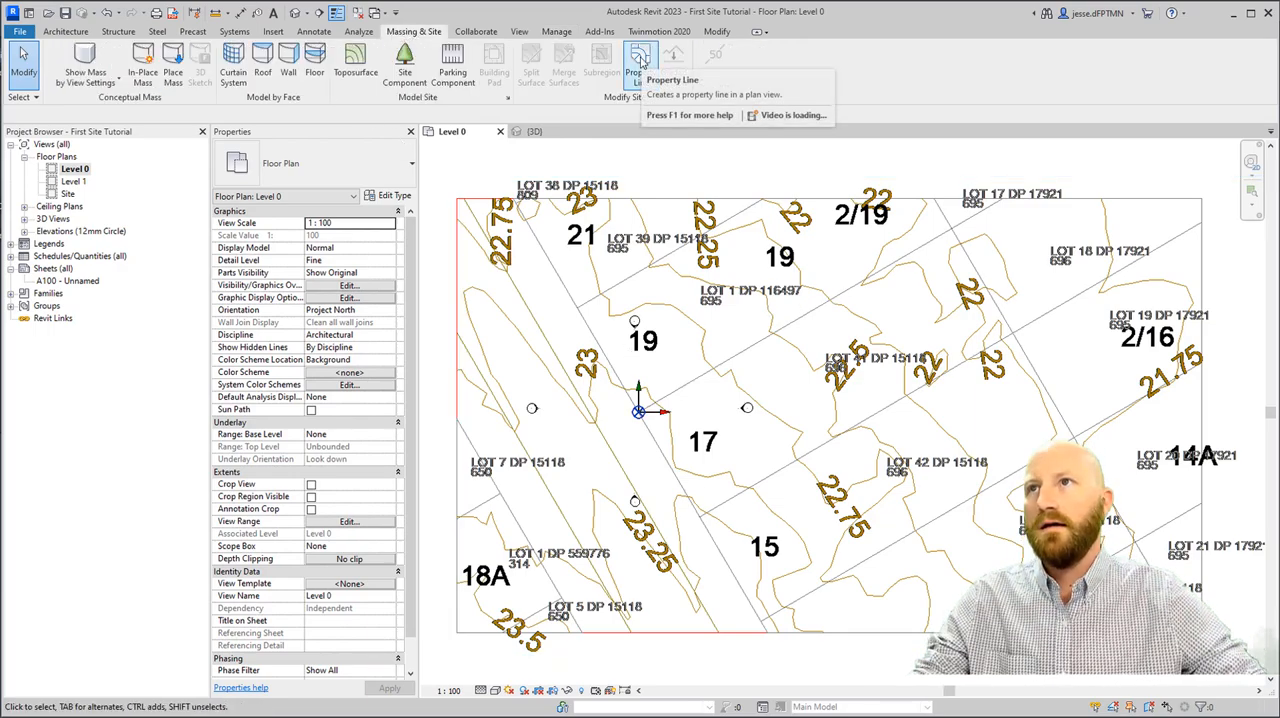
left_click(639, 65)
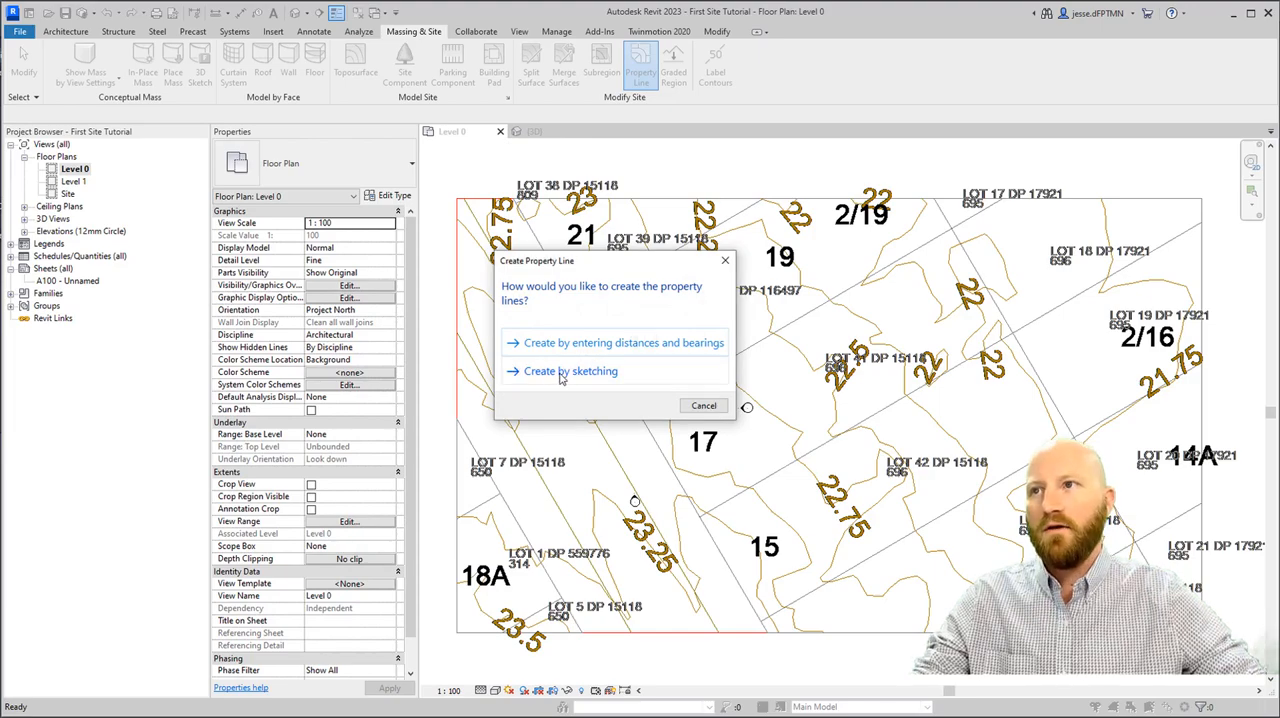
left_click(571, 371)
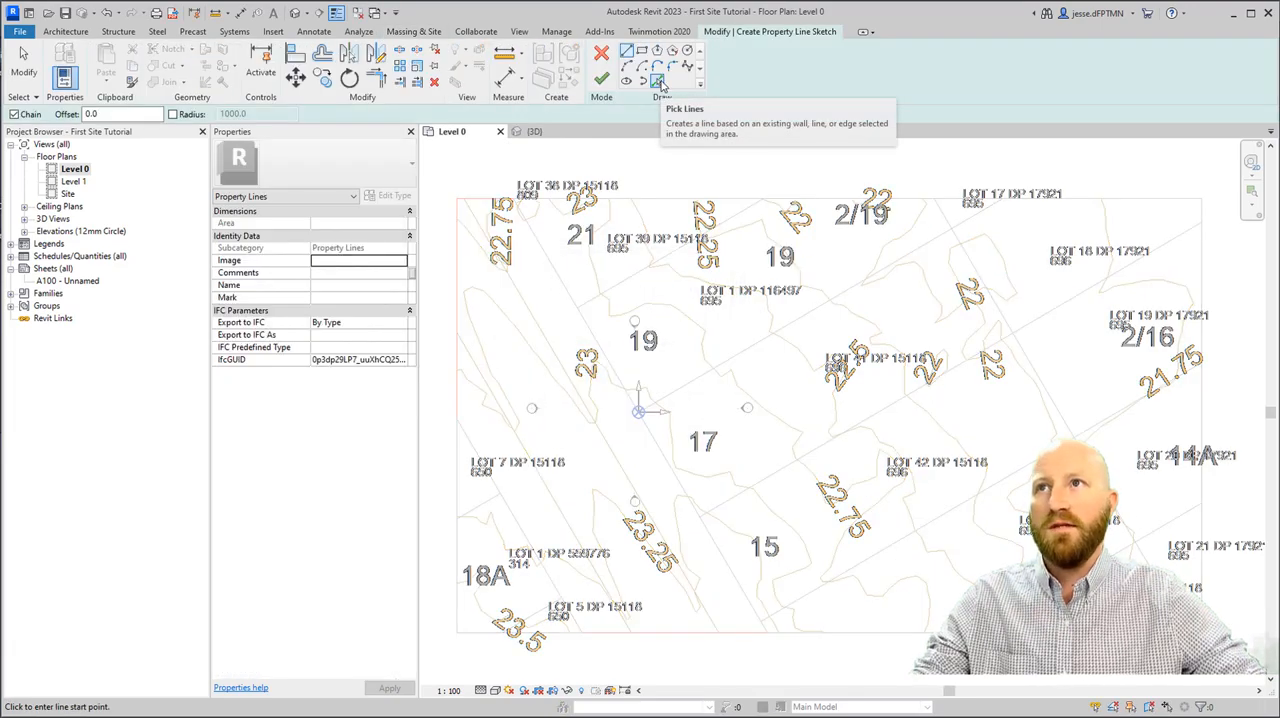
left_click(657, 81)
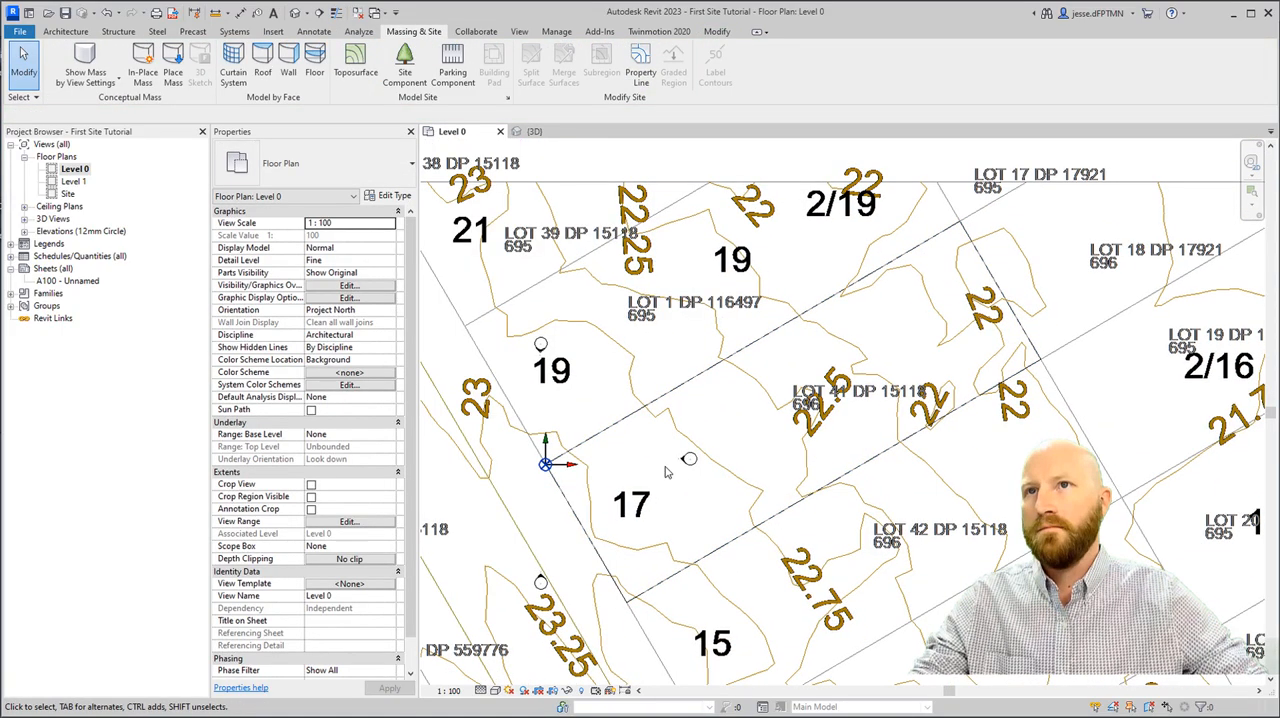
mouse_move(747, 453)
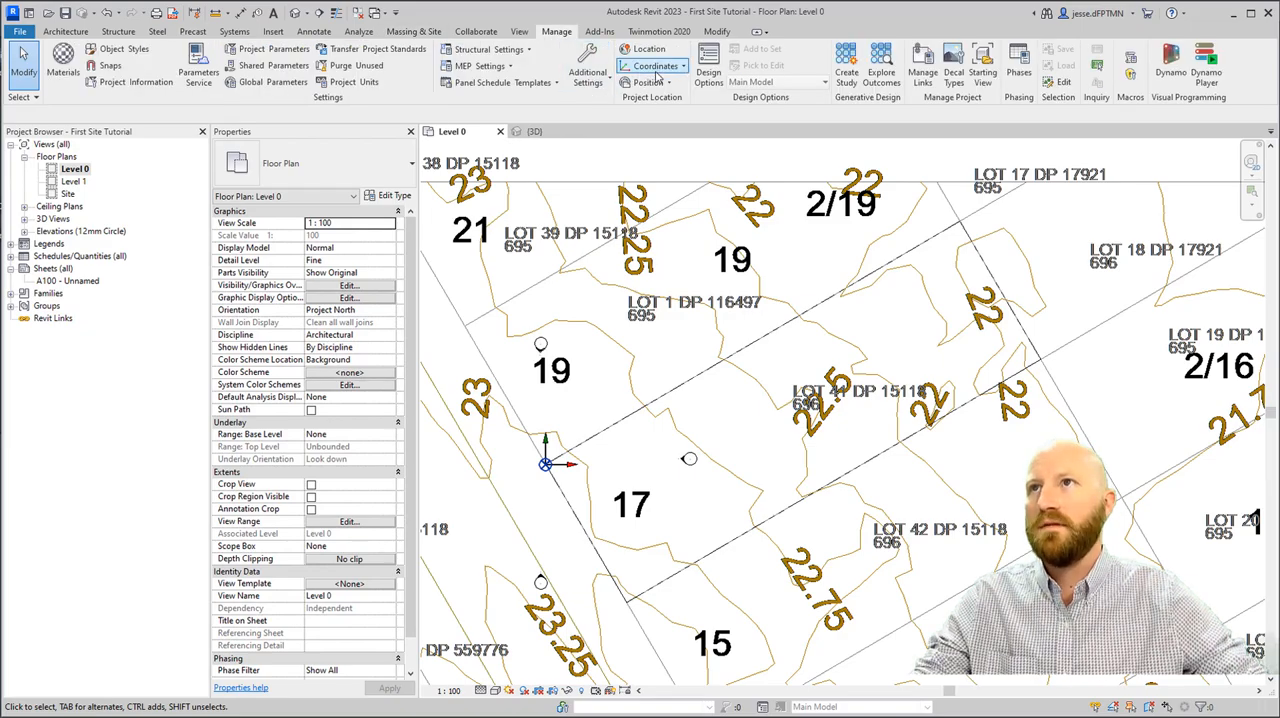
Apply True North orientation, dismiss the warnings, and rotate Project North to square the lot lines.
left_click(648, 82)
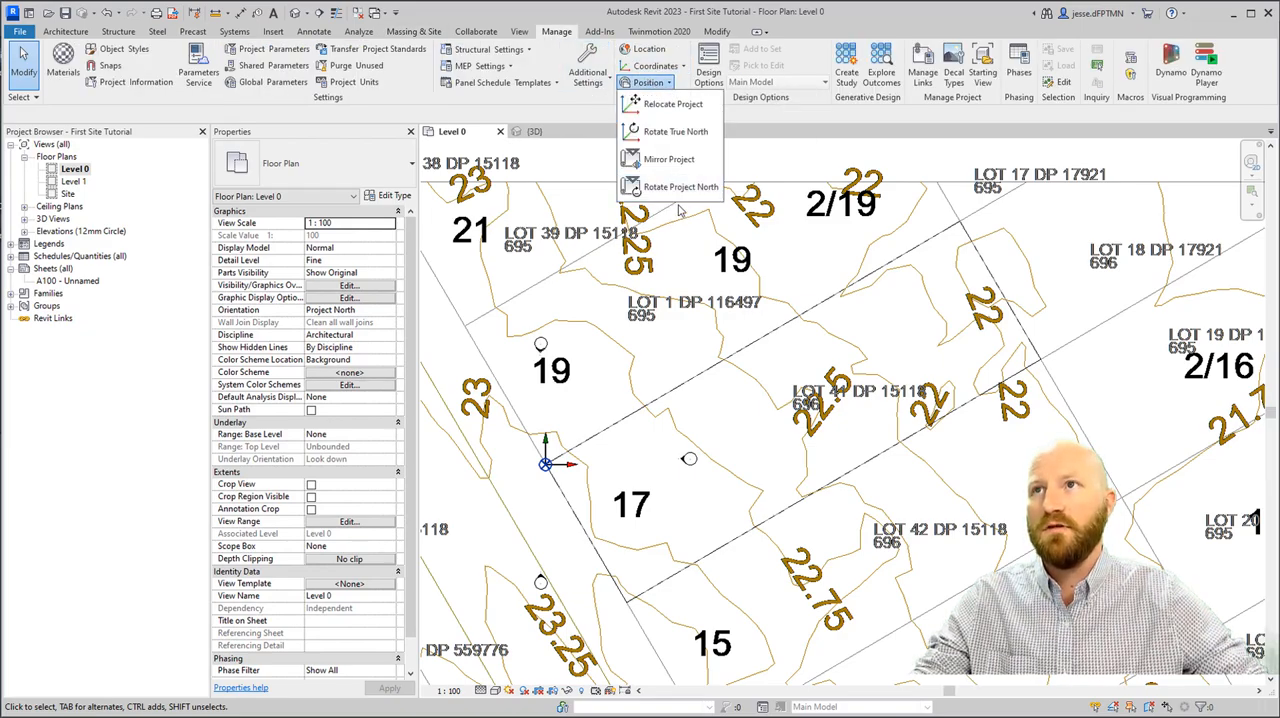
mouse_move(625, 385)
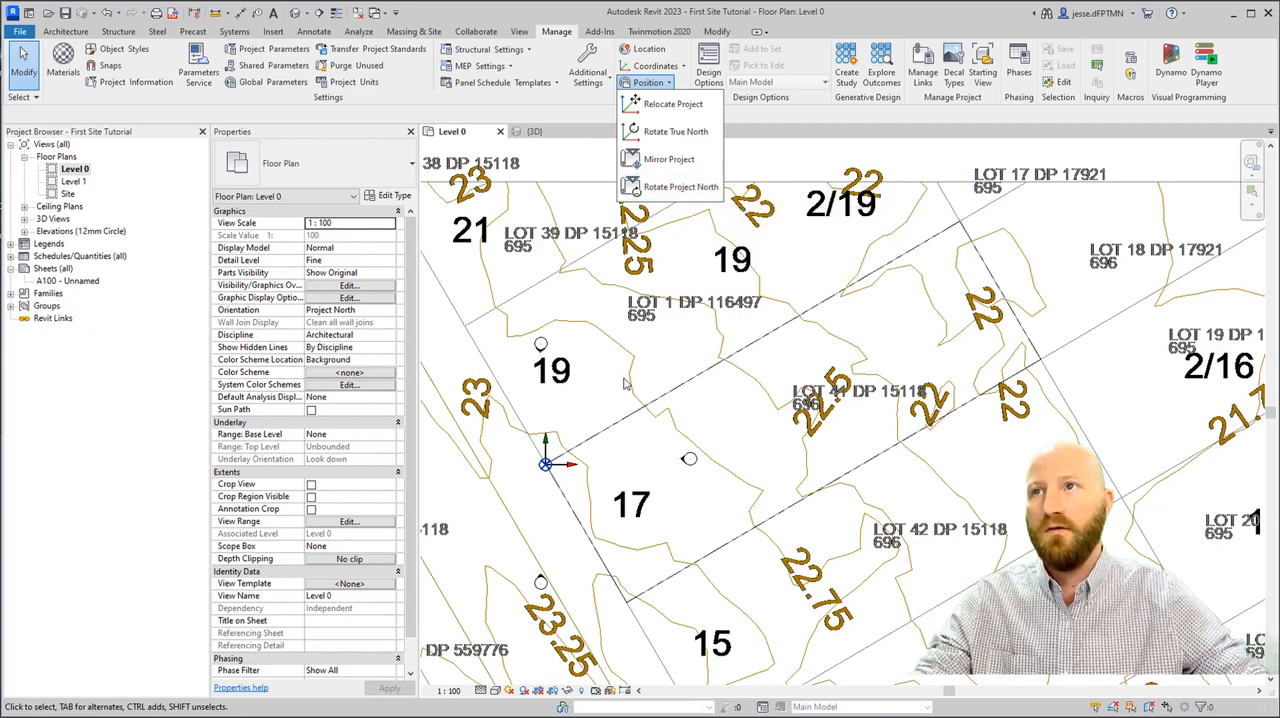
mouse_move(688, 337)
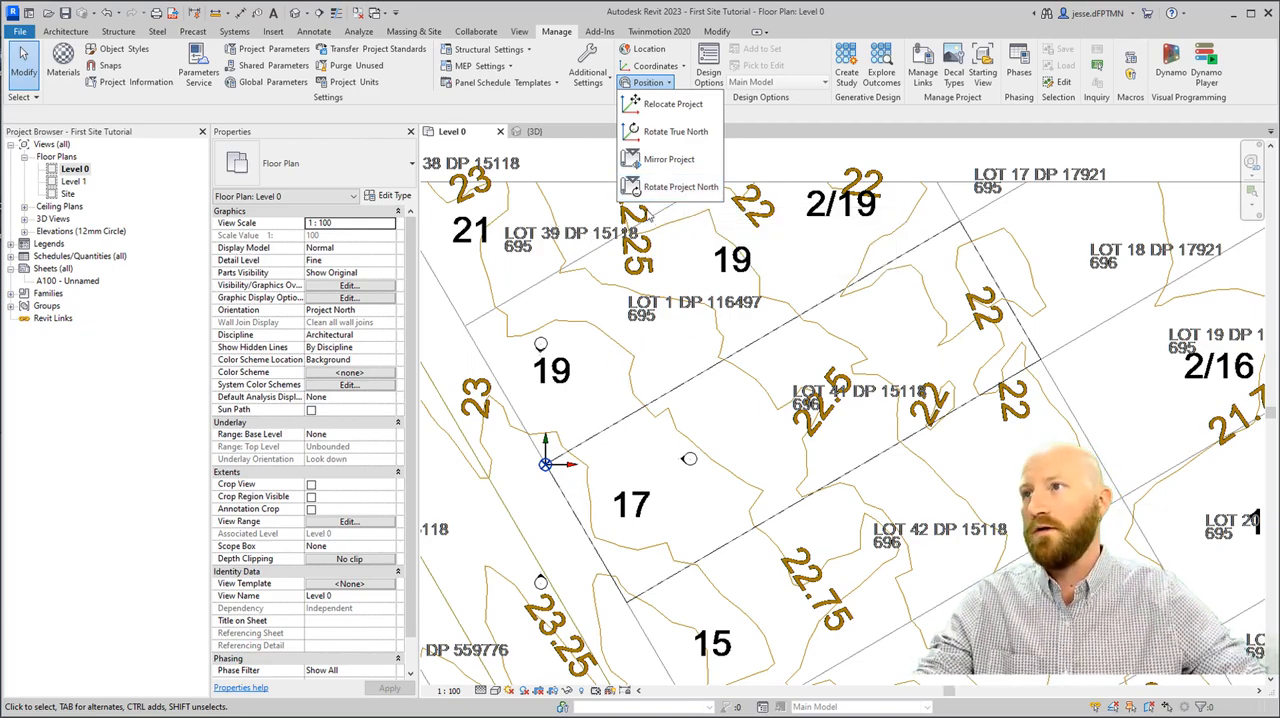
mouse_move(681, 187)
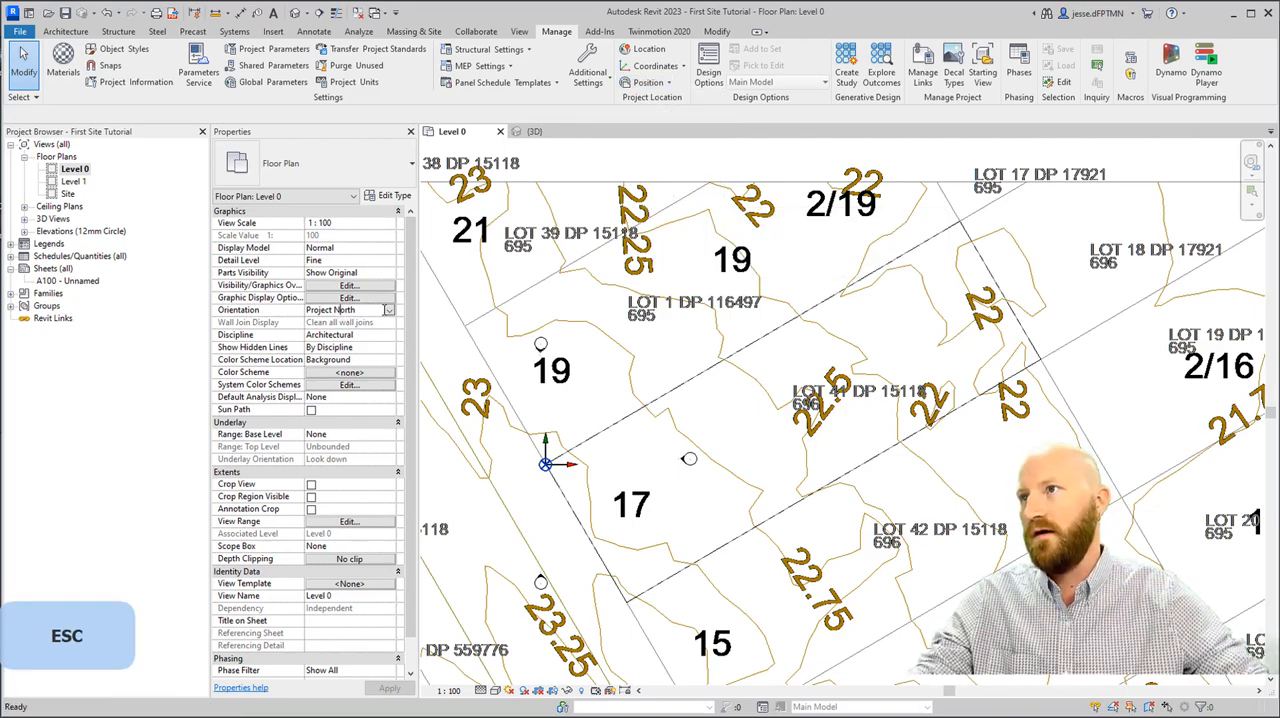
left_click(345, 309)
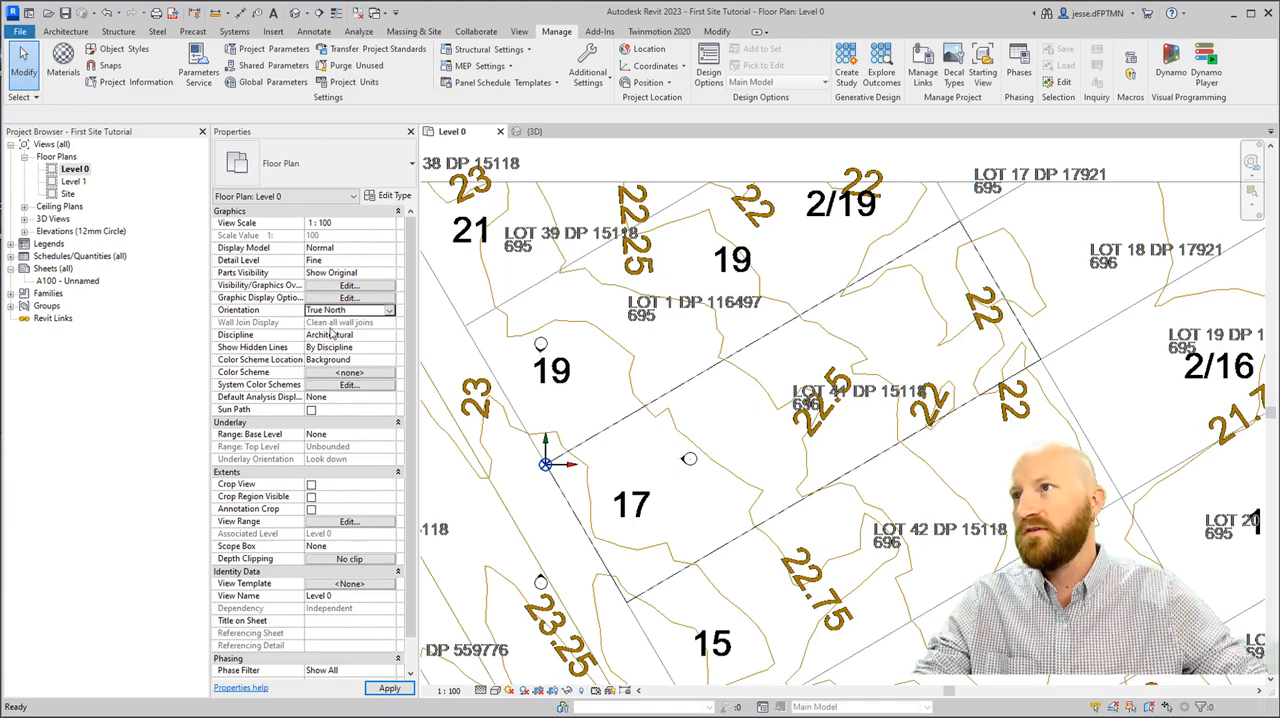
left_click(648, 82)
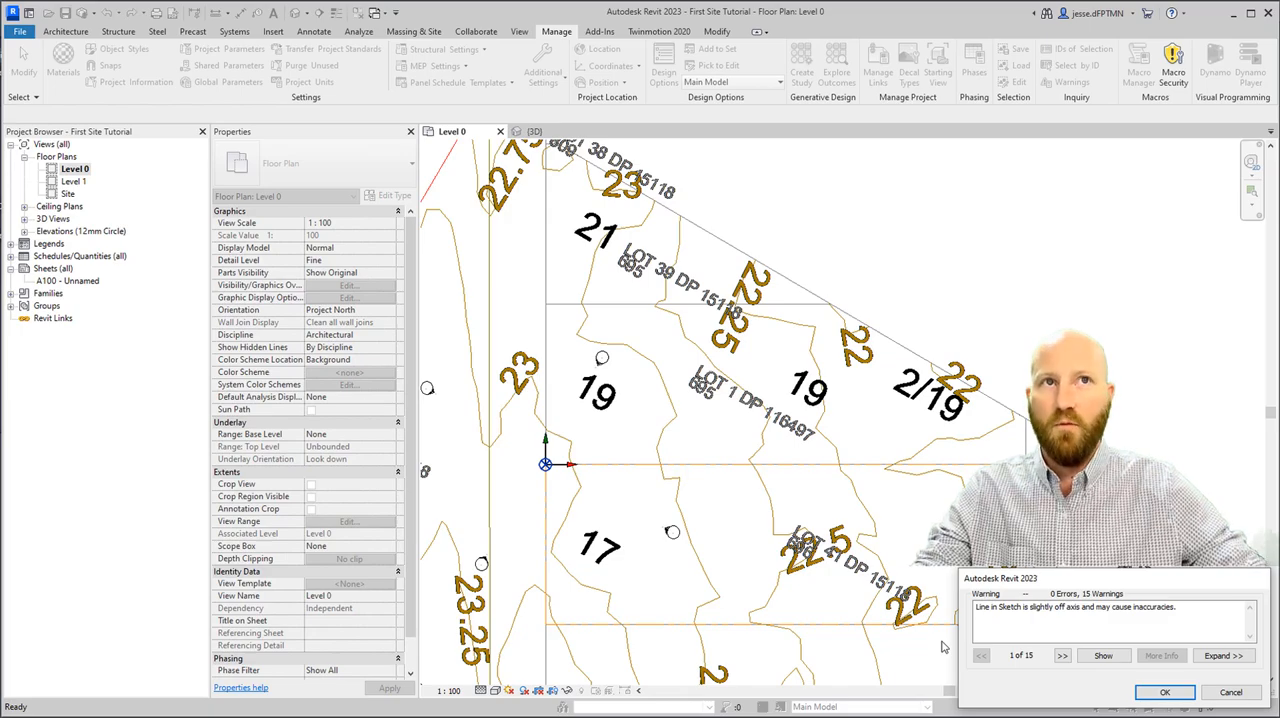
left_click(1165, 692)
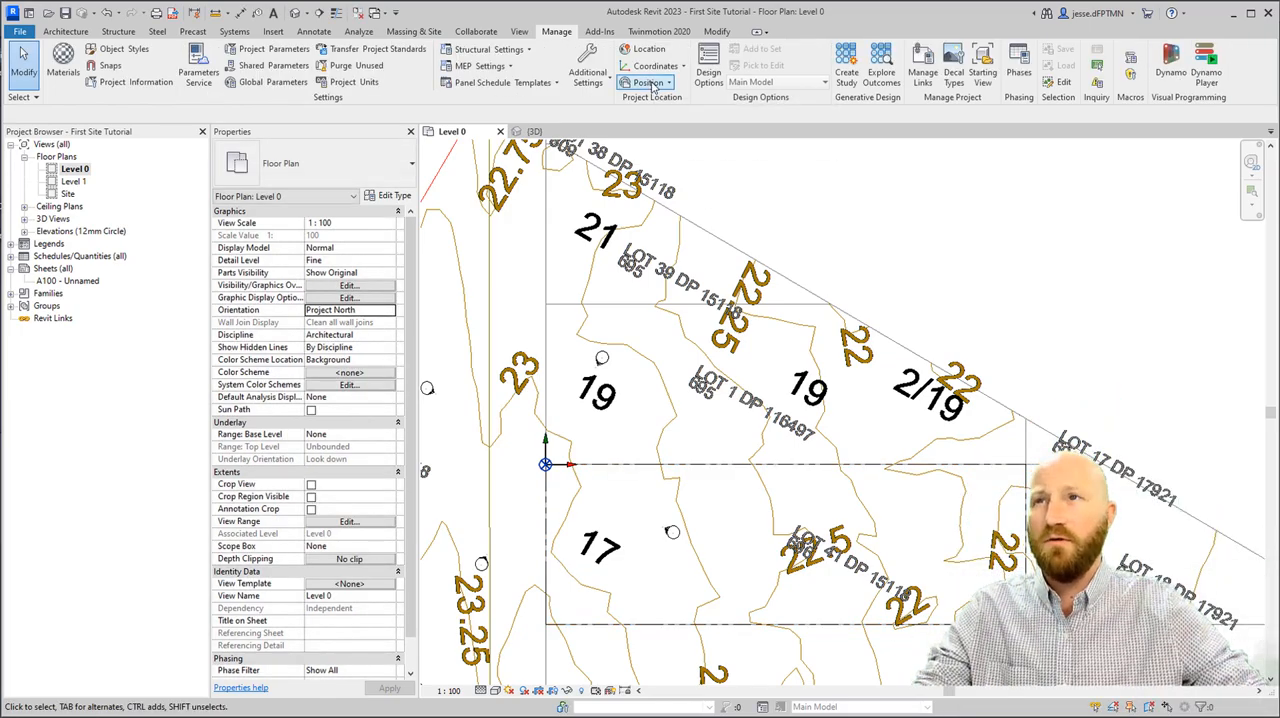
left_click(648, 82)
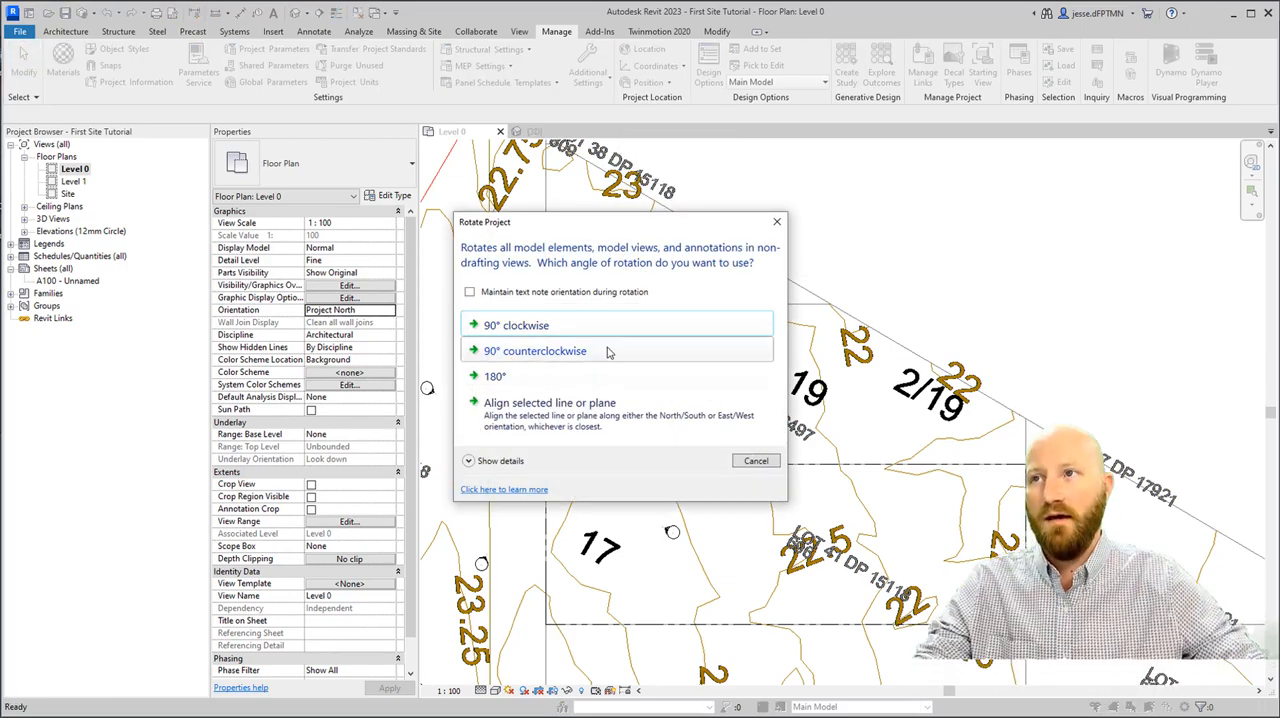
left_click(516, 325)
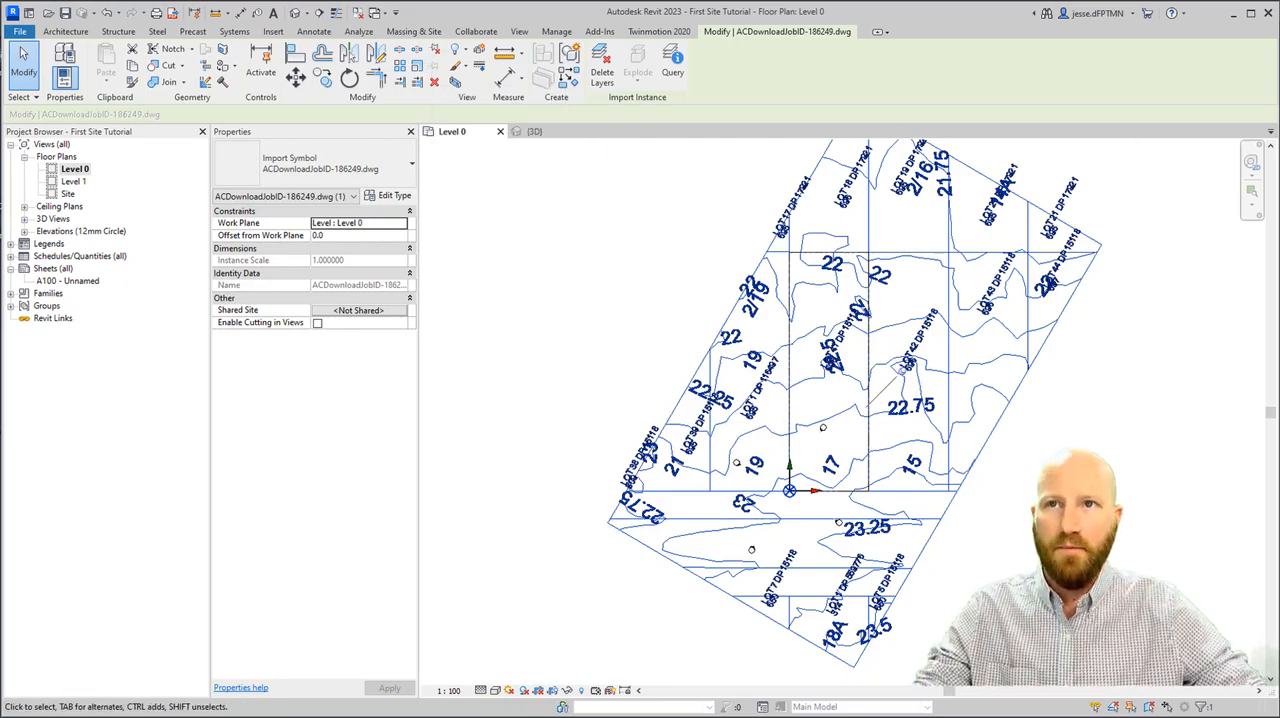
Select the four elevation markers, filter out Project Base Point, and delete them with their views.
left_click(1000, 340)
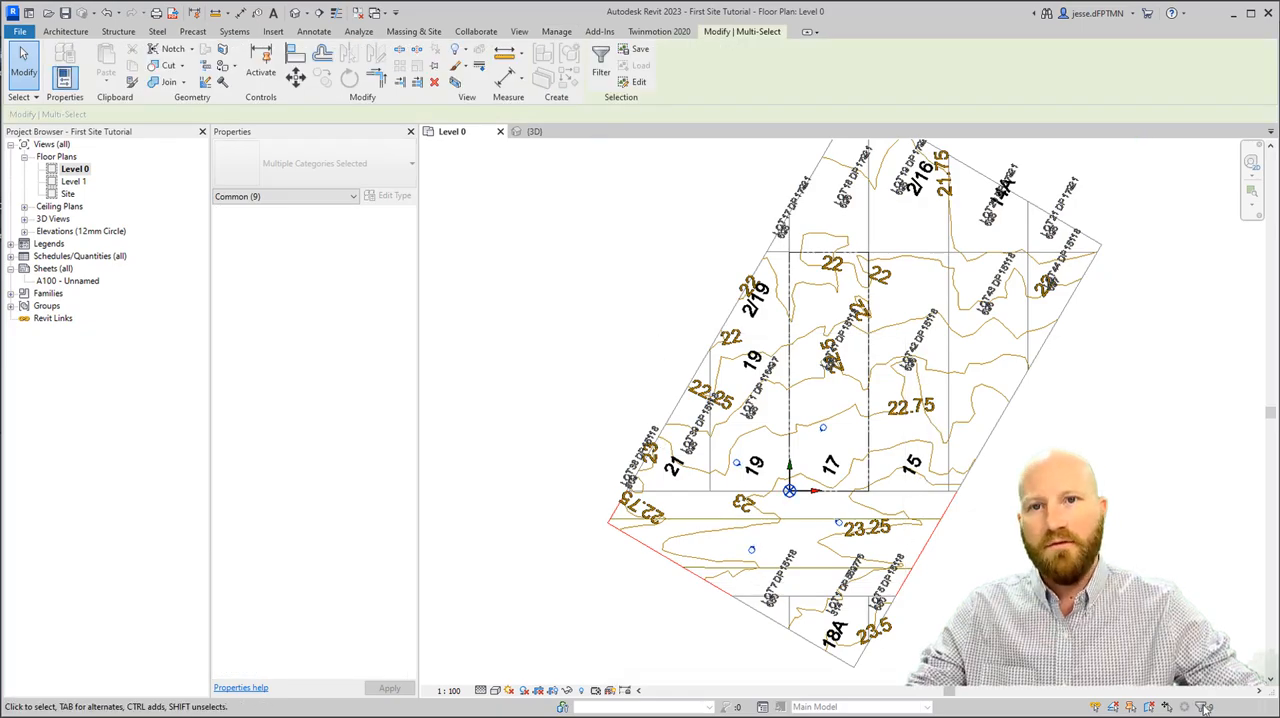
left_click(601, 60)
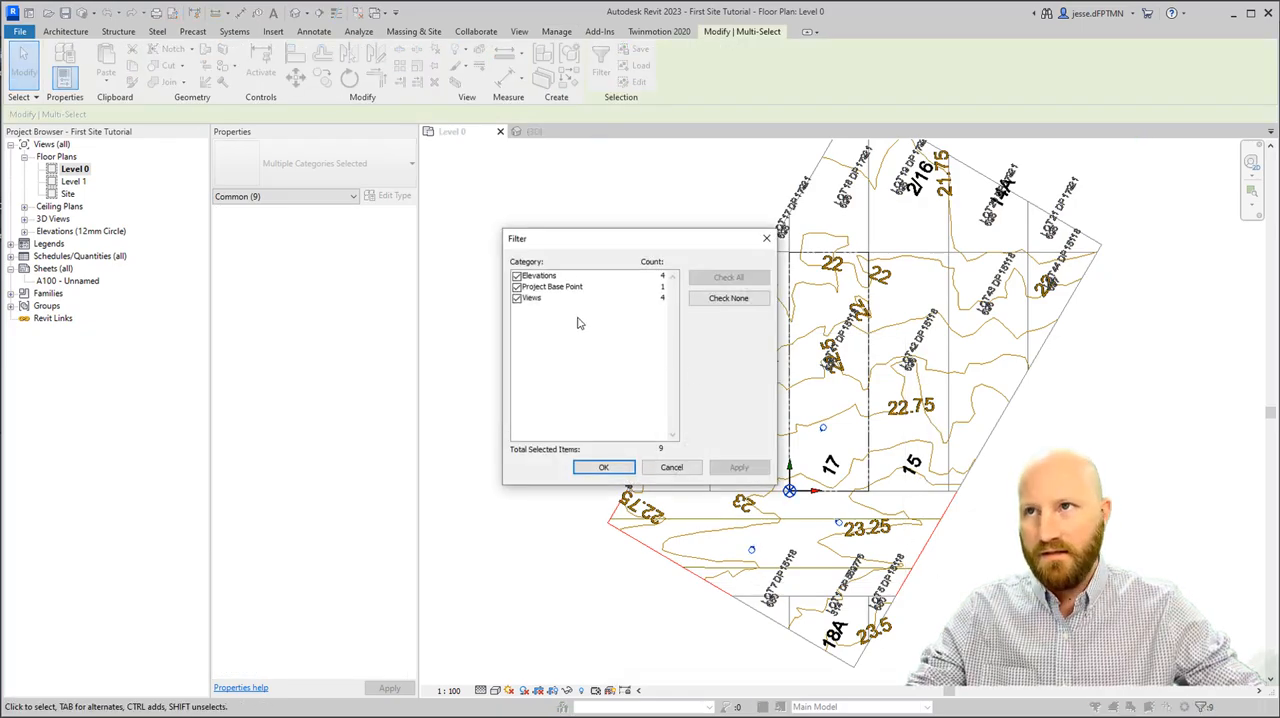
left_click(517, 287)
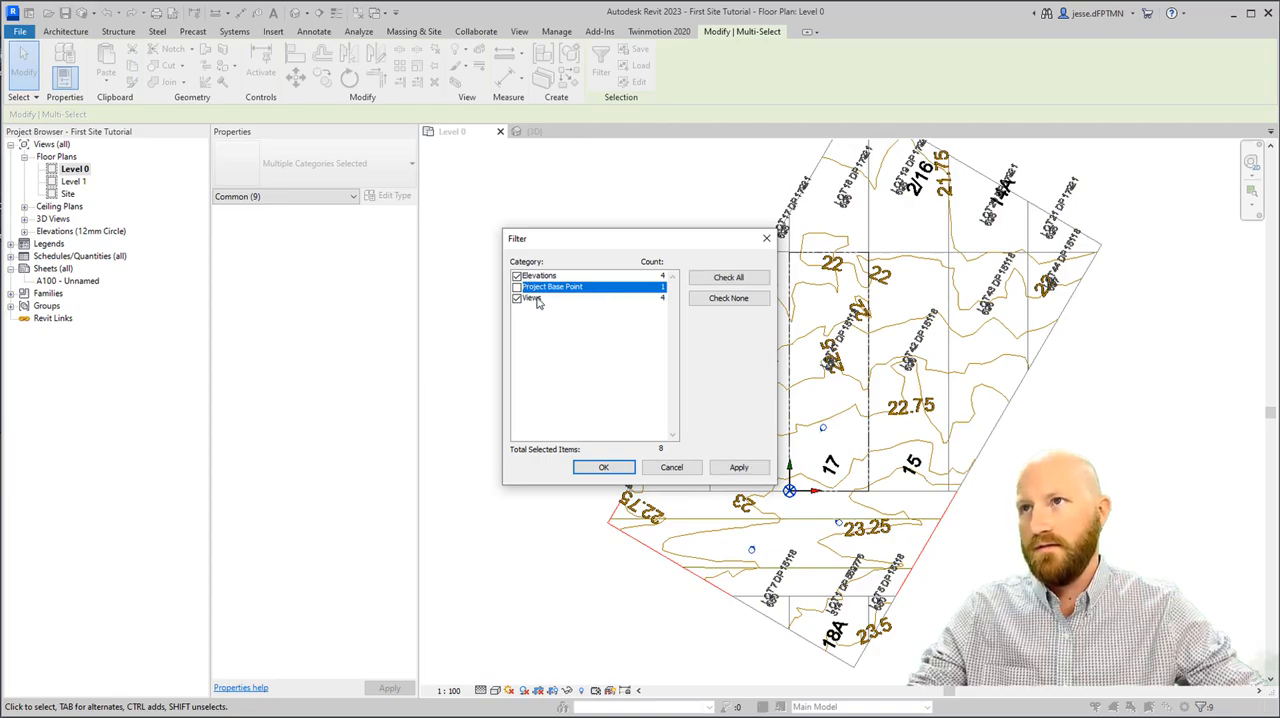
left_click(603, 467)
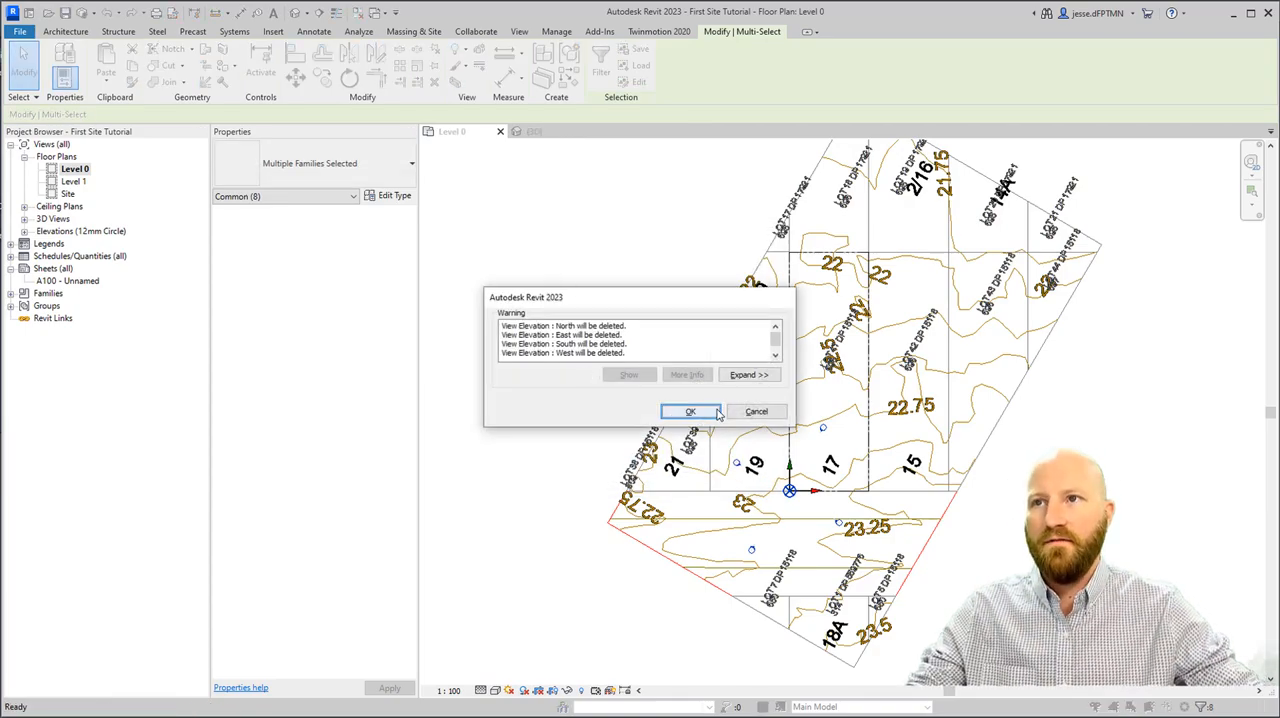
left_click(690, 411)
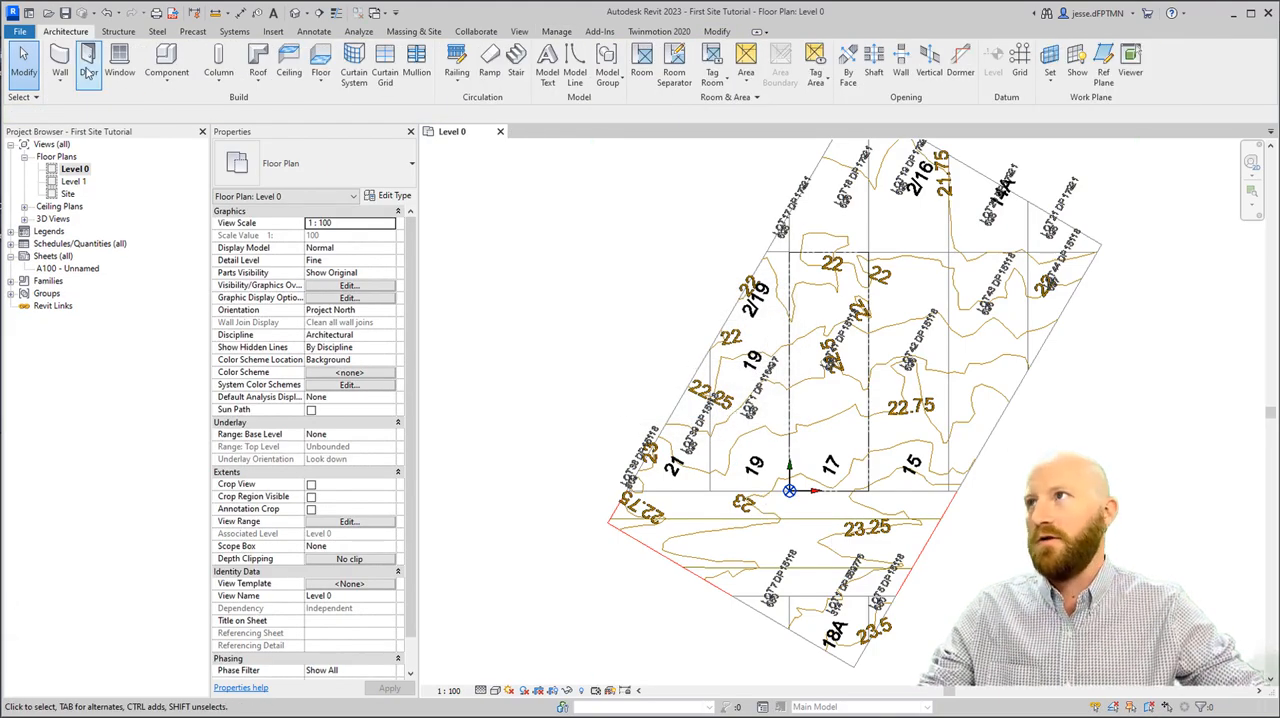
mouse_move(59, 60)
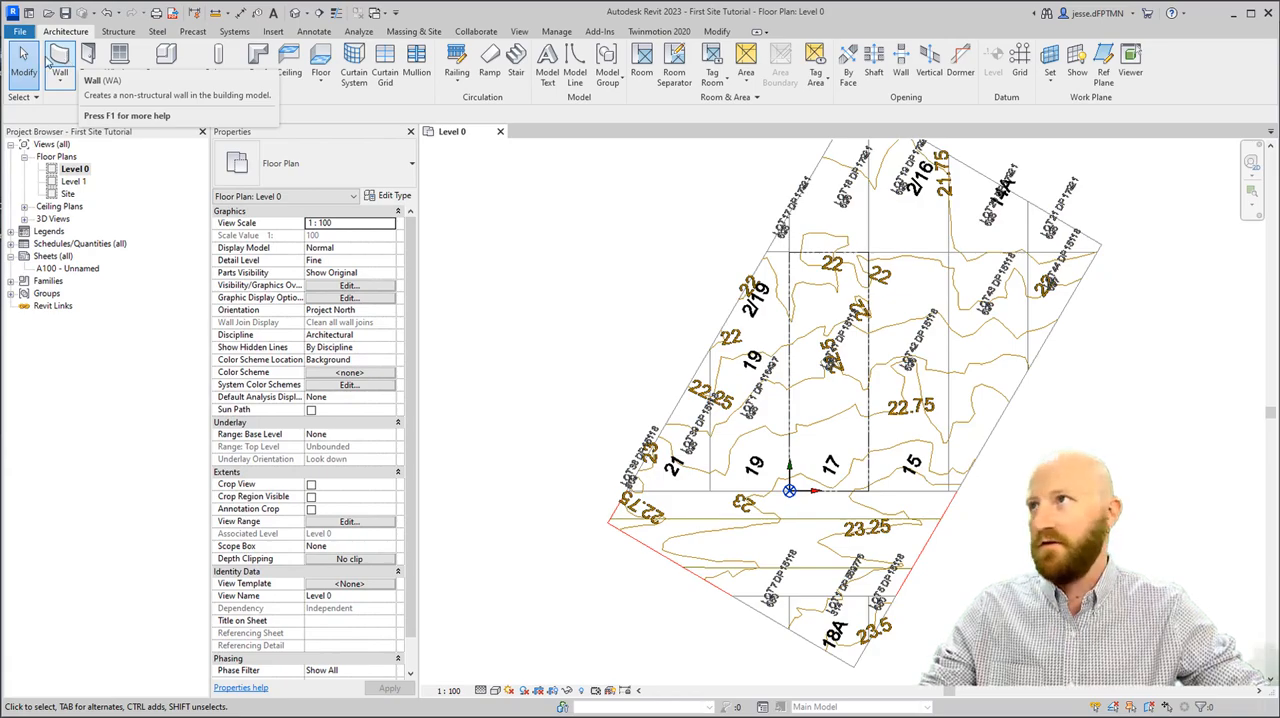
Draw a rectangular chain of walls along lot 17's boundary lines.
left_click(59, 60)
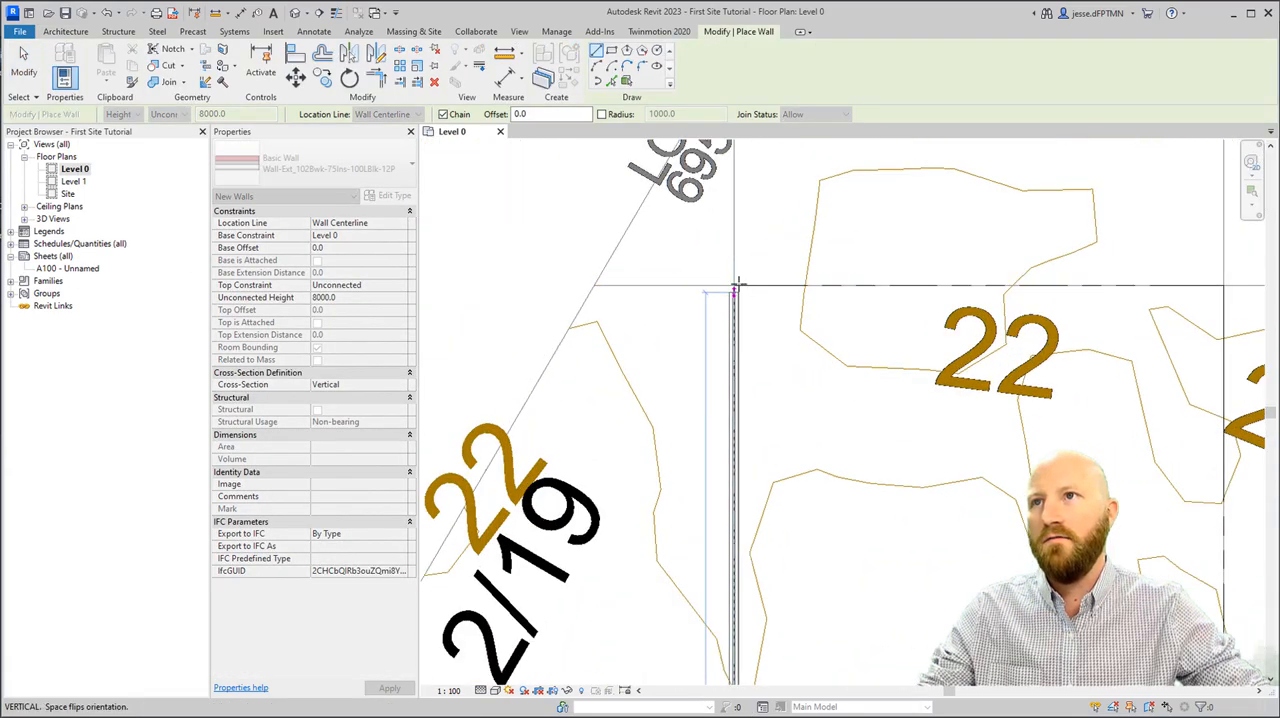
key("Tab")
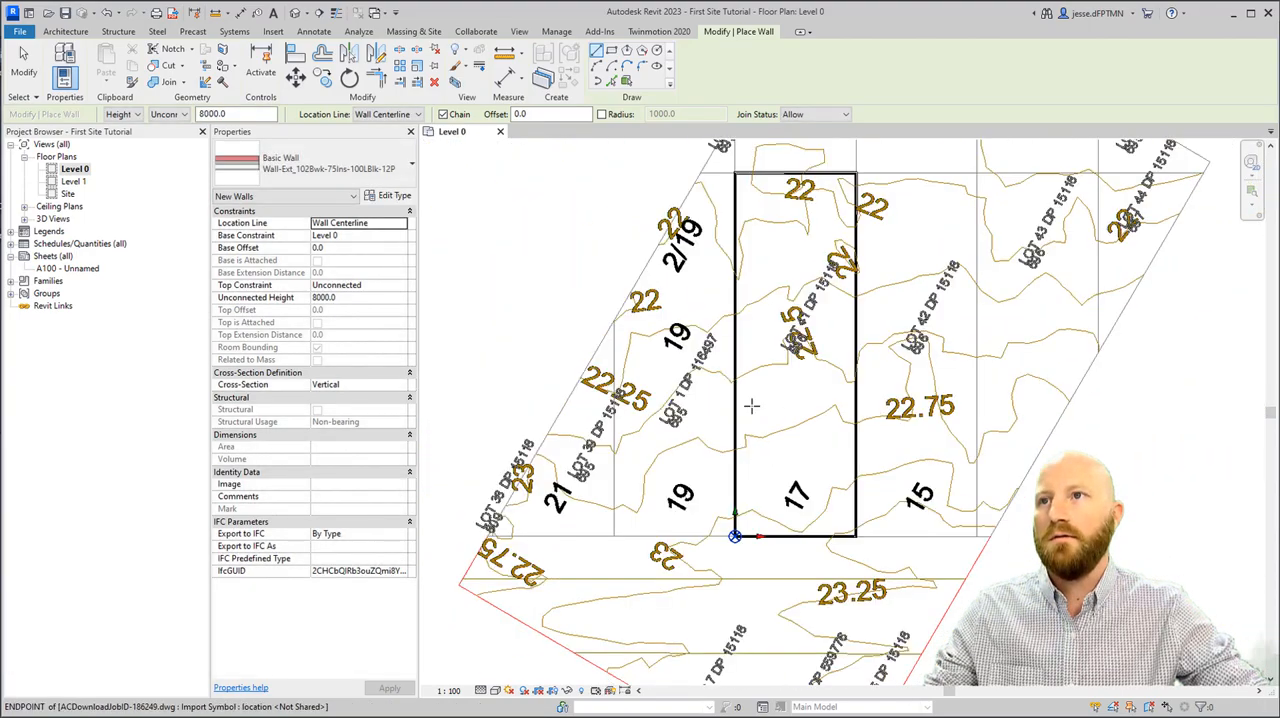
key("Escape")
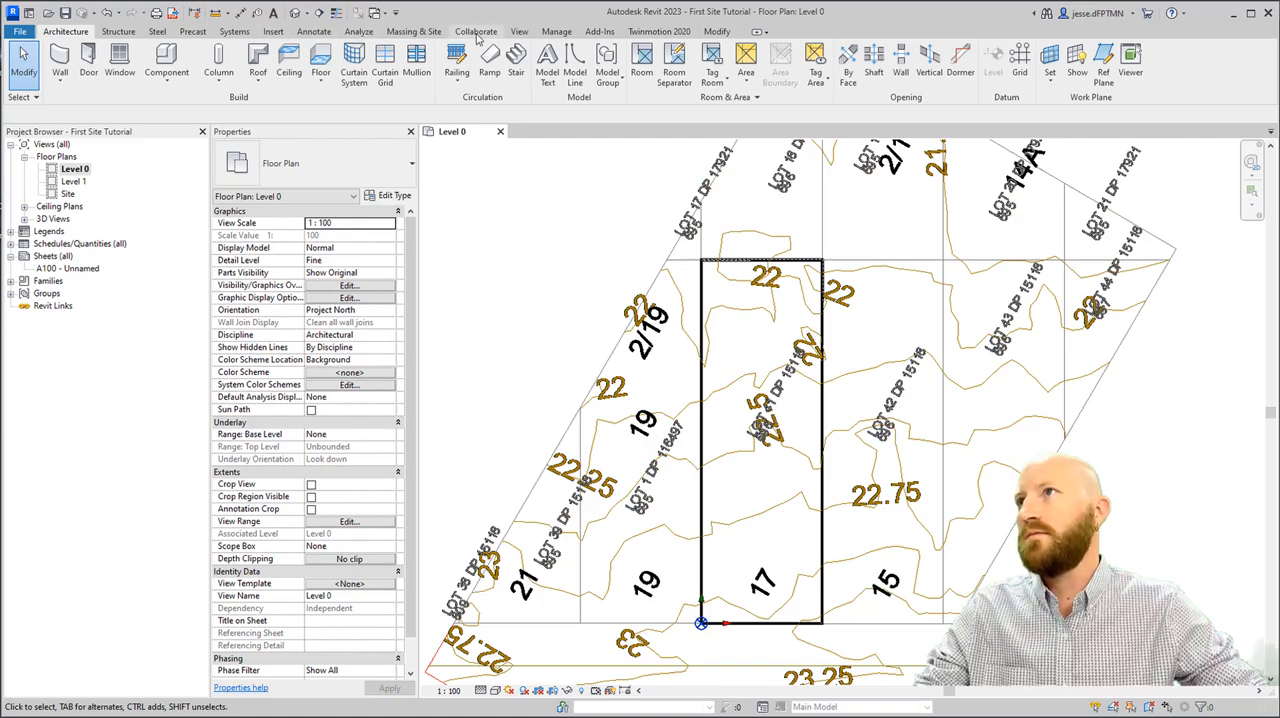
Place an elevation marker north of lot 17's walls, creating a new elevation view.
left_click(519, 31)
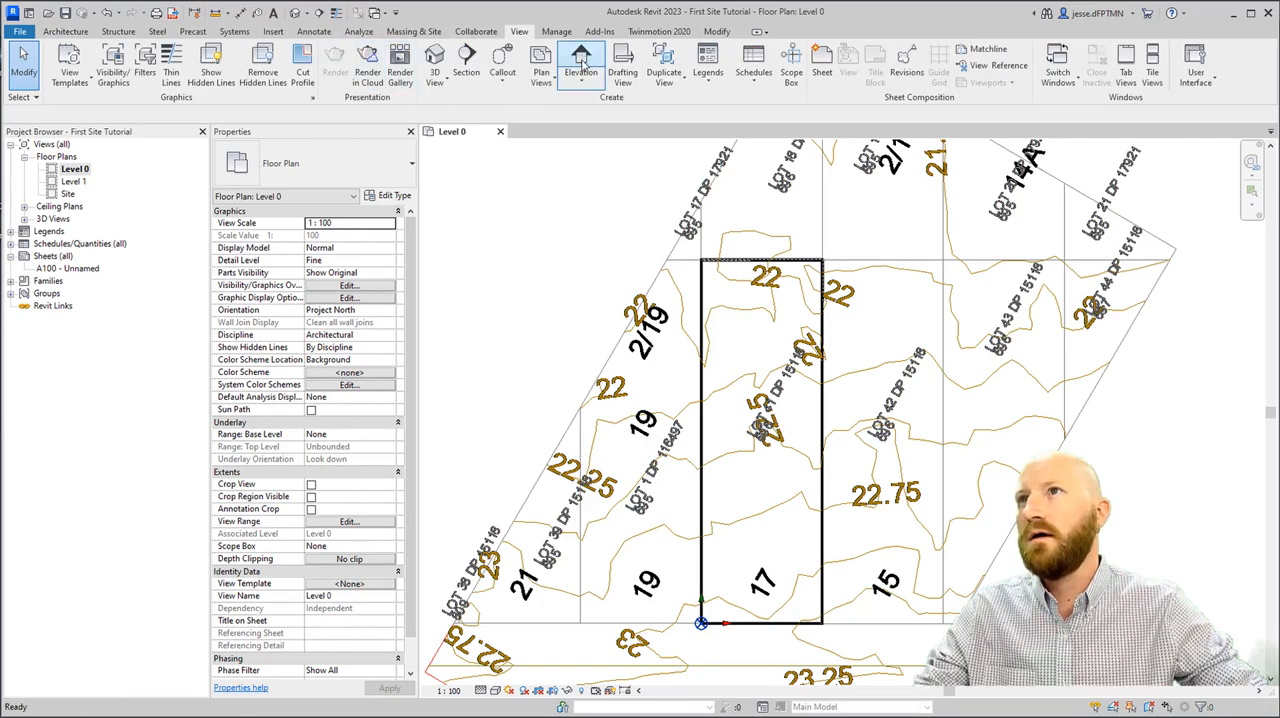
left_click(581, 62)
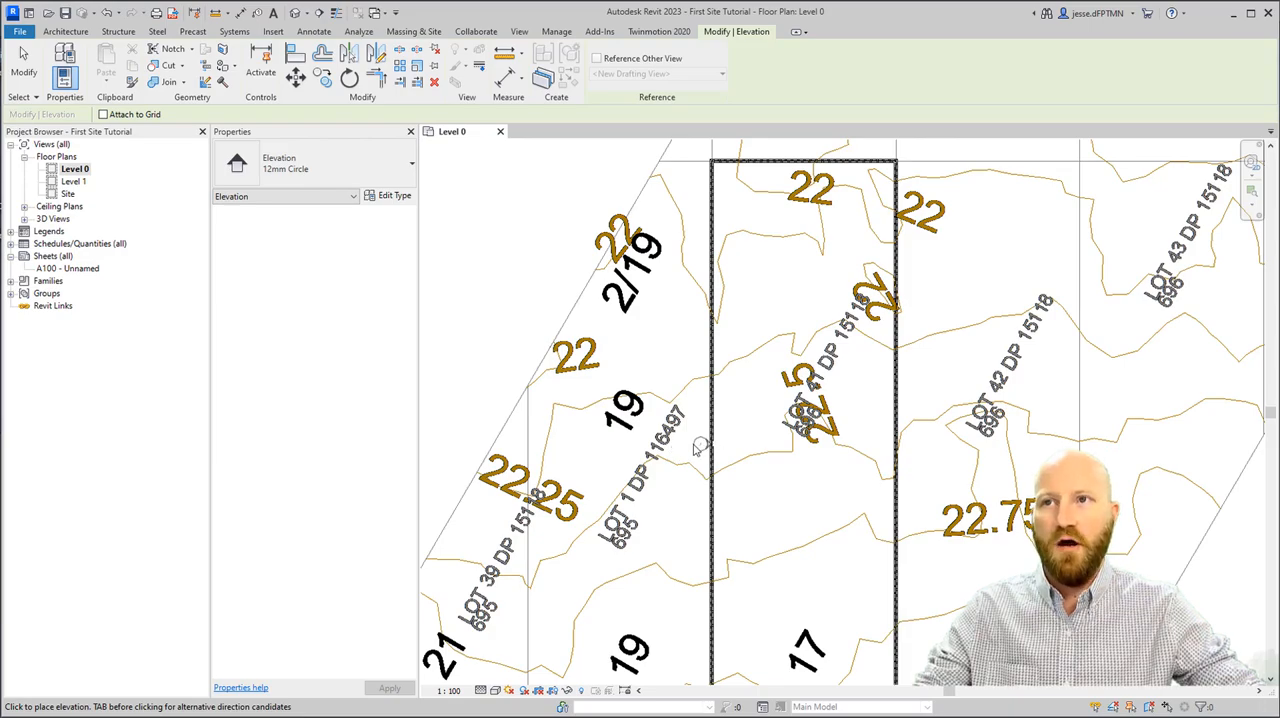
mouse_move(683, 452)
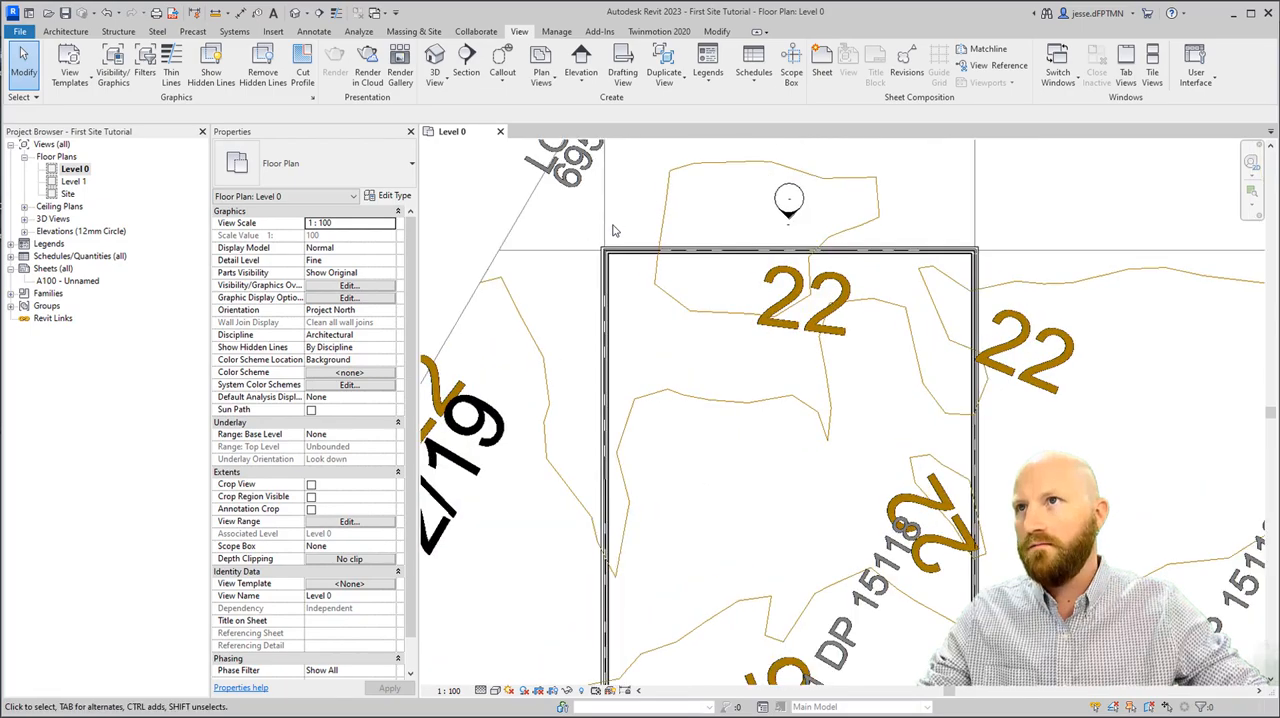
key("Tab")
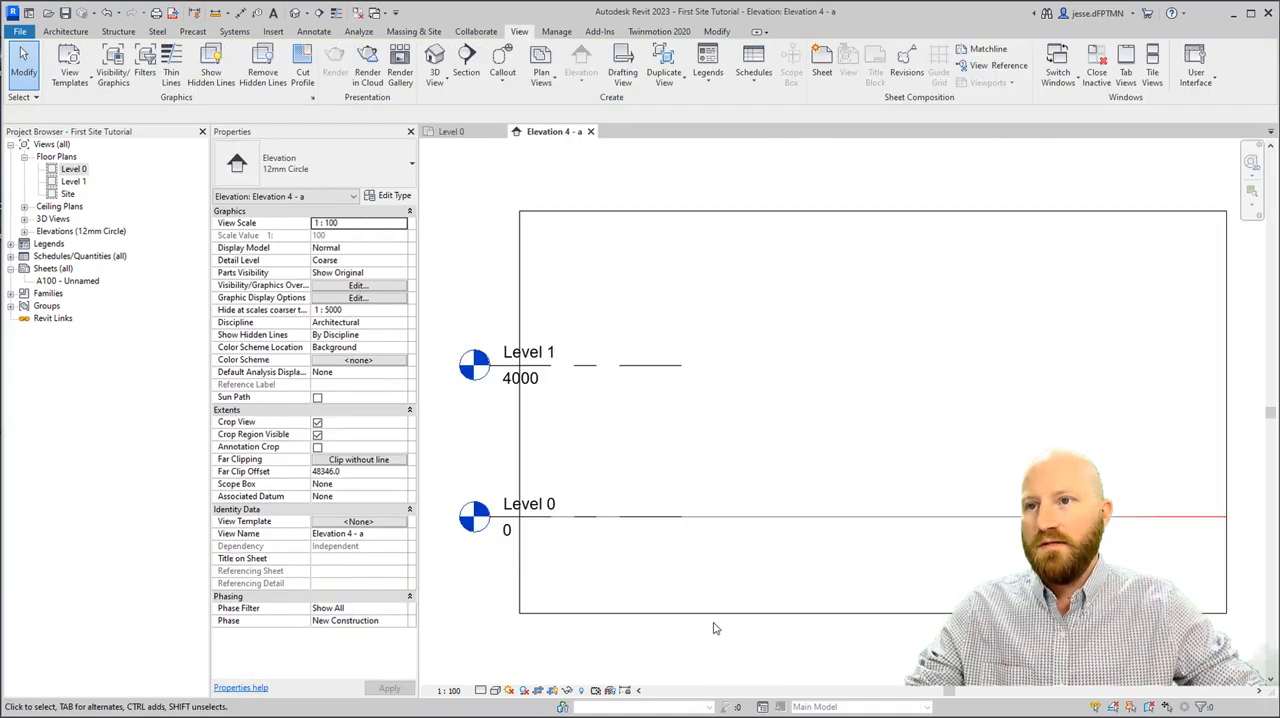
Inspect the Level 1 datum in the Elevation 4 - a view, then return to the Level 0 plan.
left_click(580, 365)
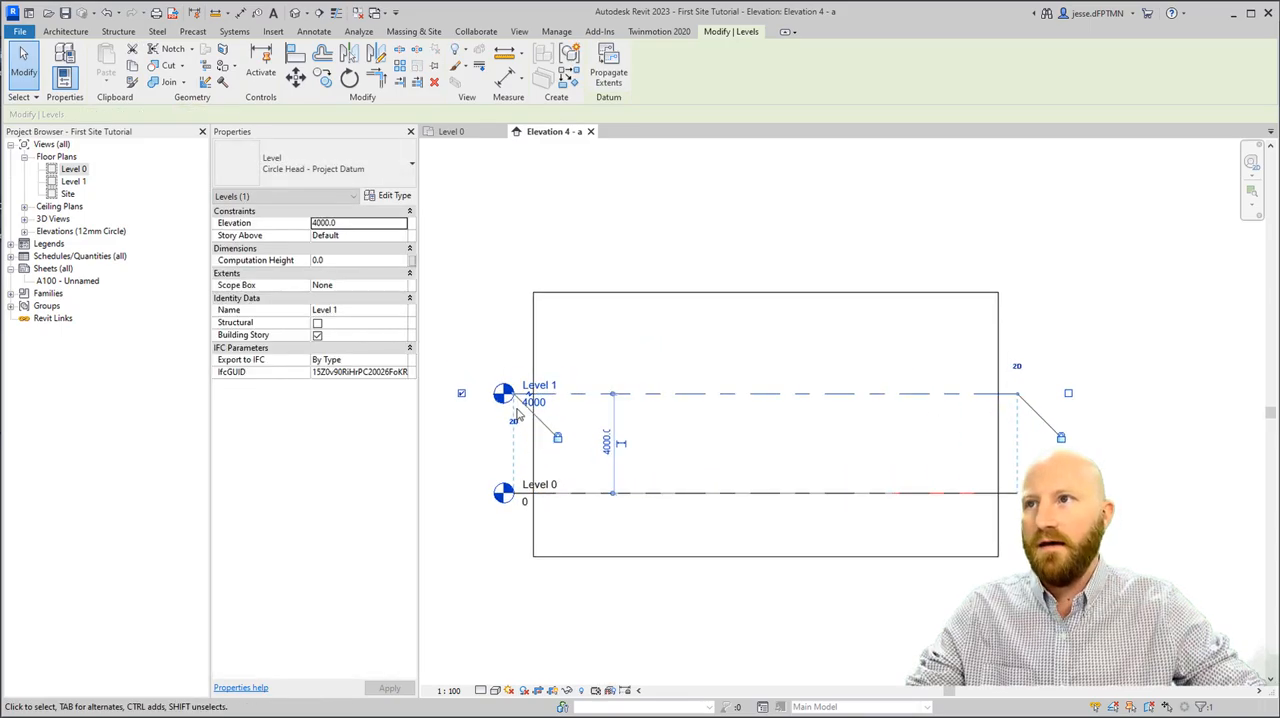
mouse_move(492, 142)
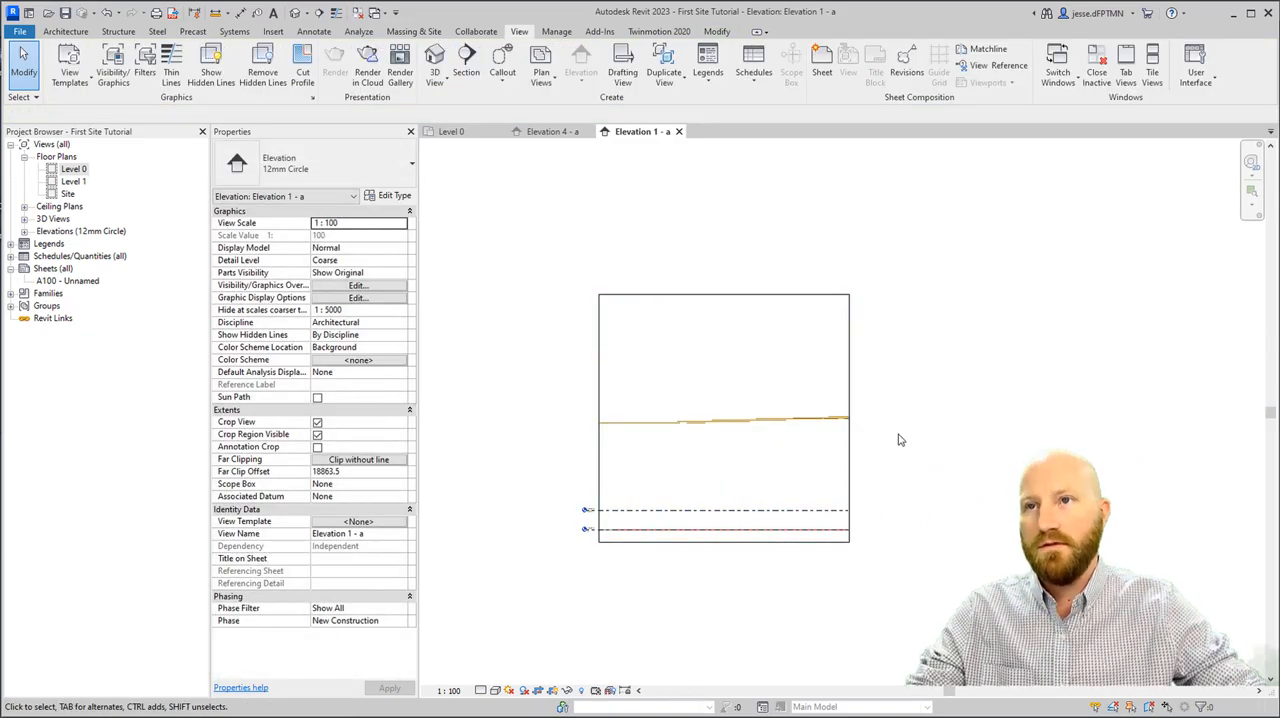
left_click(552, 131)
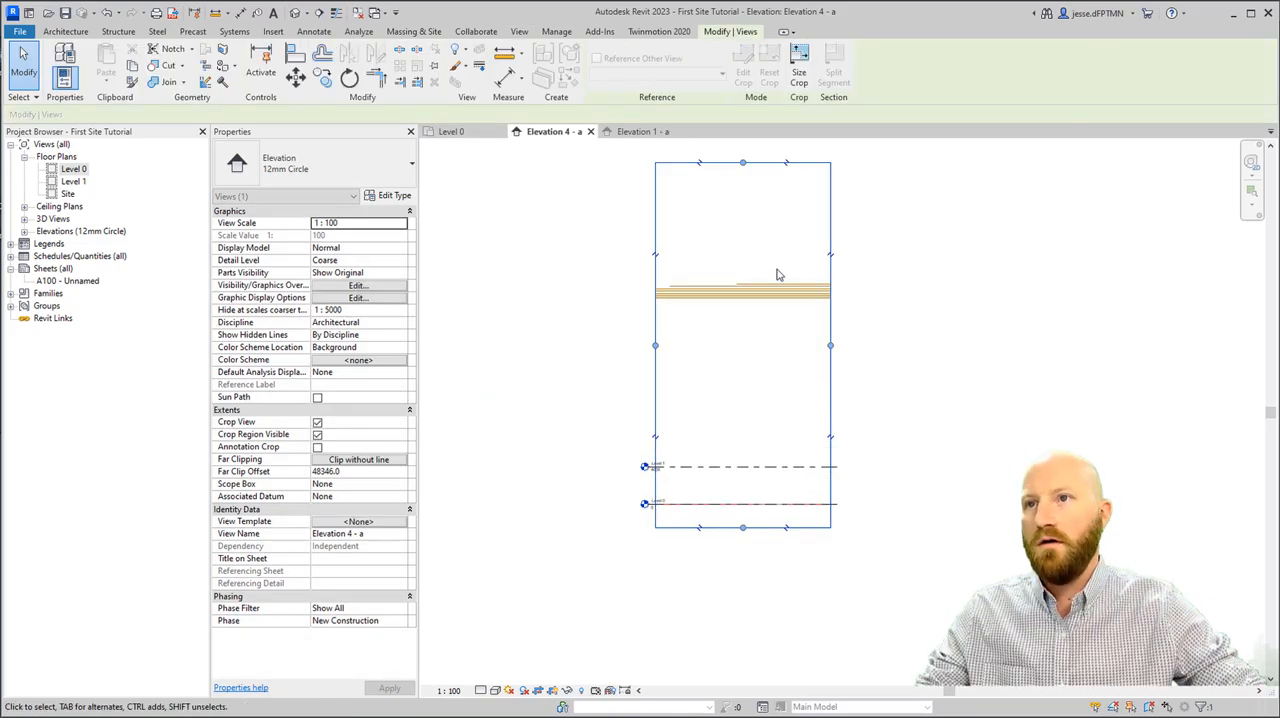
left_click(451, 131)
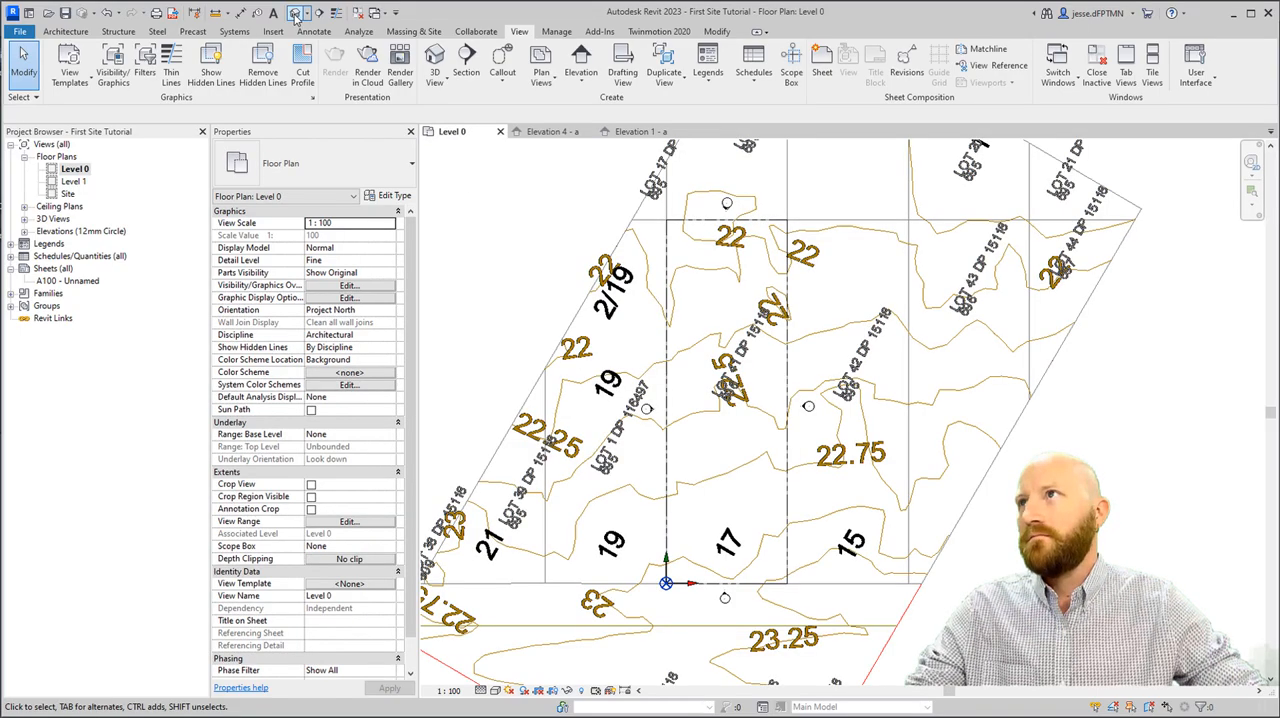
In the 3D view, rename Level 0 to DATUM and Level 1 to GROUND LEVEL.
left_click(434, 60)
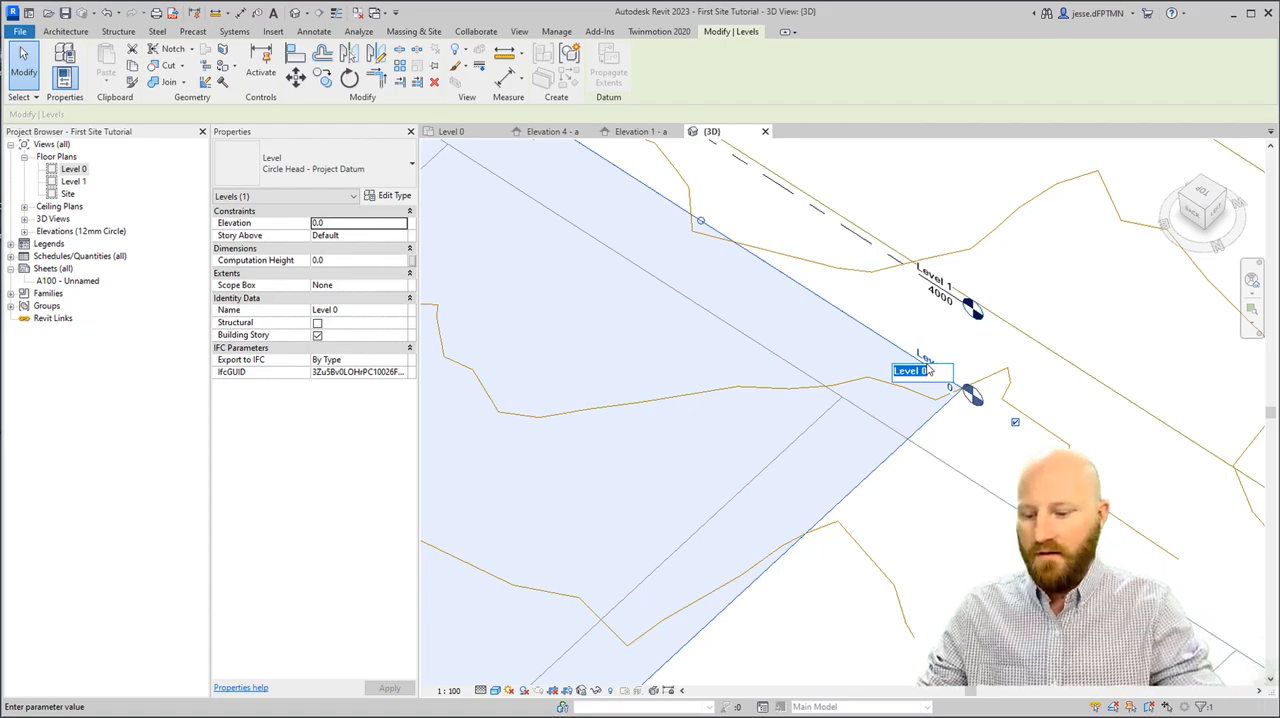
type("DATU")
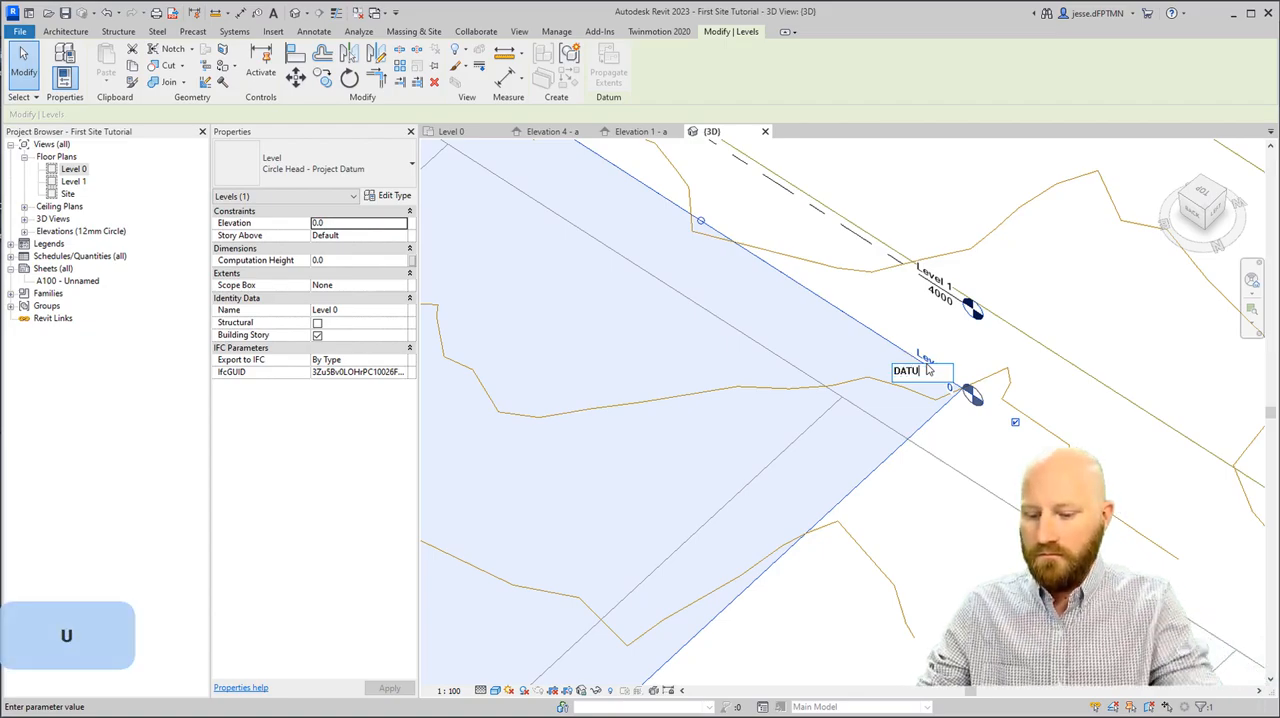
key("Return")
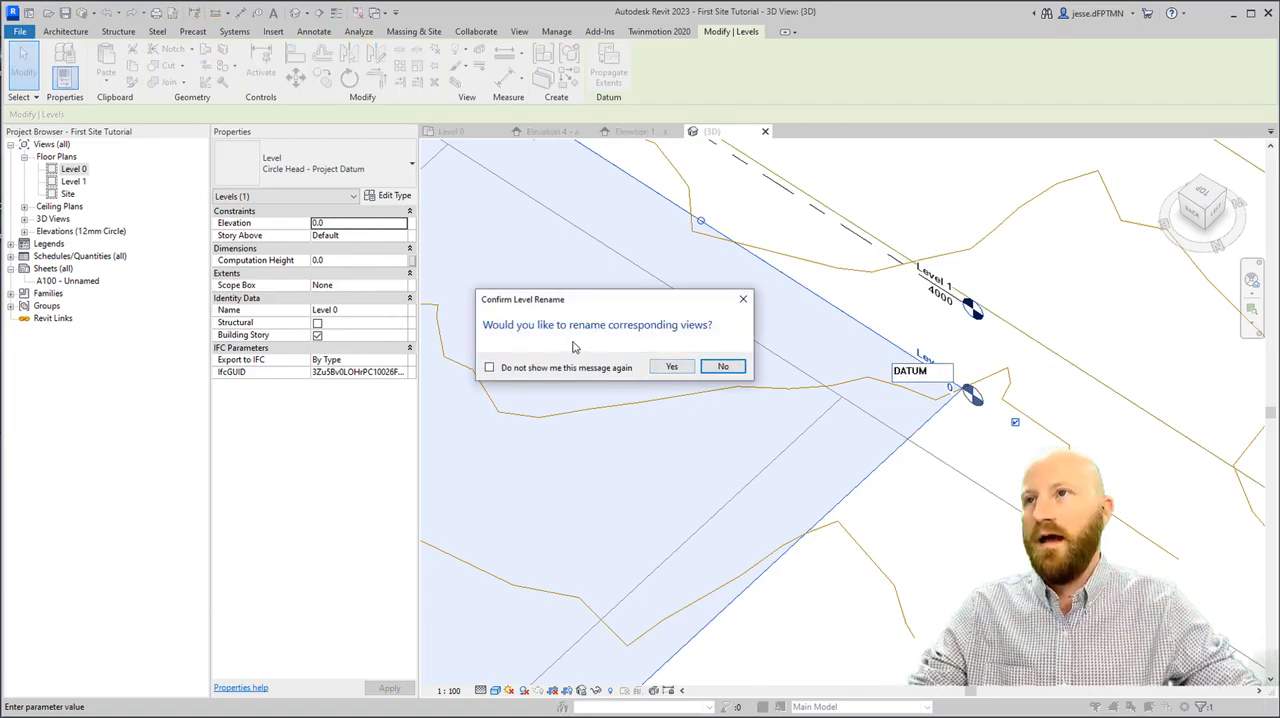
left_click(723, 366)
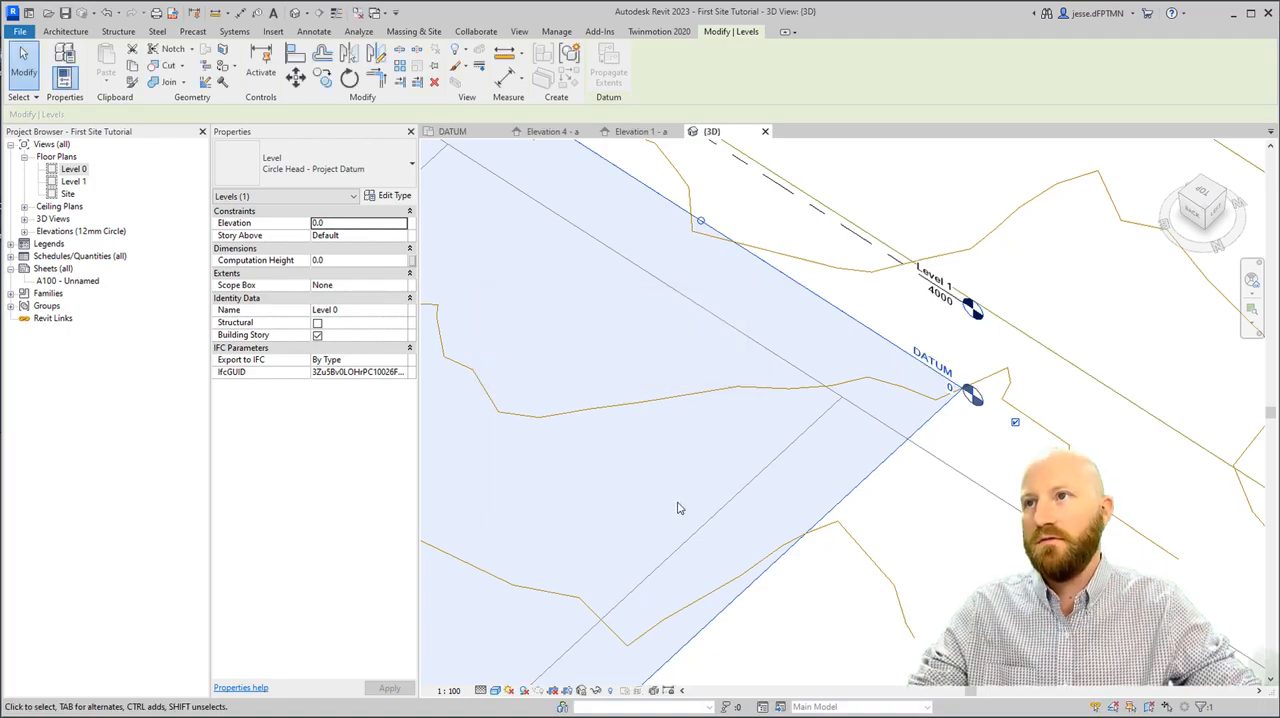
type("G")
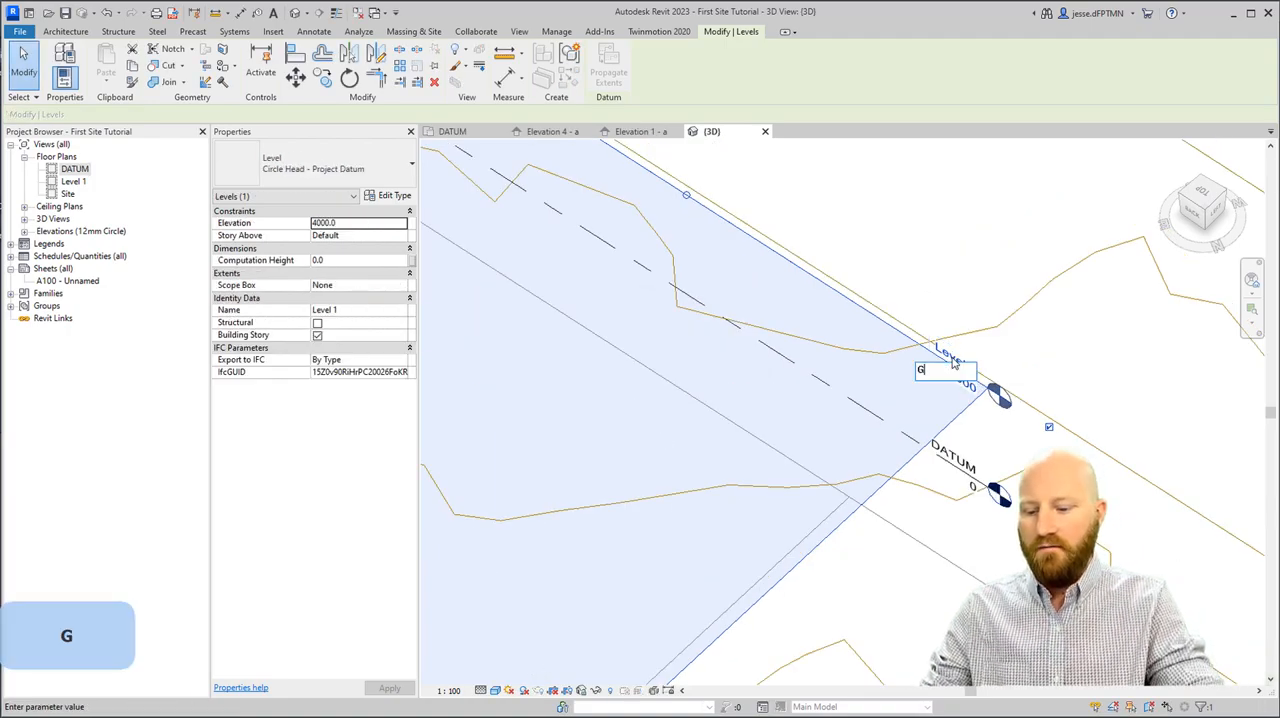
type("ROUND LEVEL")
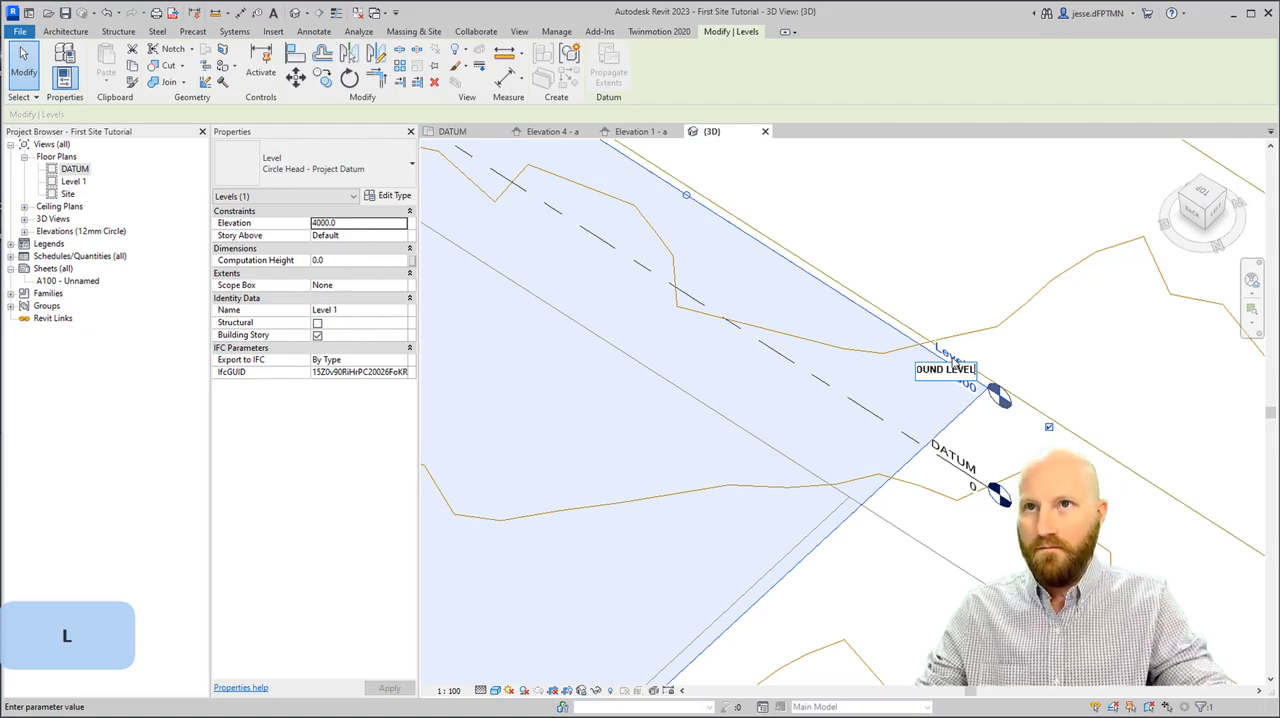
key("Return")
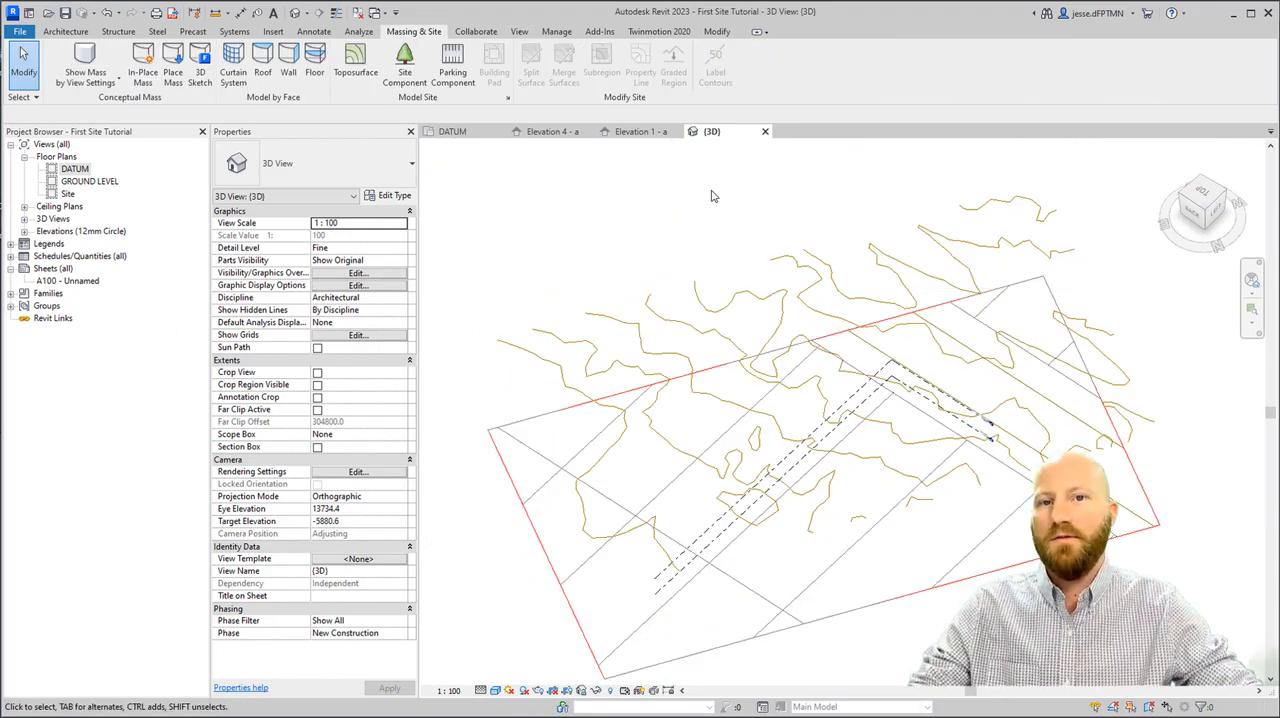
mouse_move(355, 60)
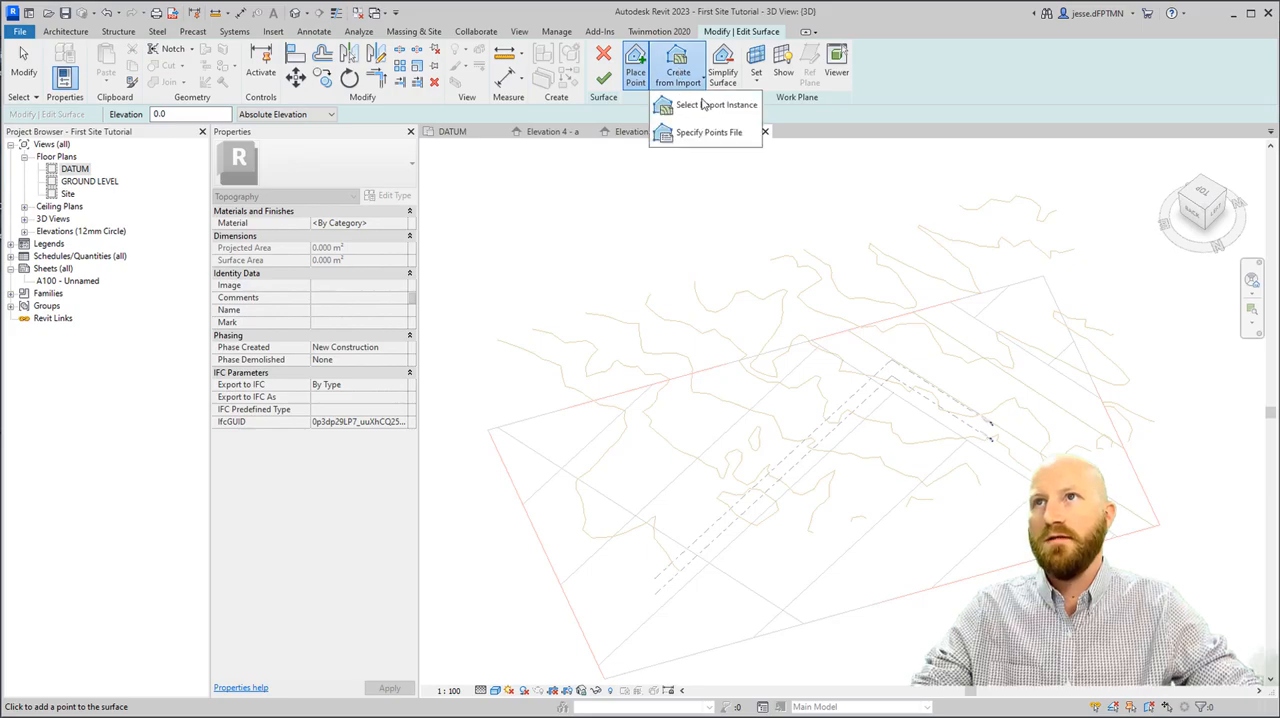
mouse_move(717, 104)
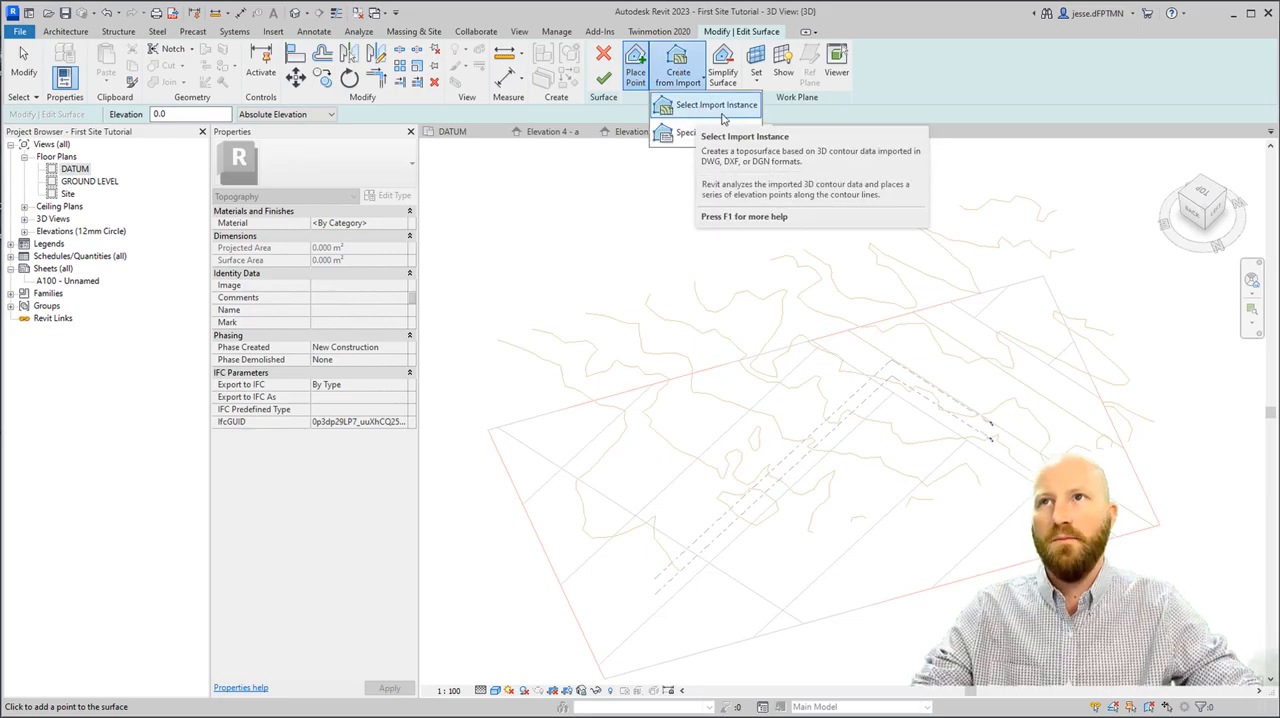
Create a toposurface from the linked DWG using only its Contours layer, then orbit to inspect.
left_click(716, 104)
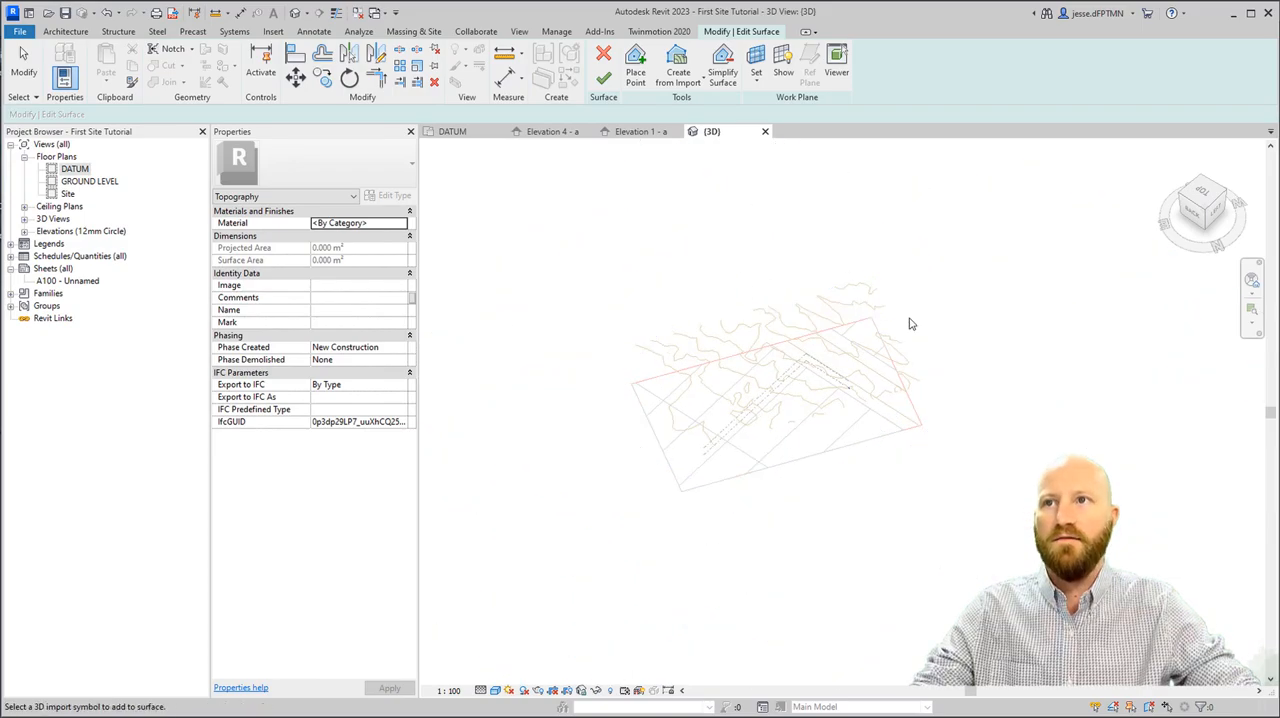
mouse_move(685, 362)
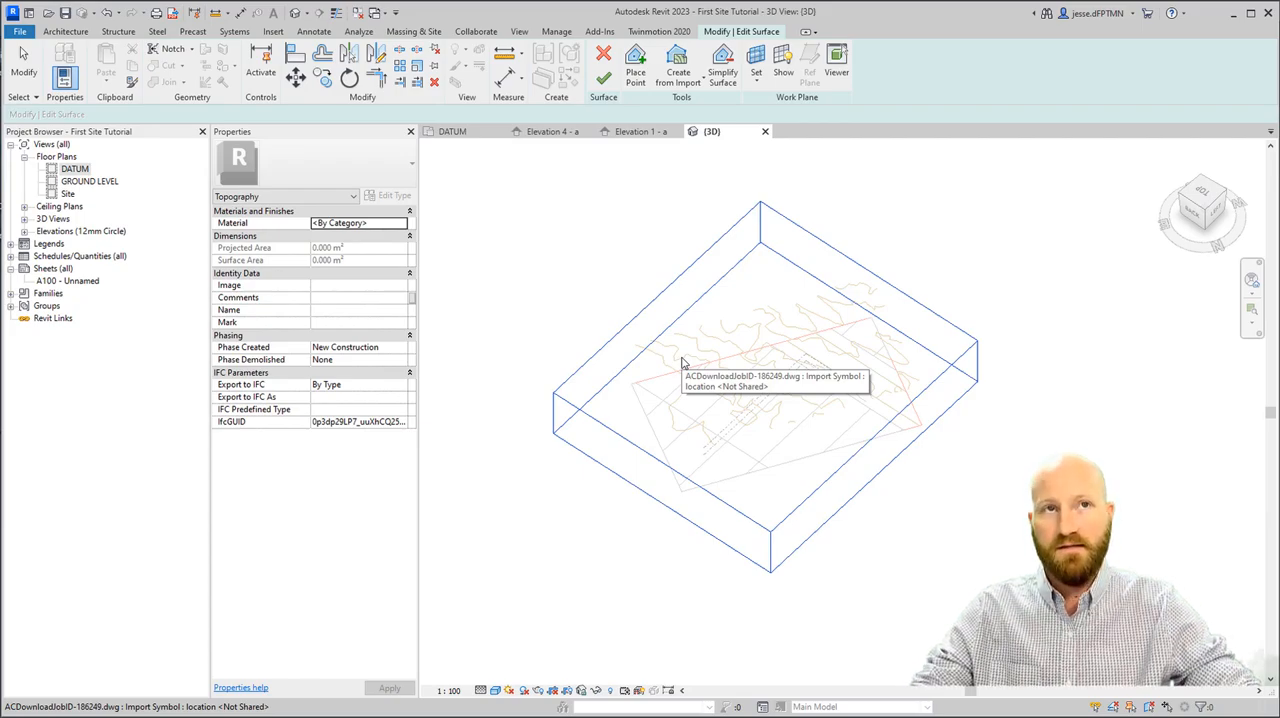
left_click(677, 62)
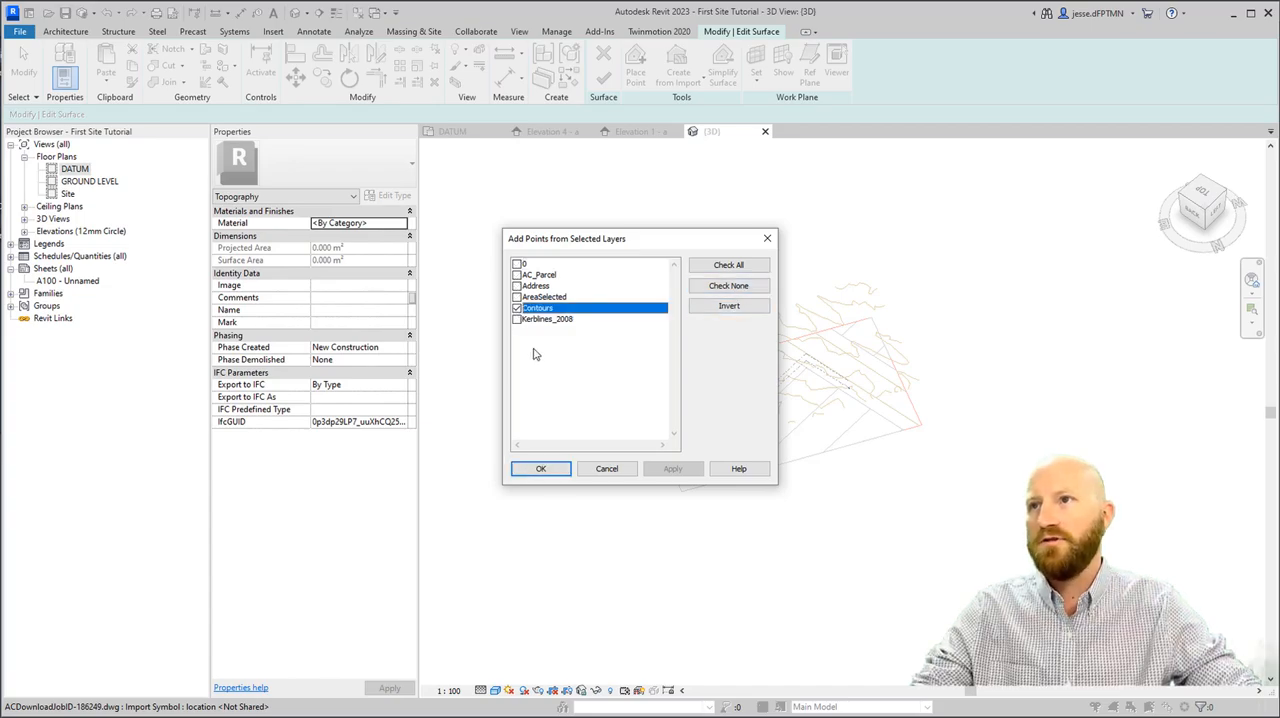
left_click(540, 468)
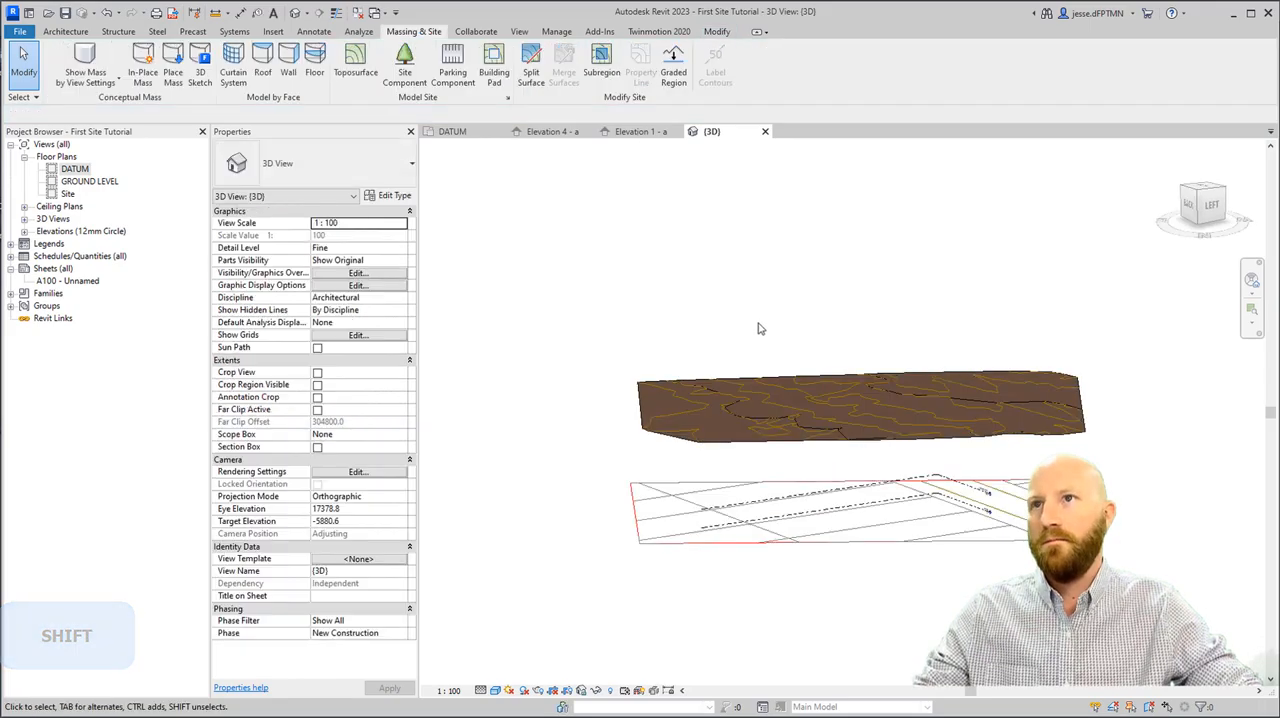
left_click_drag(760, 330, 714, 596)
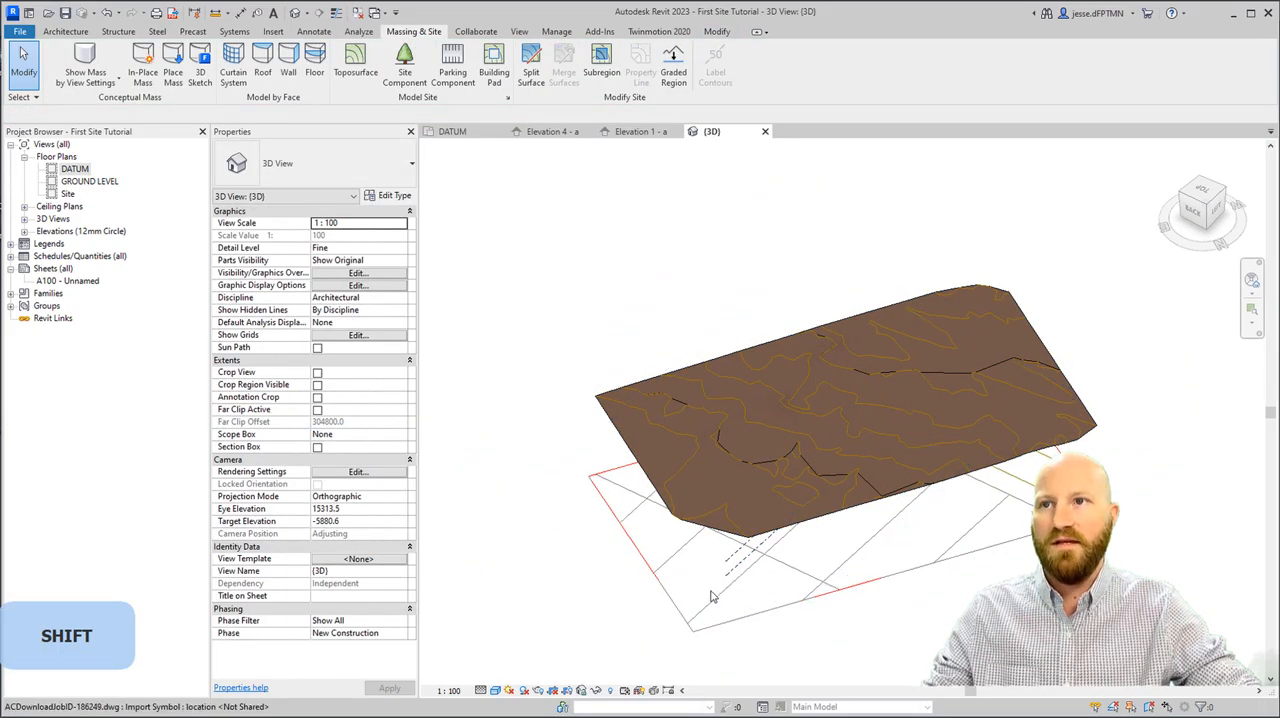
mouse_move(531, 60)
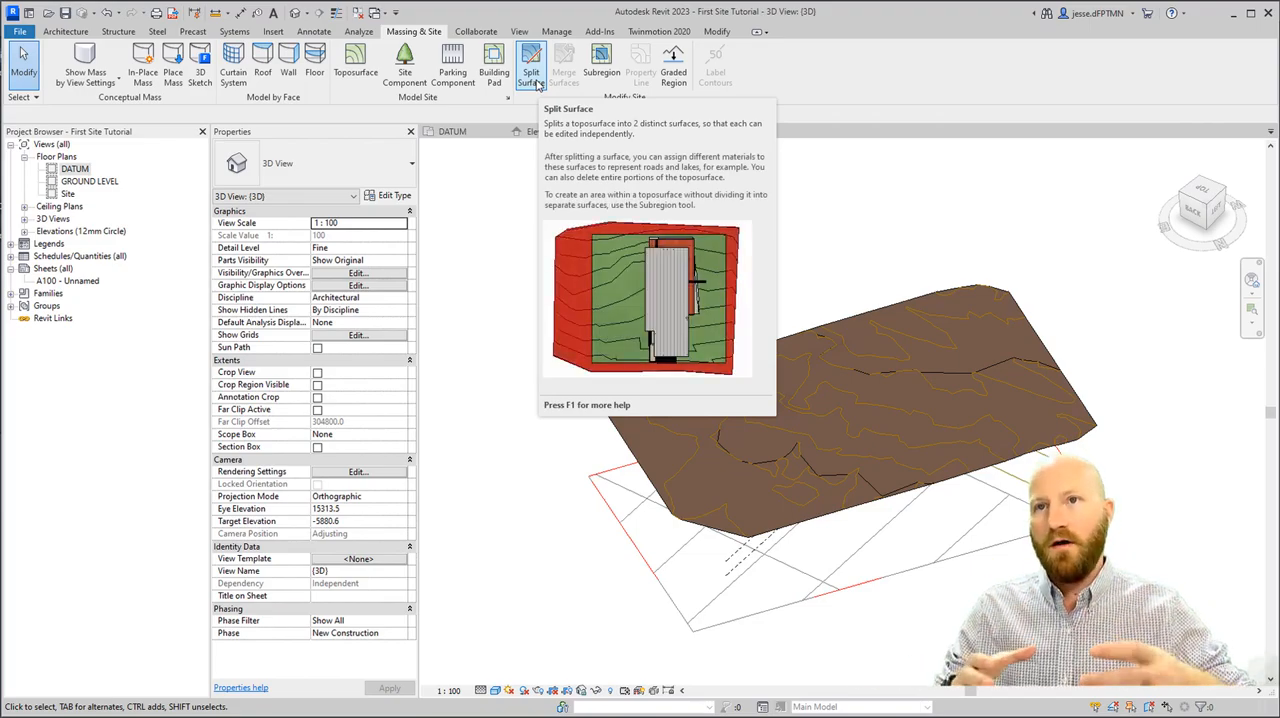
Start Split Surface and pick the toposurface to enter sketch mode.
left_click(531, 62)
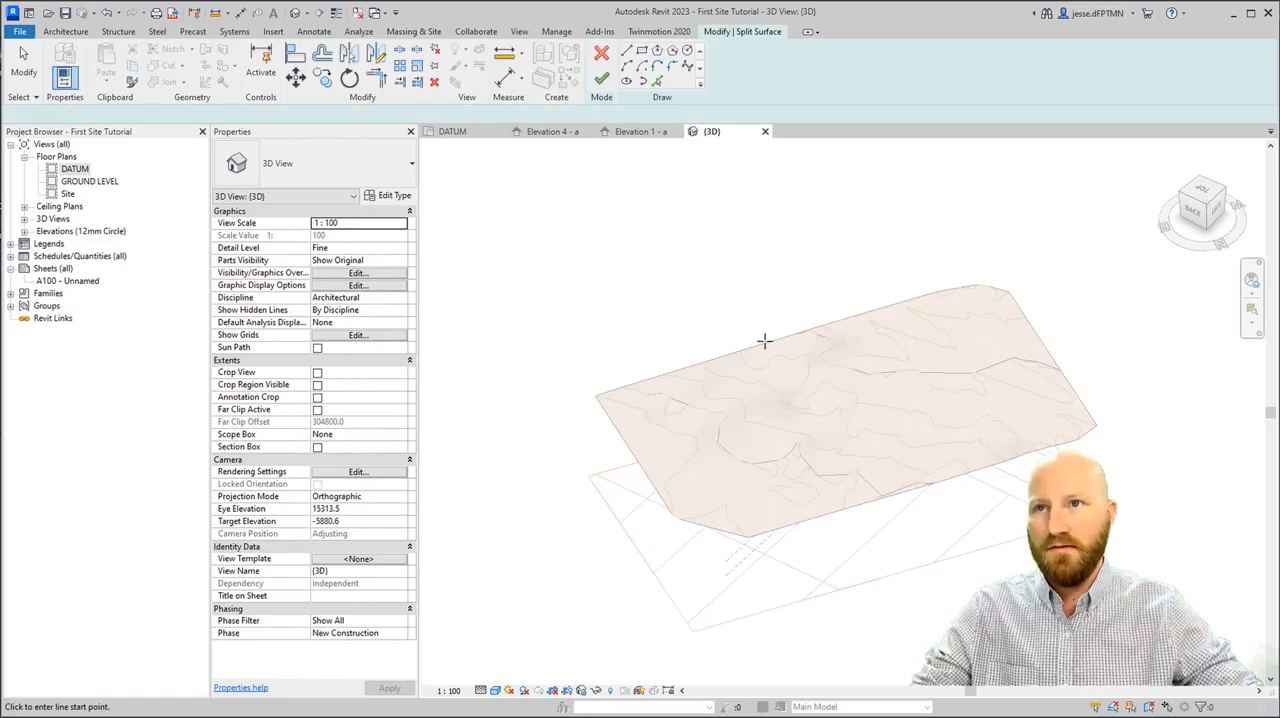
left_click(453, 131)
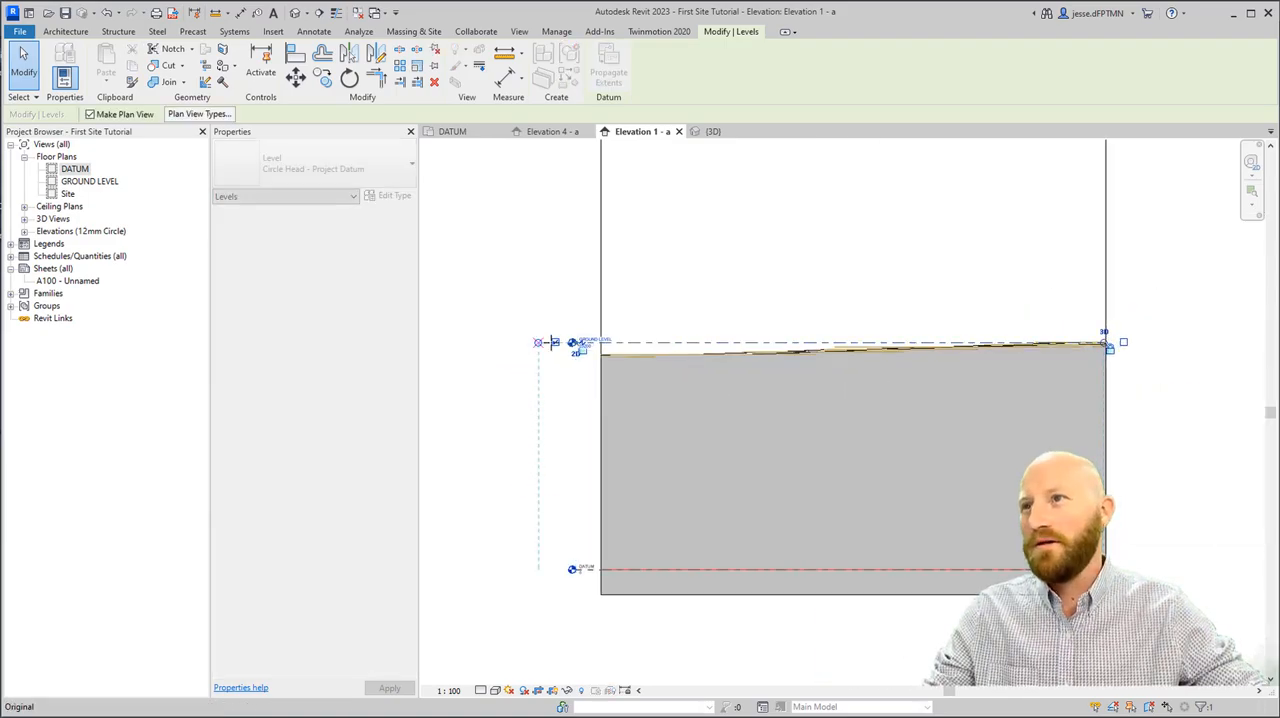
Sketch the lot boundary as the split line and finish edit mode.
left_click(850, 343)
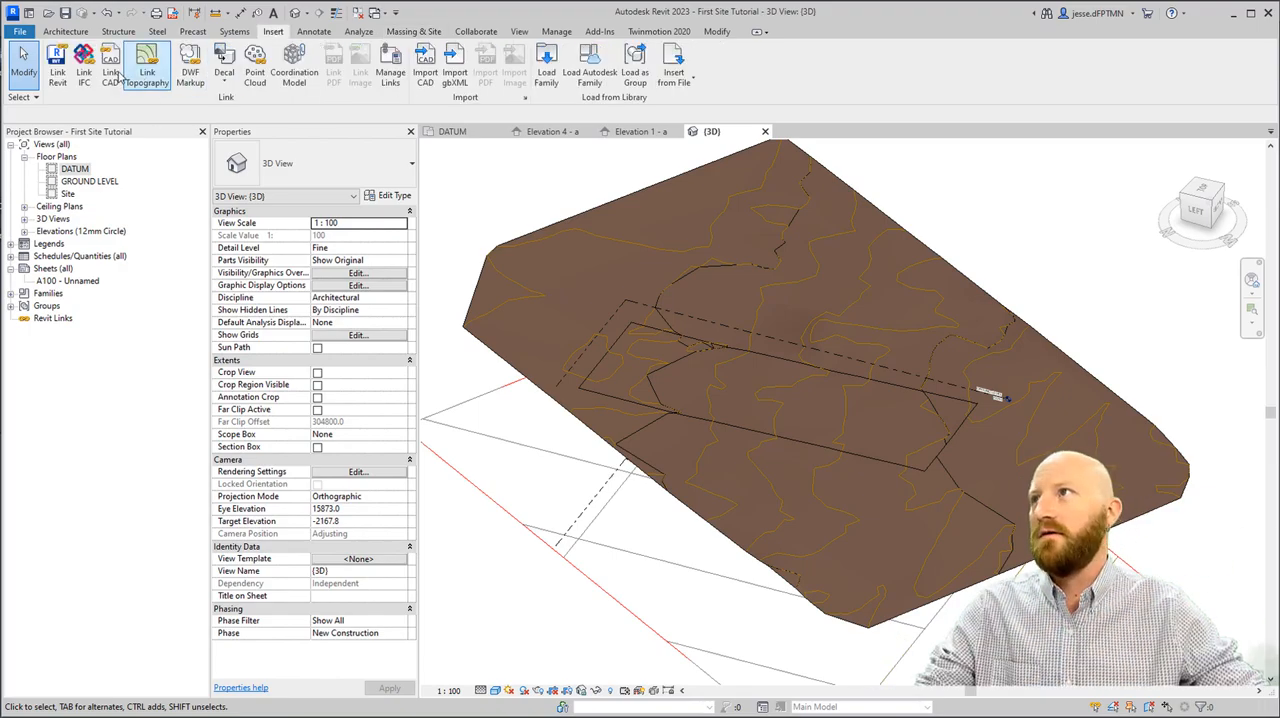
Link First House Tutorial.rvt from the Revit Tutorial folder into the site.
left_click(57, 65)
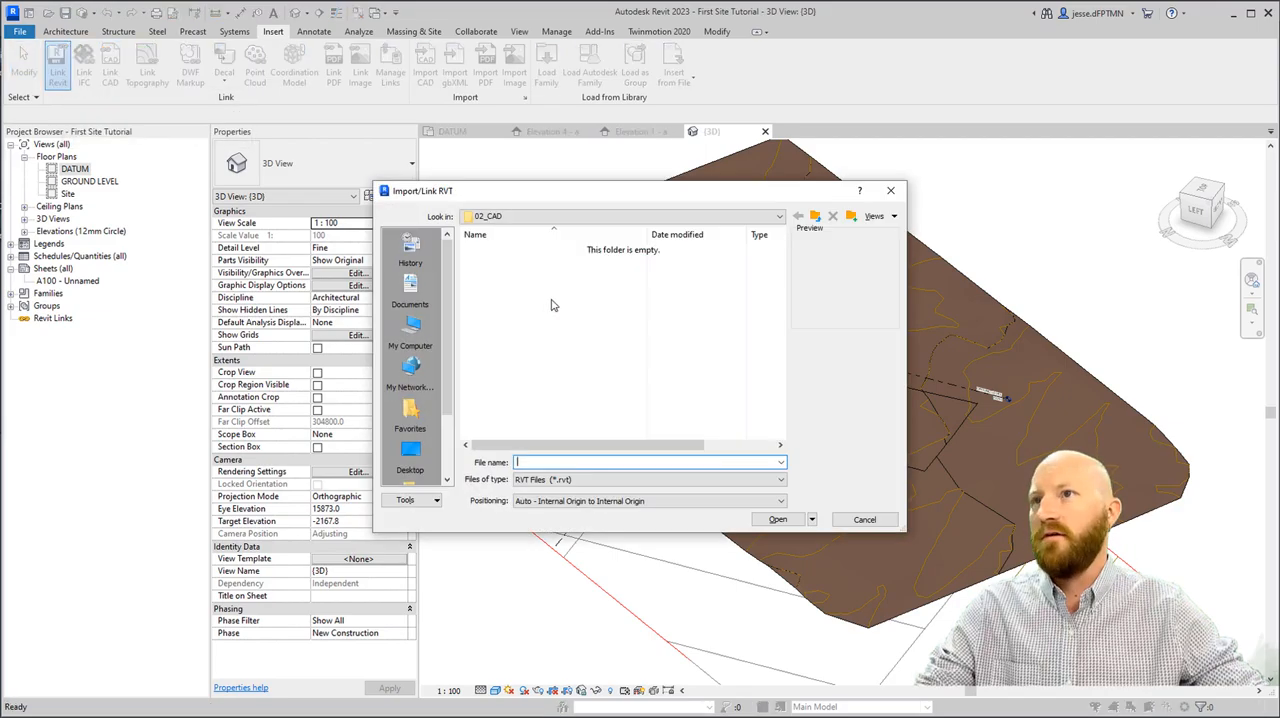
left_click(798, 216)
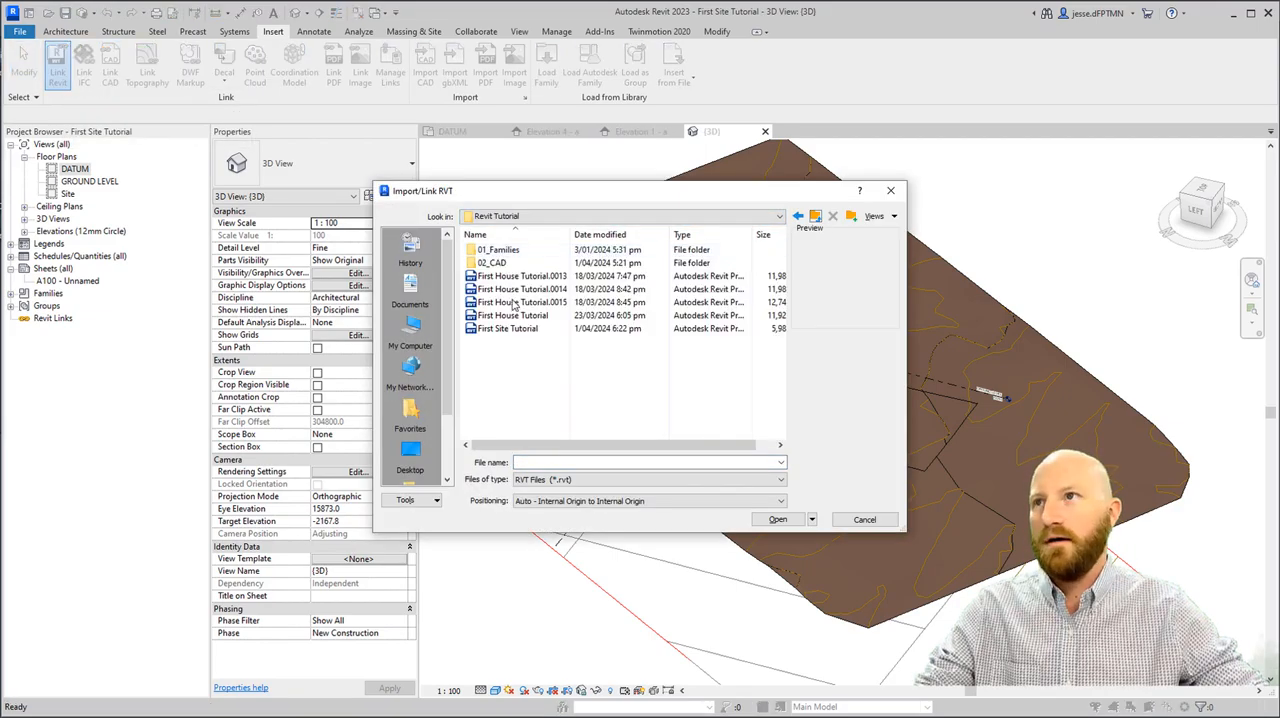
left_click(512, 315)
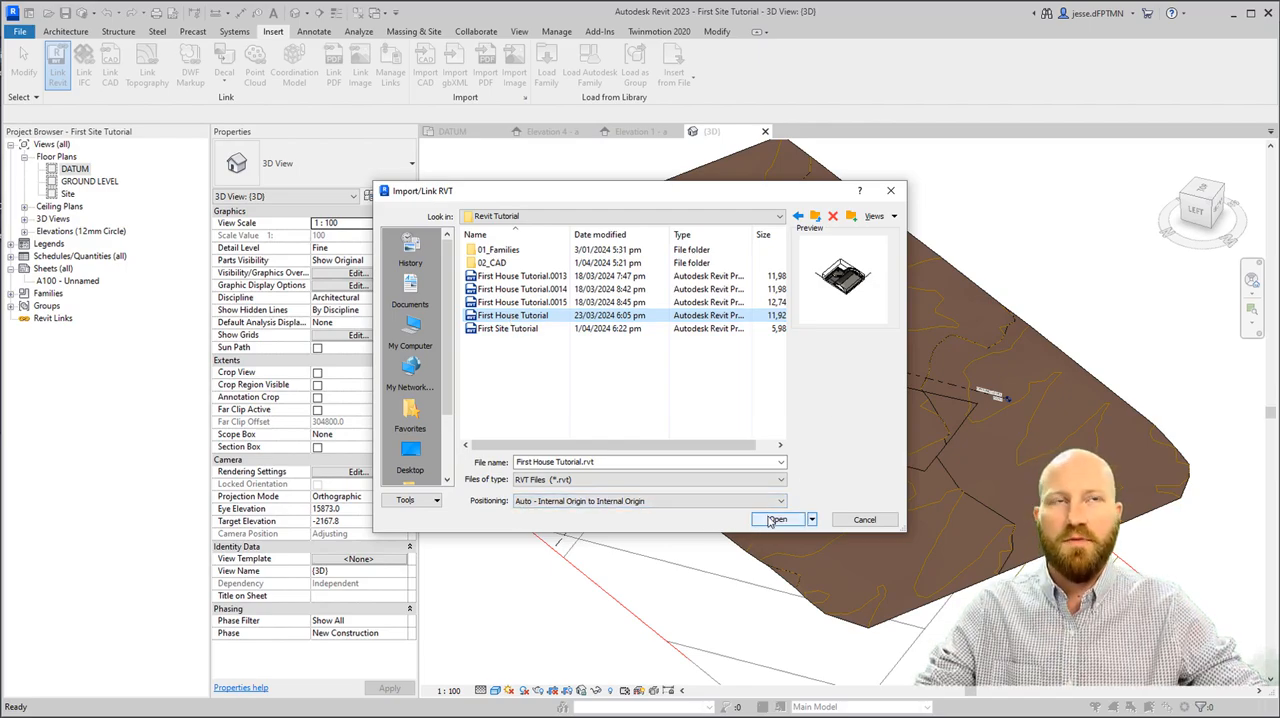
left_click(776, 519)
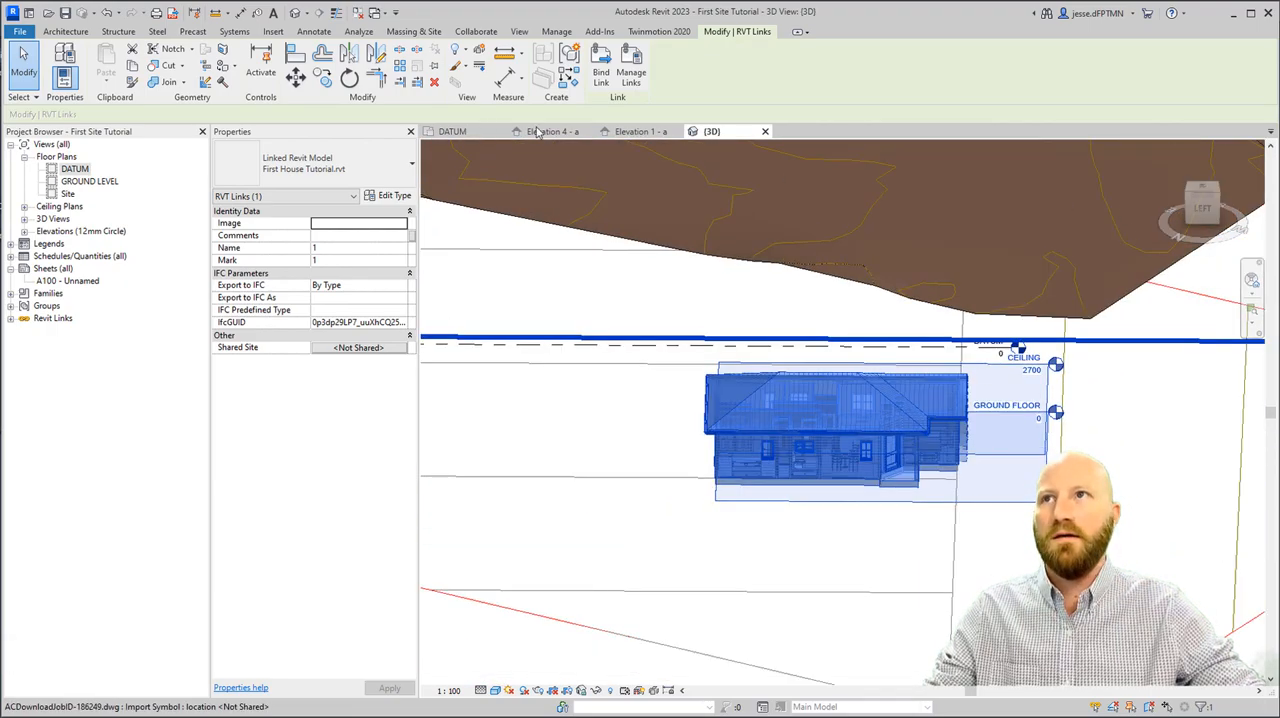
Check the house in Elevation 1, then orbit the 3D view and view the site from the top.
left_click(641, 131)
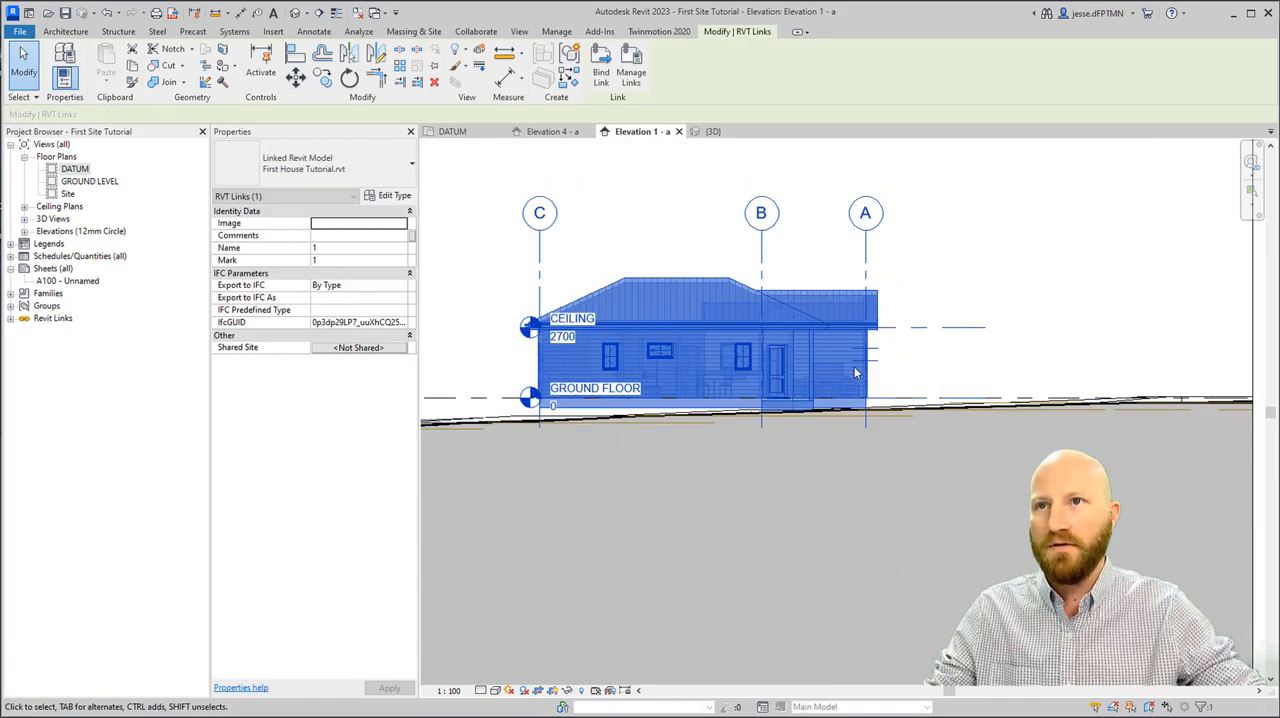
left_click(711, 131)
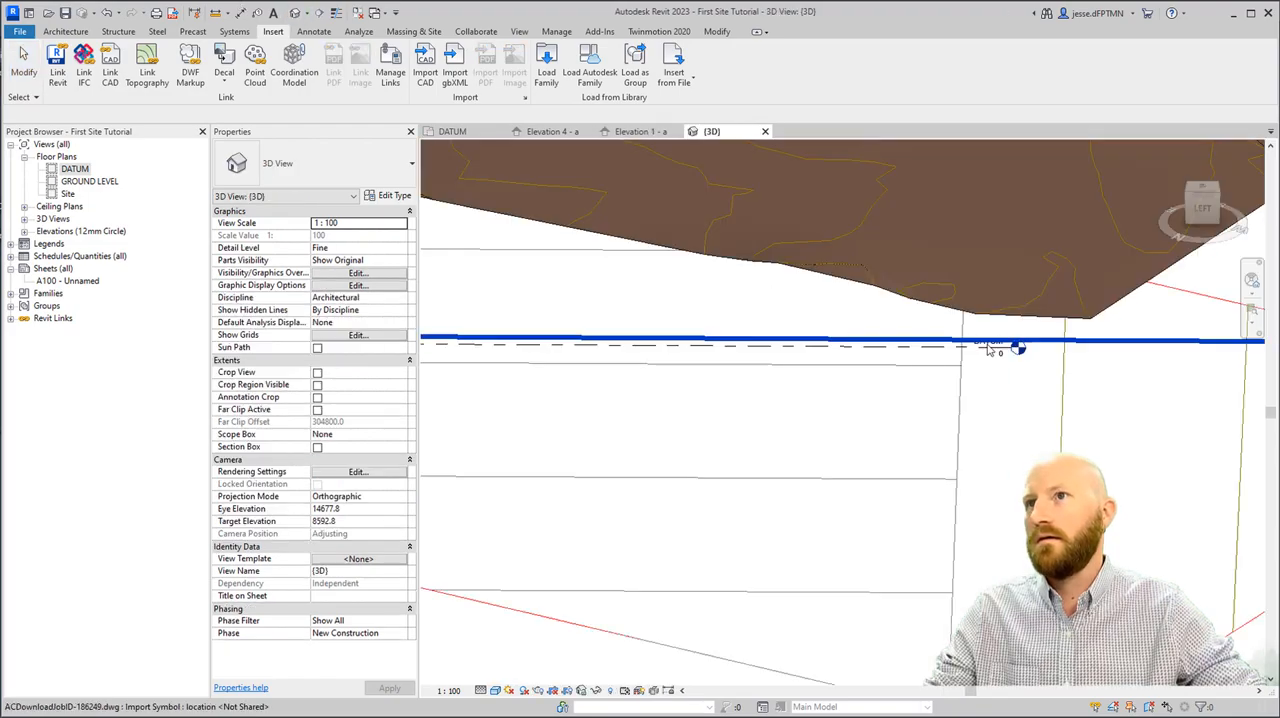
left_click_drag(990, 345, 820, 435)
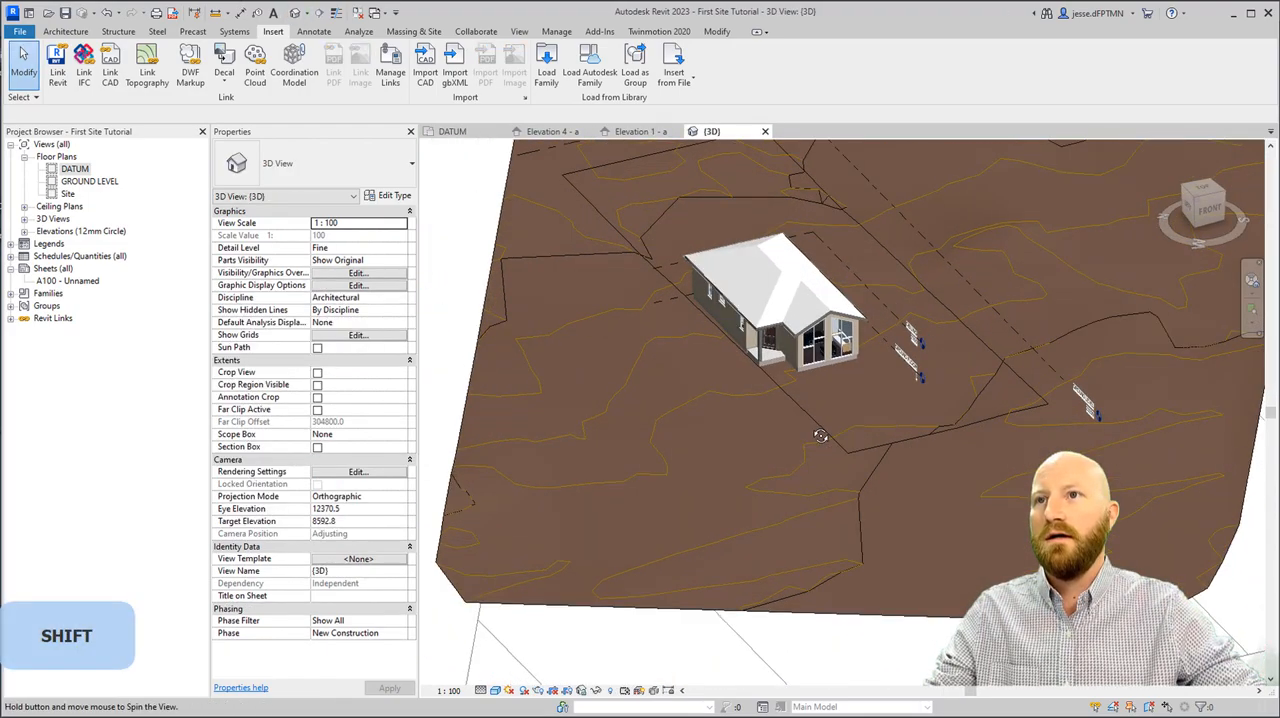
left_click(790, 300)
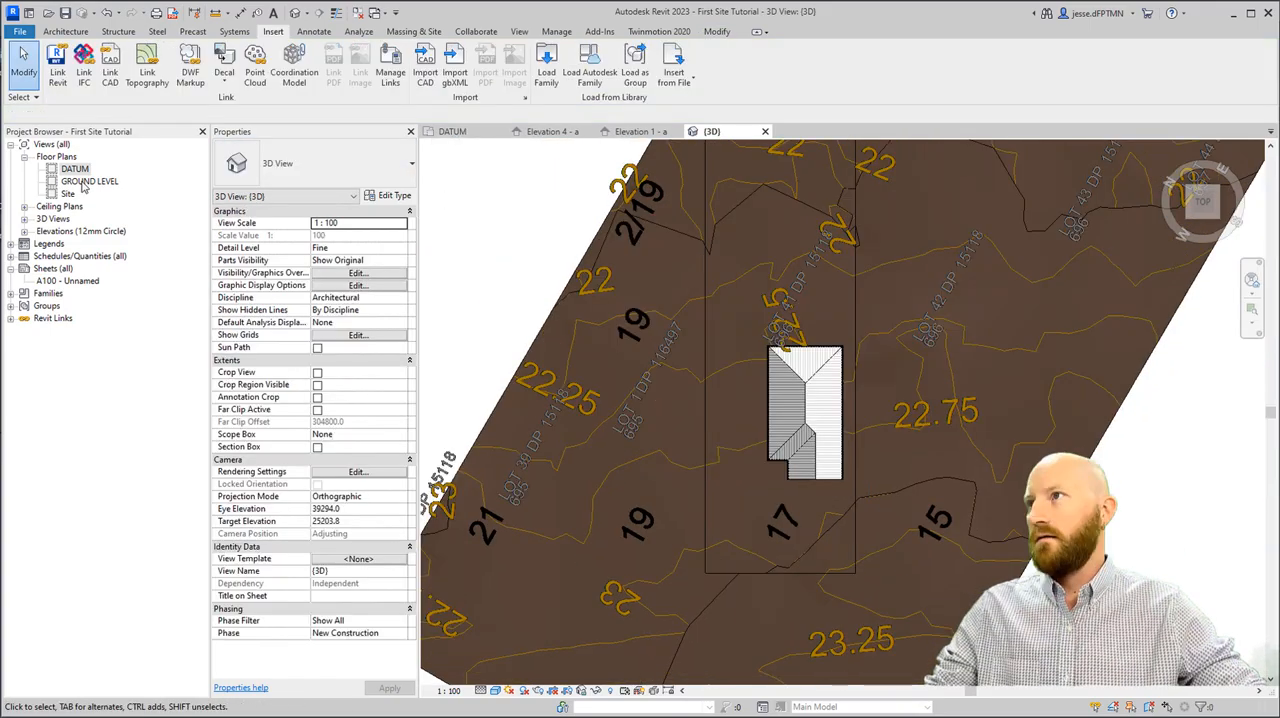
In the GROUND LEVEL plan, dimension the house from the lot boundary and set offsets to 6900 and 10000.
double_click(90, 181)
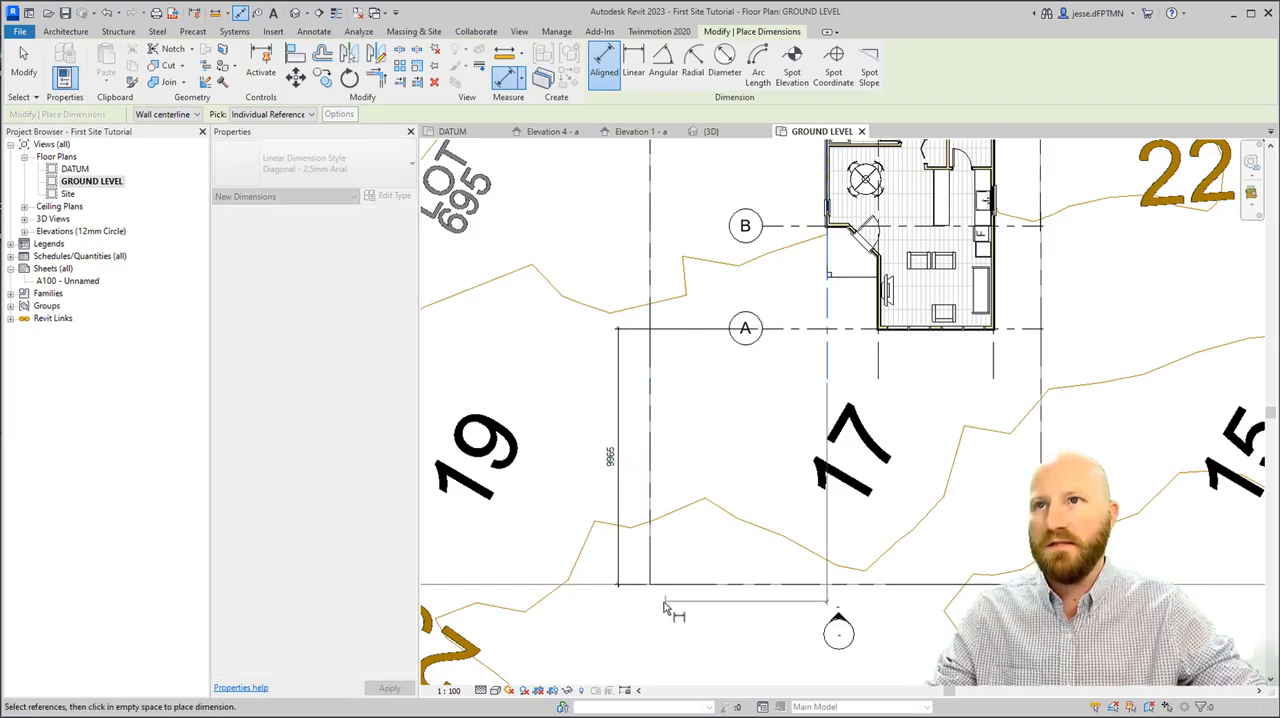
key("Tab")
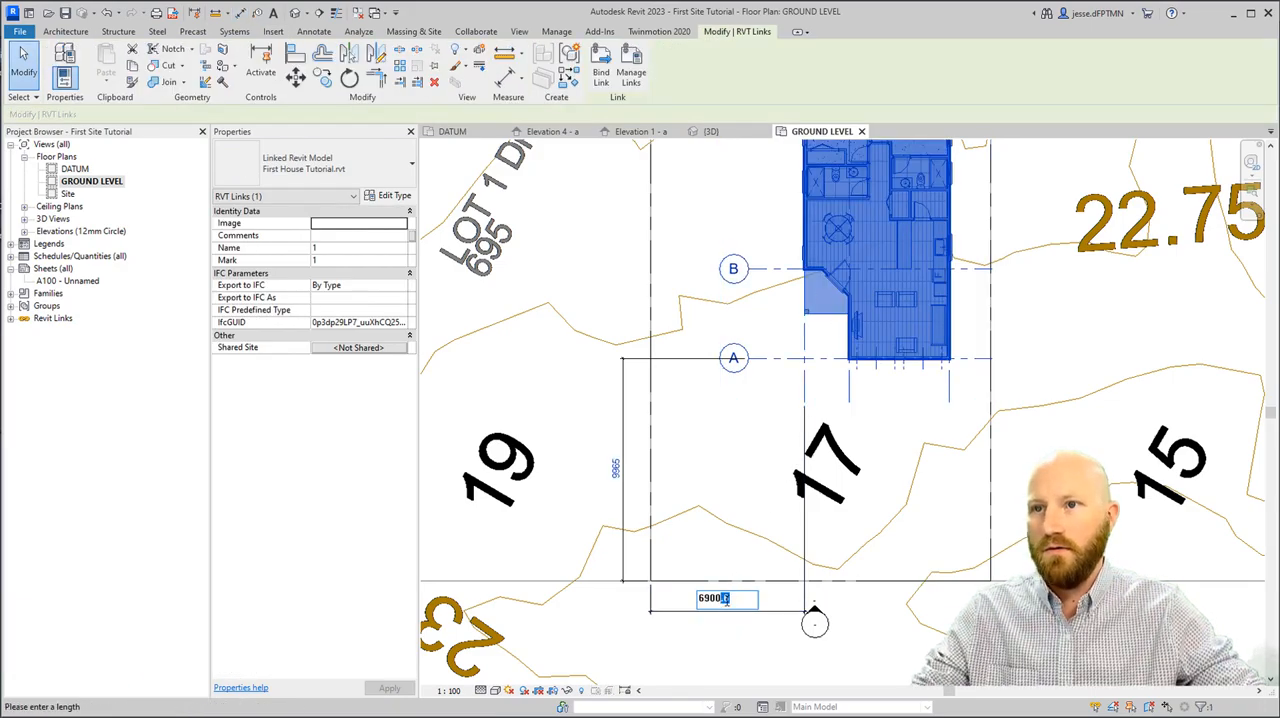
key("backspace")
type("1")
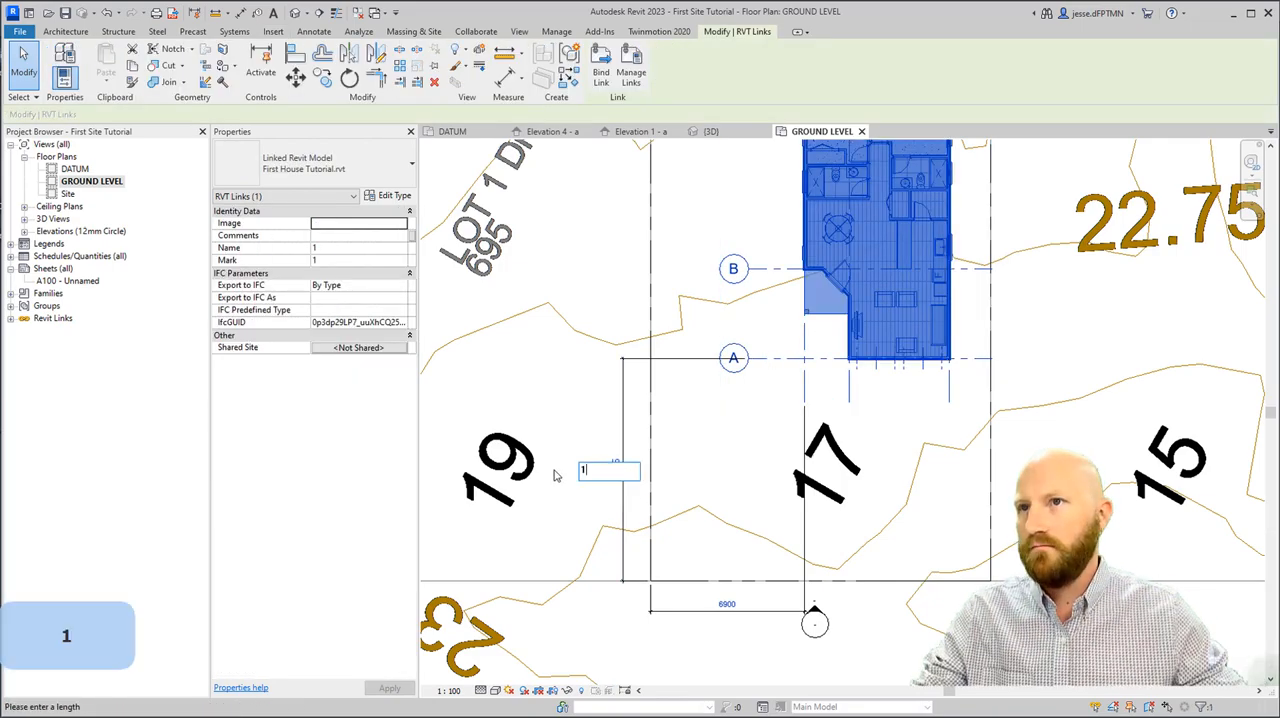
type("0000")
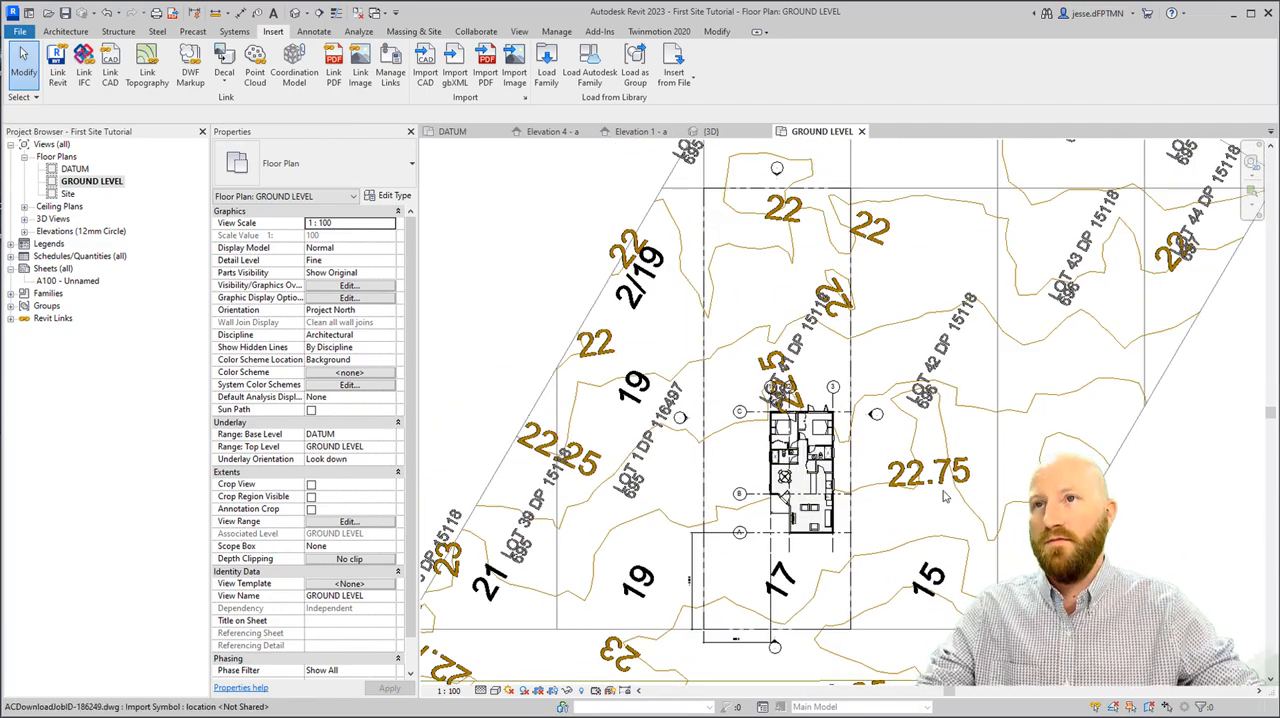
In Elevation 1 - a, turn off imported categories in Visibility/Graphics.
left_click(637, 131)
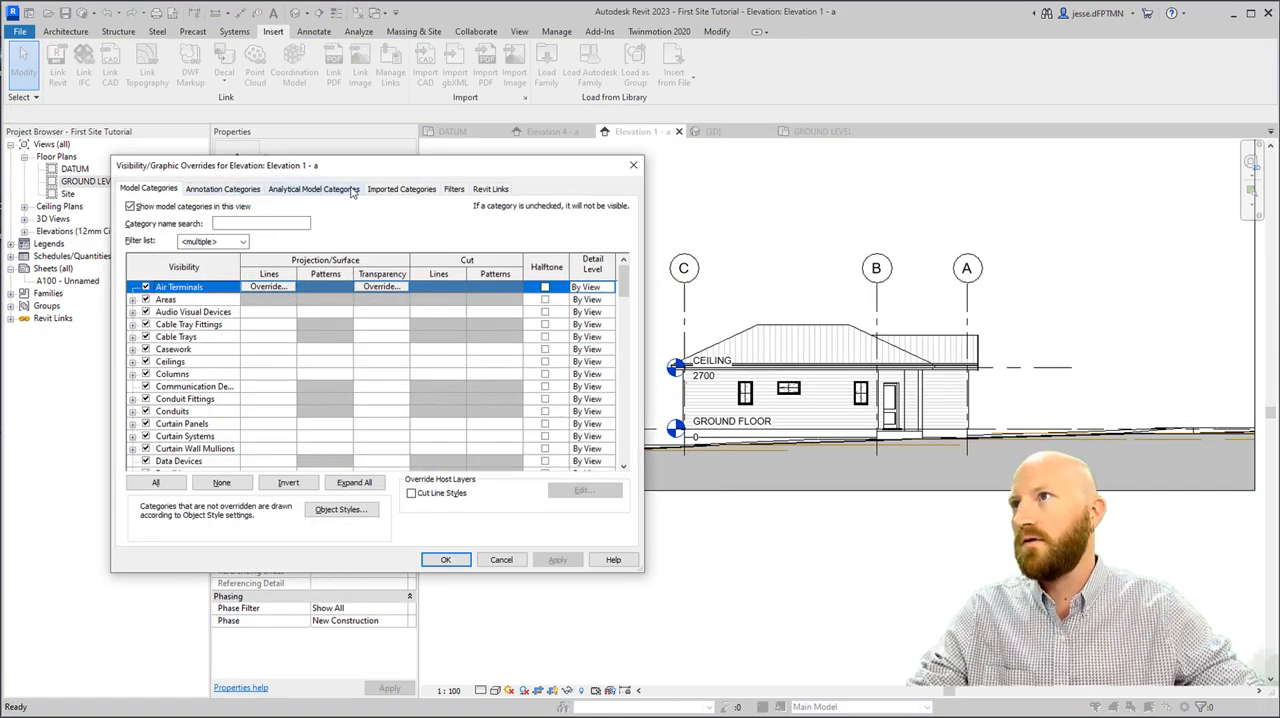
left_click(401, 188)
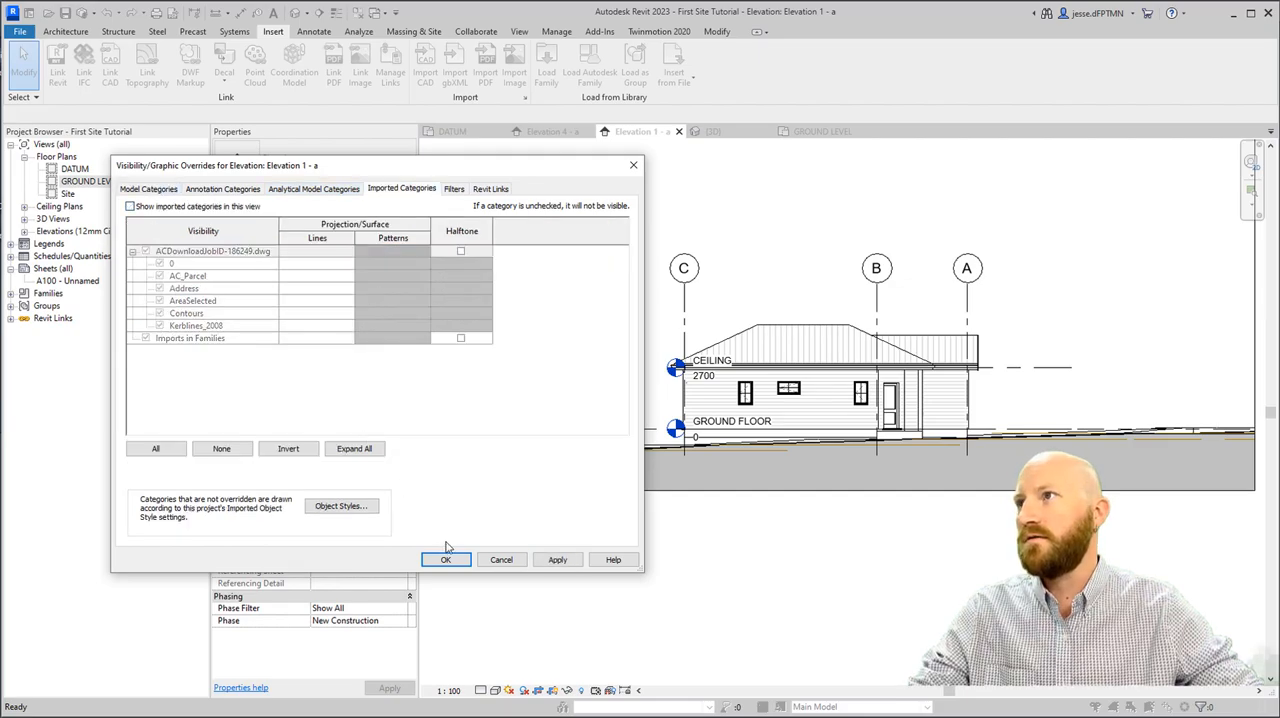
left_click(445, 559)
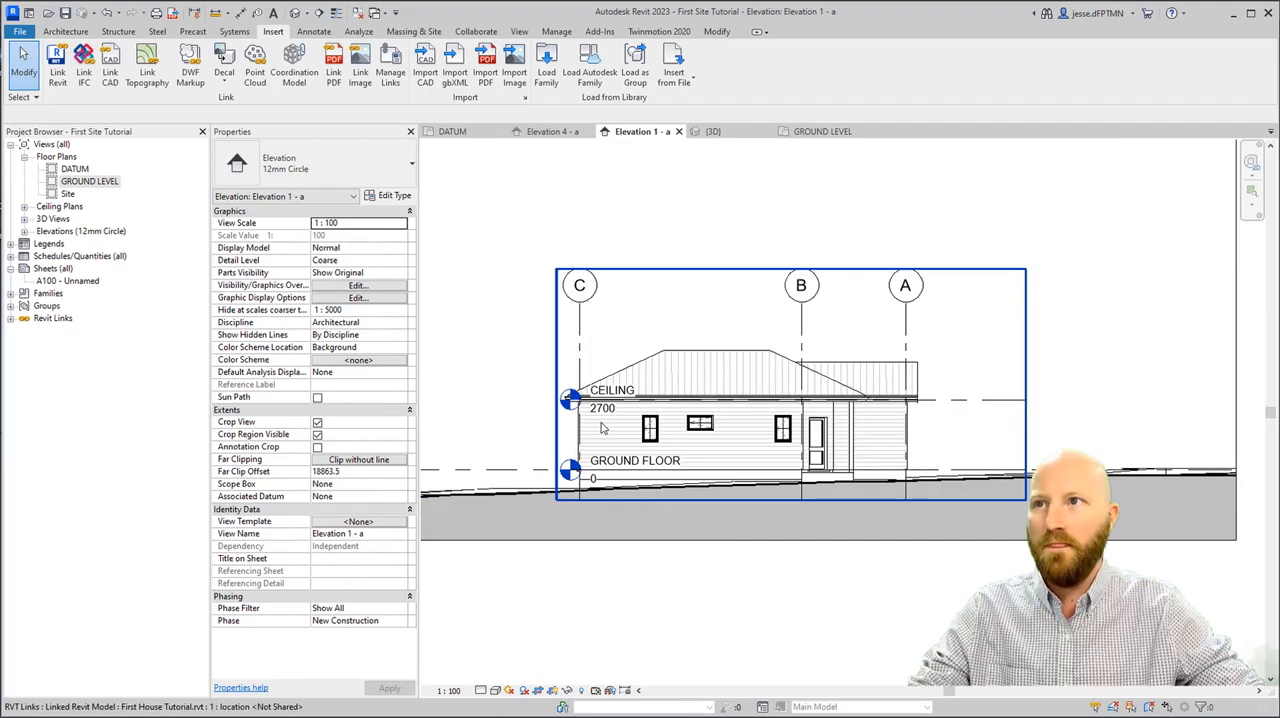
mouse_move(970, 407)
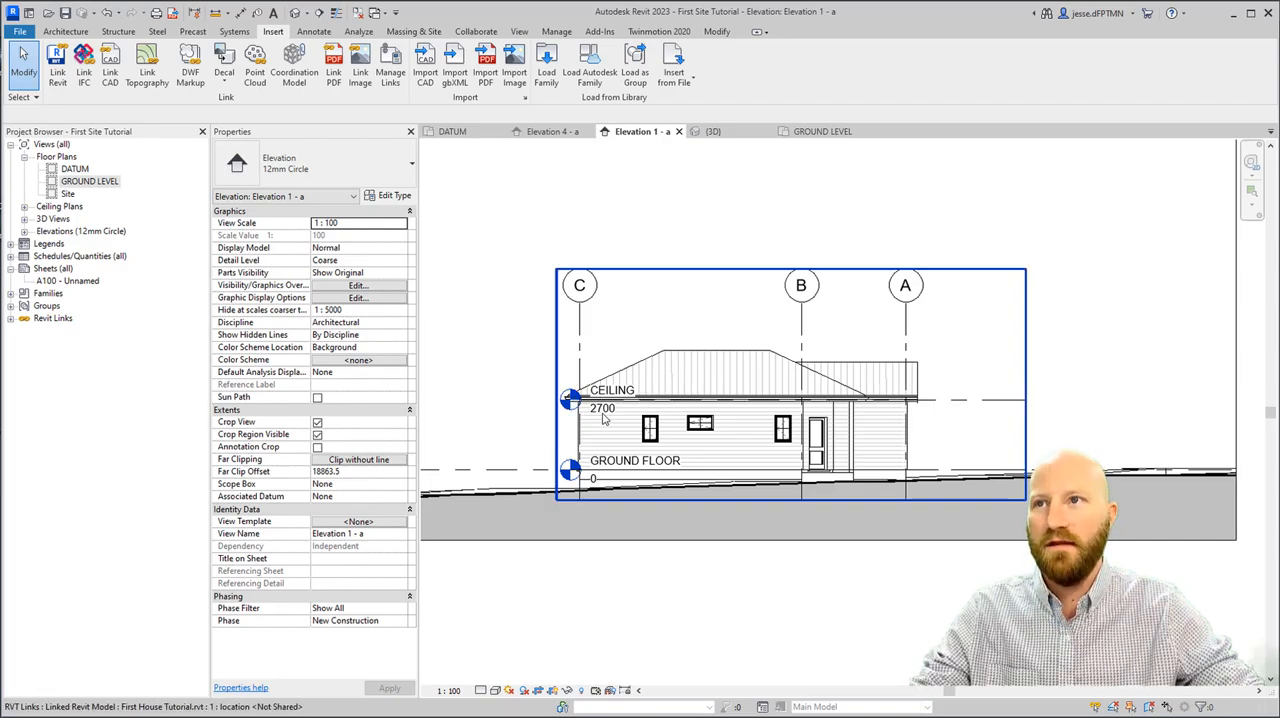
mouse_move(898, 370)
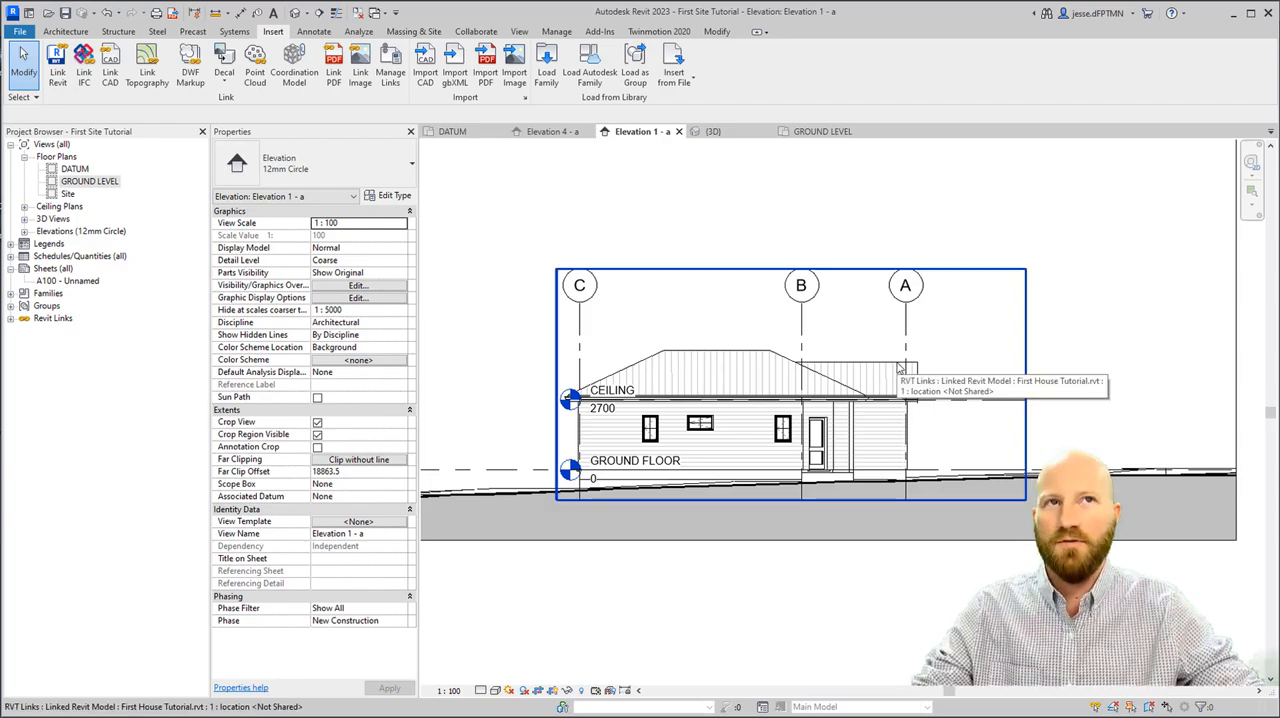
Open the DATUM floor plan and set its Orientation to True North.
left_click(453, 131)
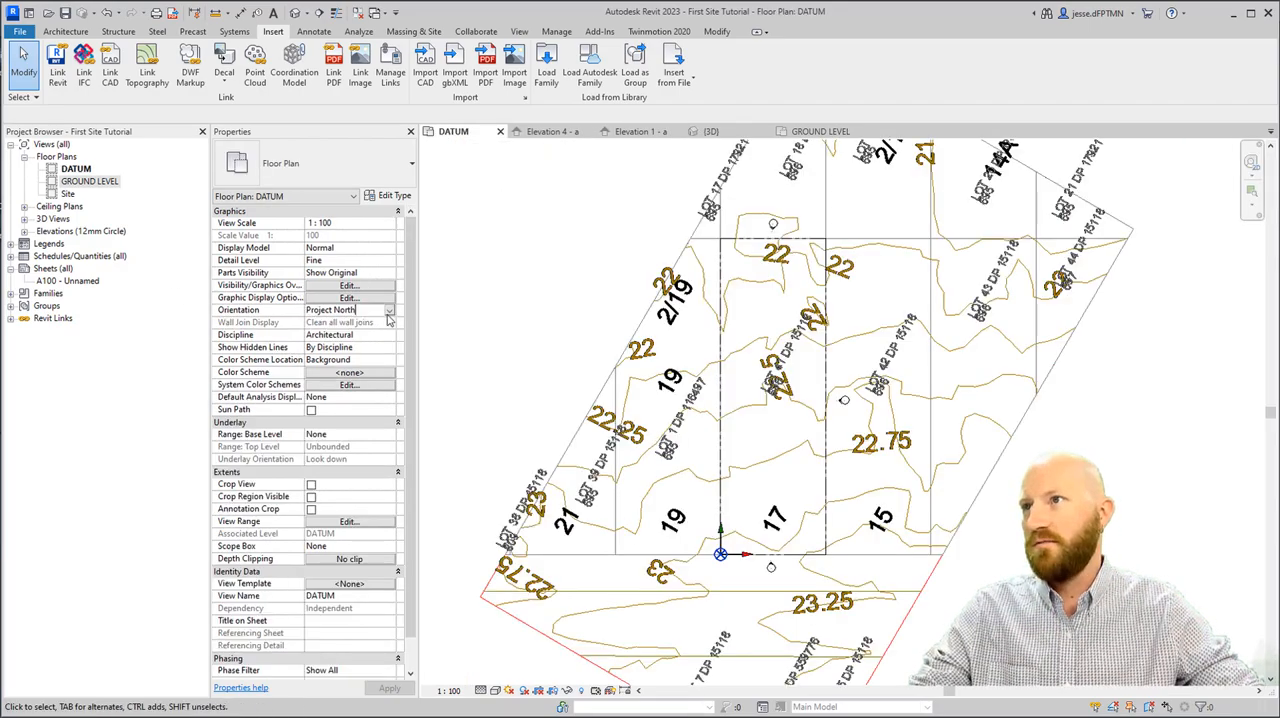
left_click(388, 309)
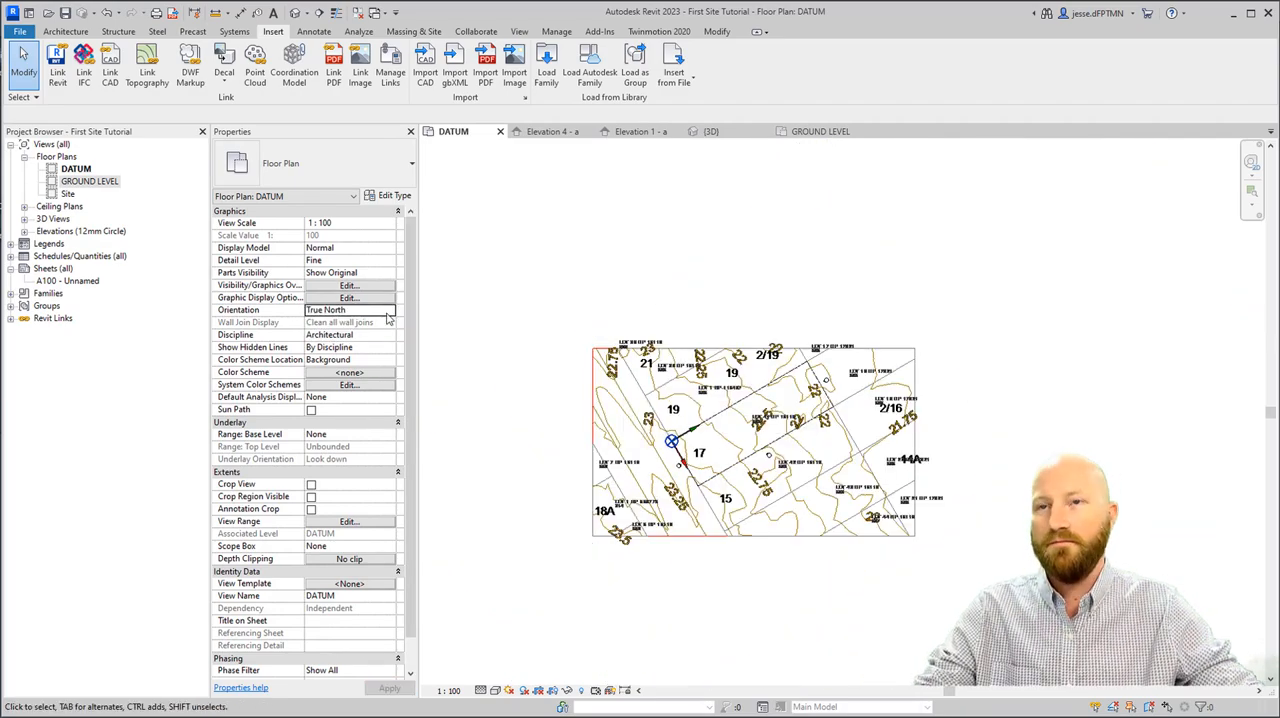
left_click(350, 309)
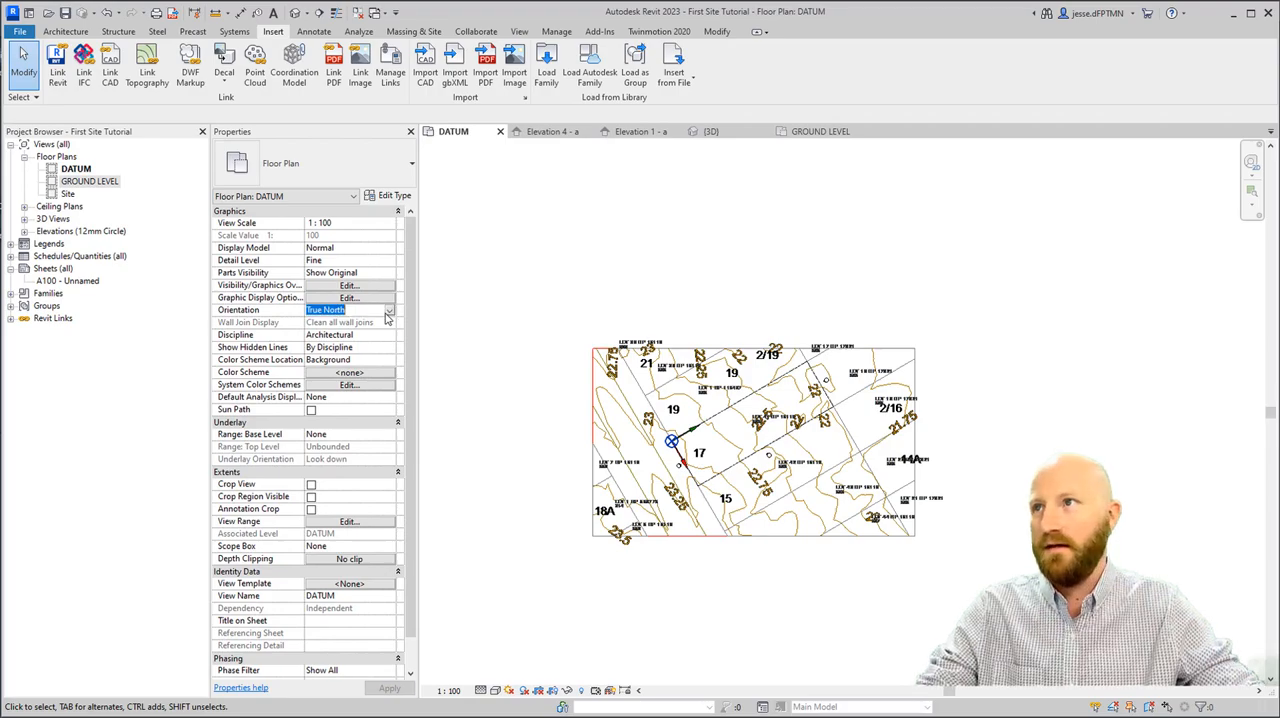
left_click(350, 309)
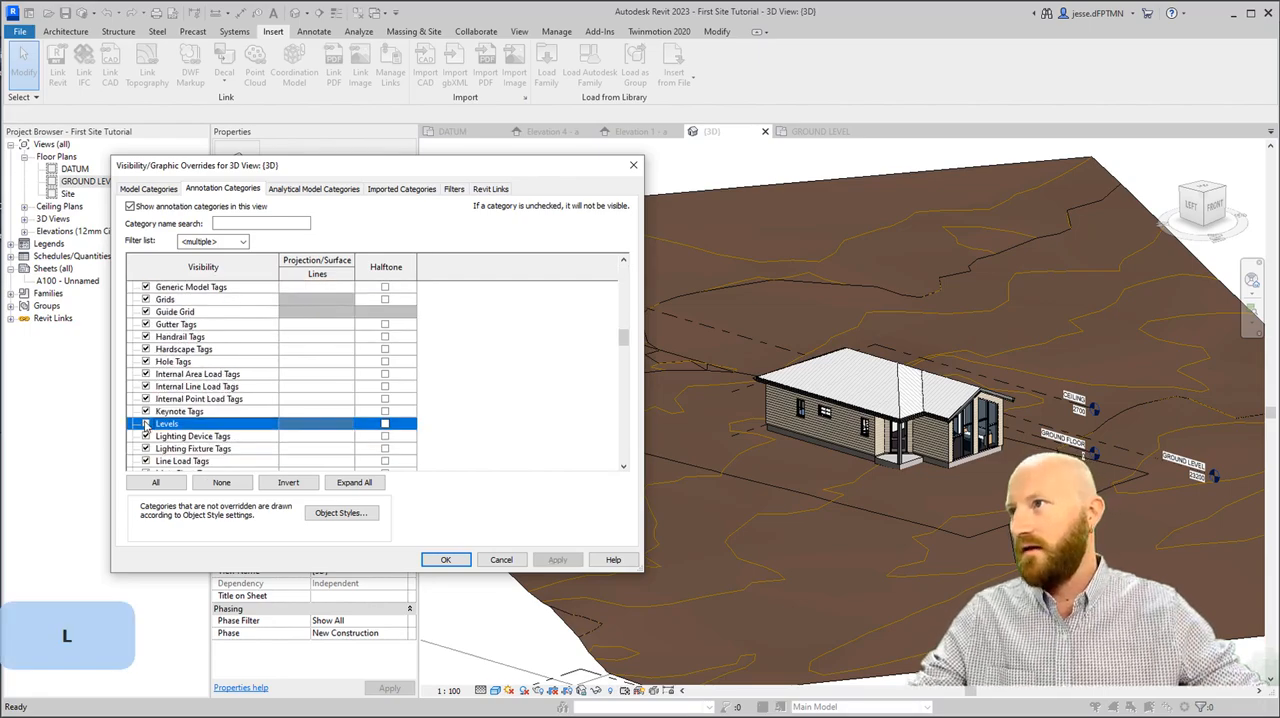
Turn off the levels and imported CAD categories in the 3D view's Visibility/Graphics.
left_click(401, 188)
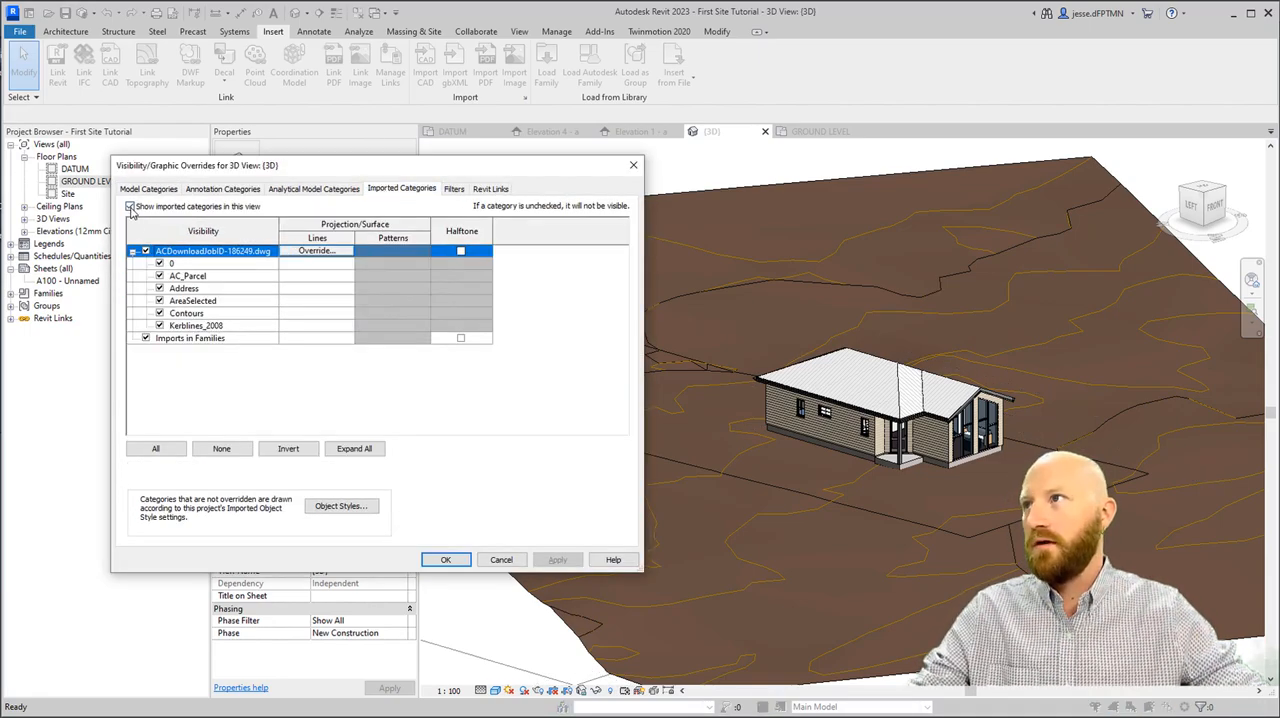
left_click(445, 559)
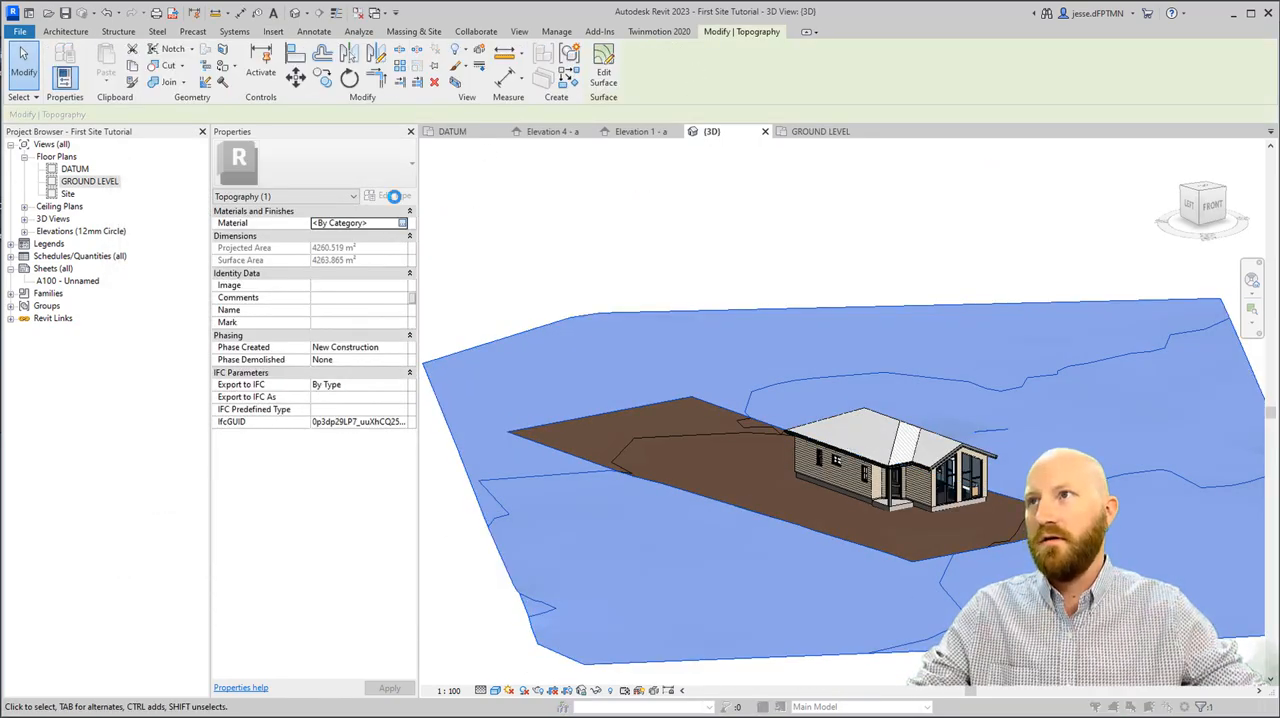
Assign the Default material to the outer topography, then browse materials for the property surface.
left_click(402, 222)
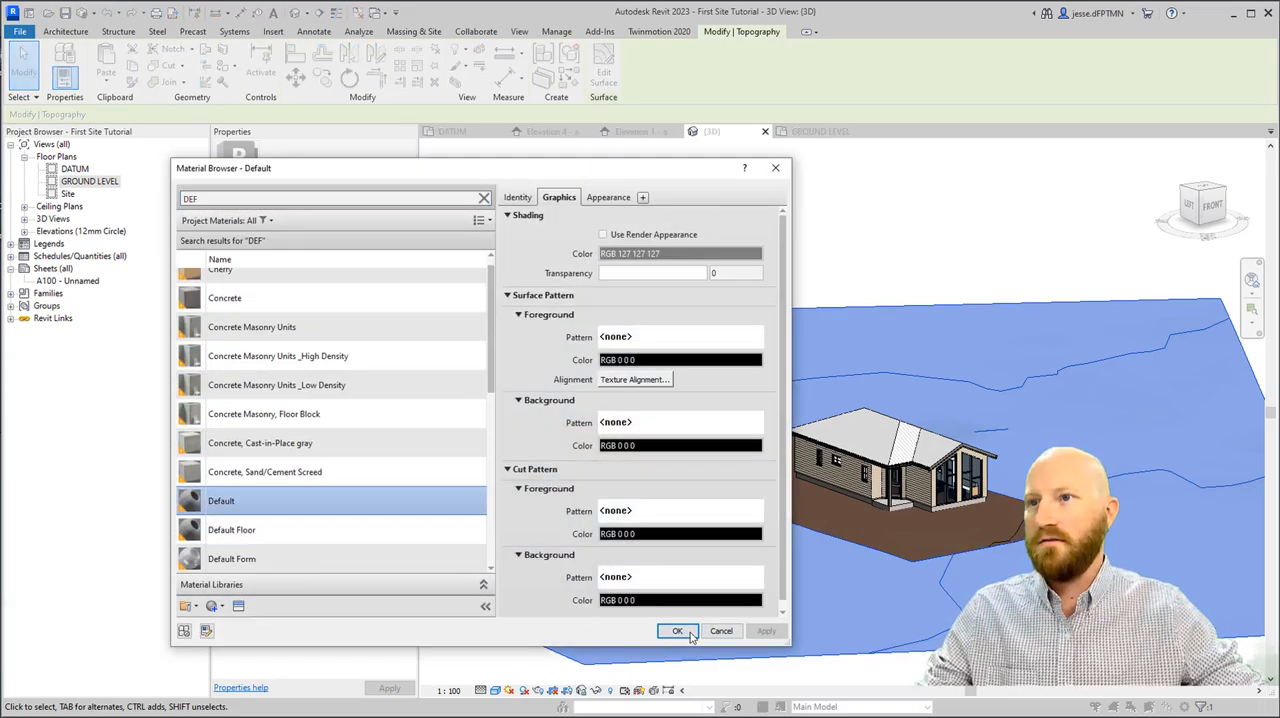
left_click(677, 631)
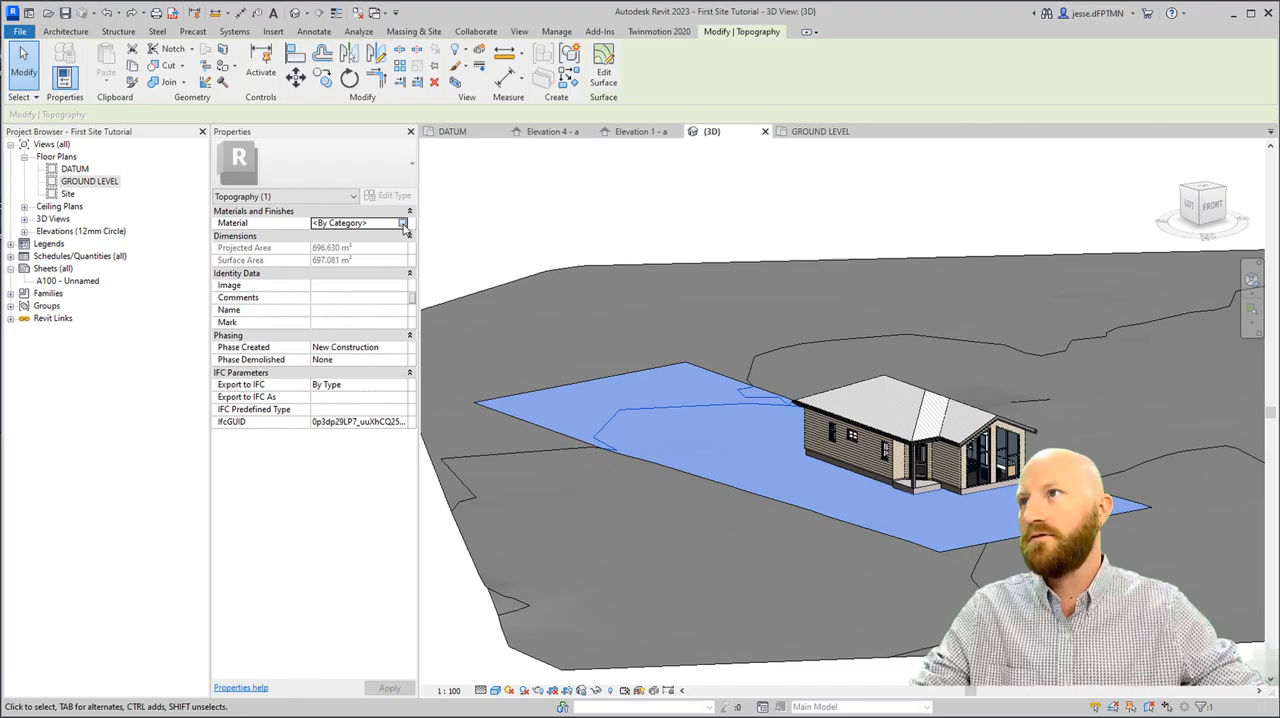
left_click(403, 222)
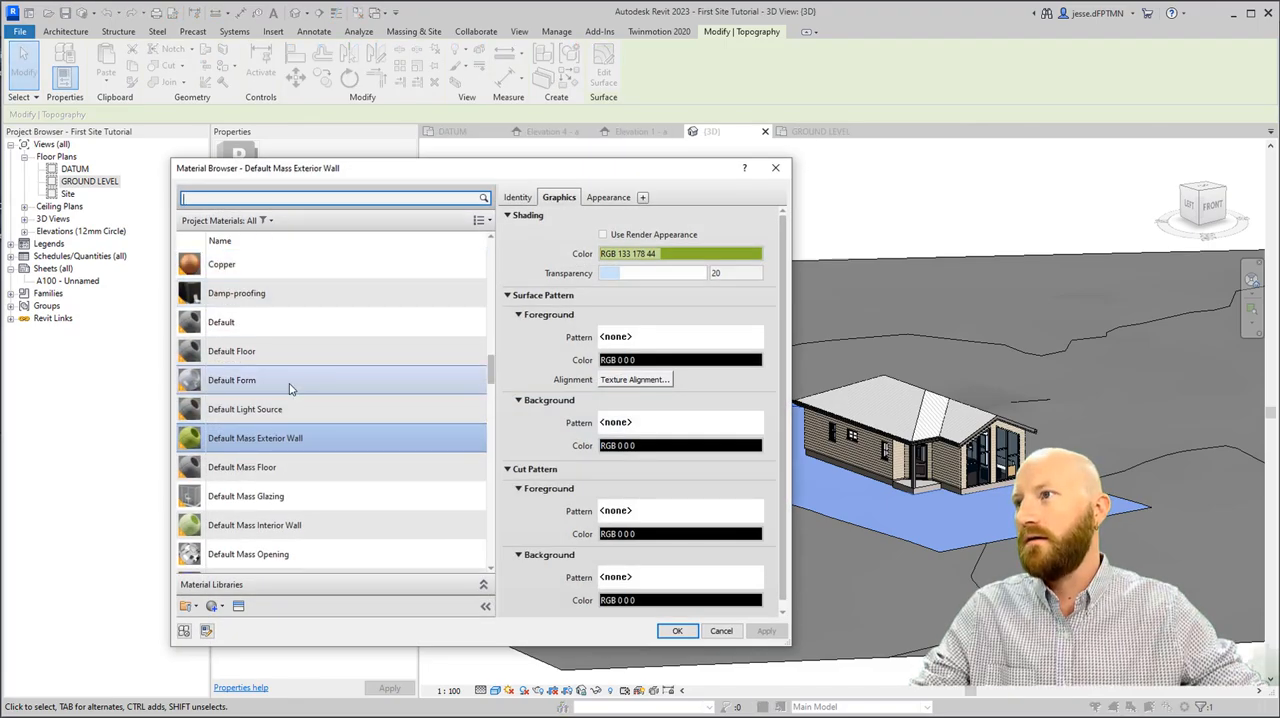
Create a new blank material and rename it Grass.
left_click(210, 606)
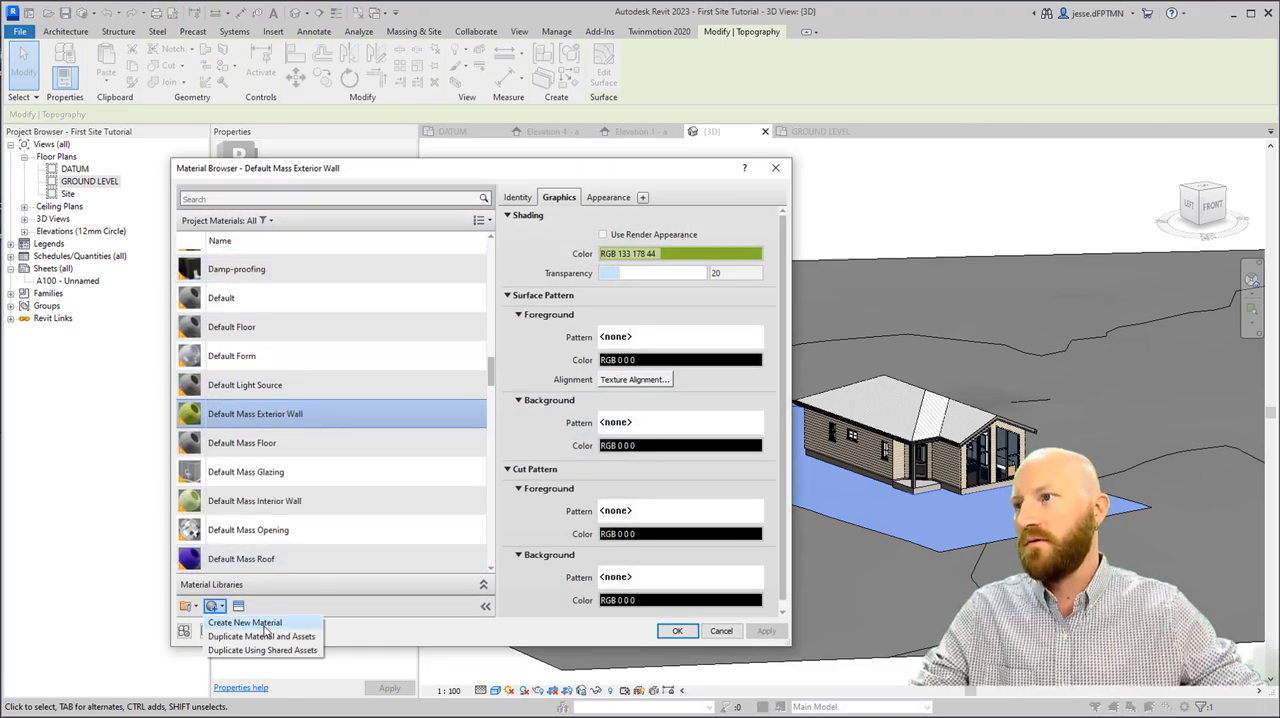
left_click(245, 622)
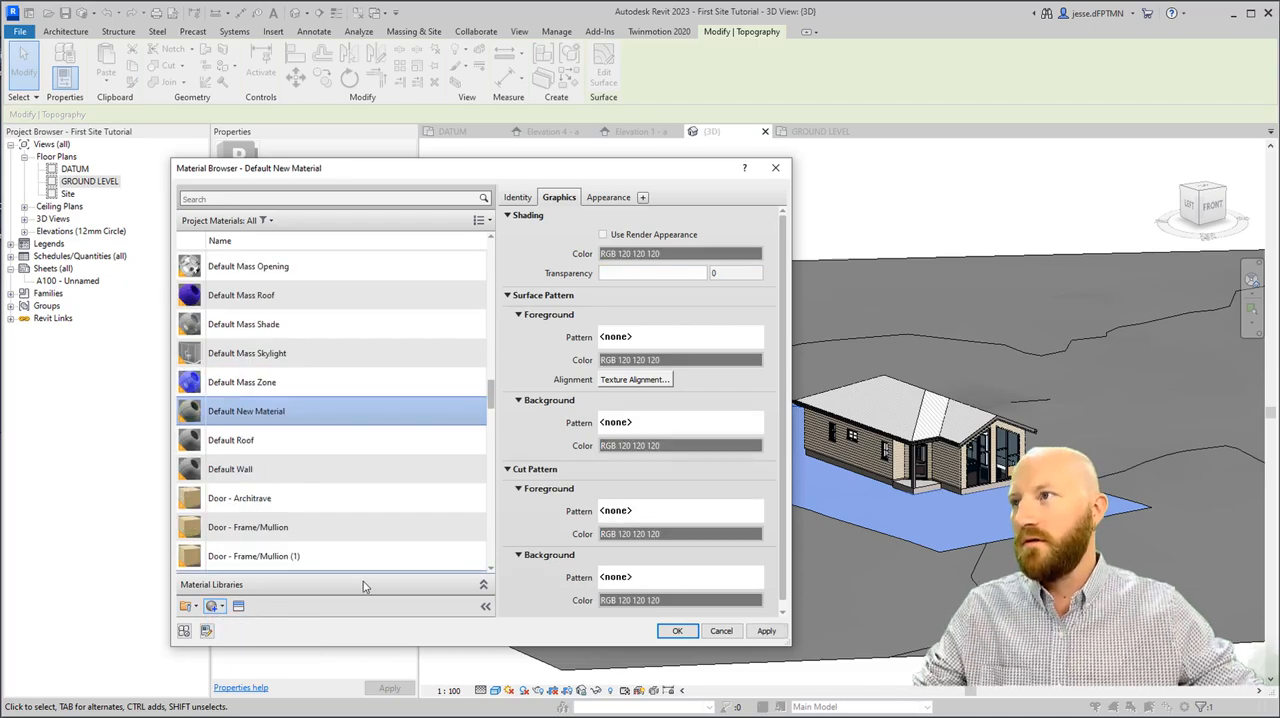
right_click(246, 411)
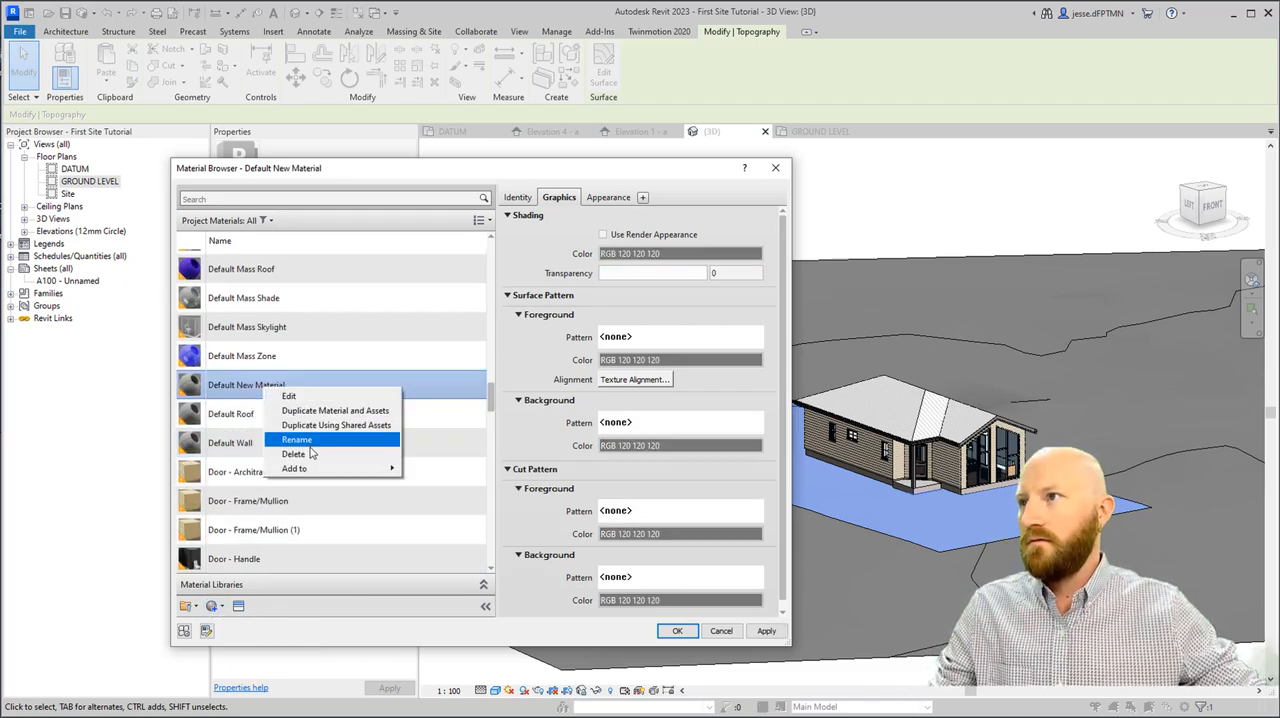
left_click(296, 440)
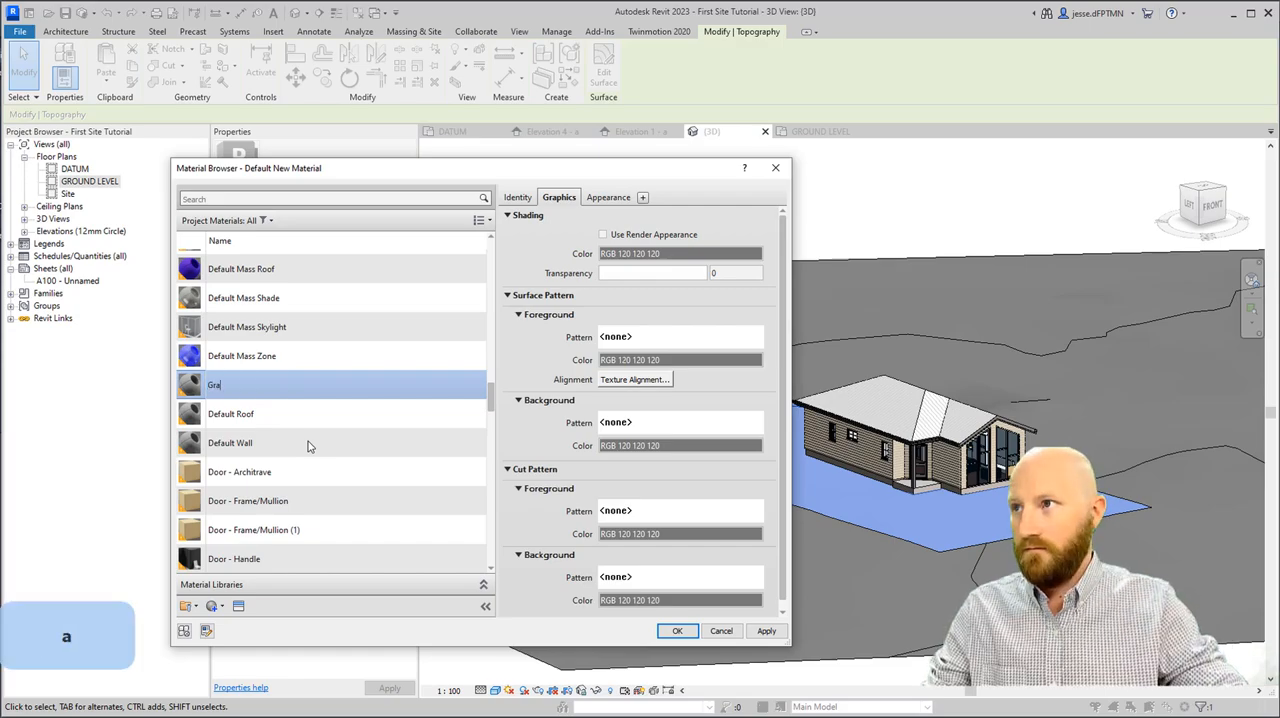
type("ss")
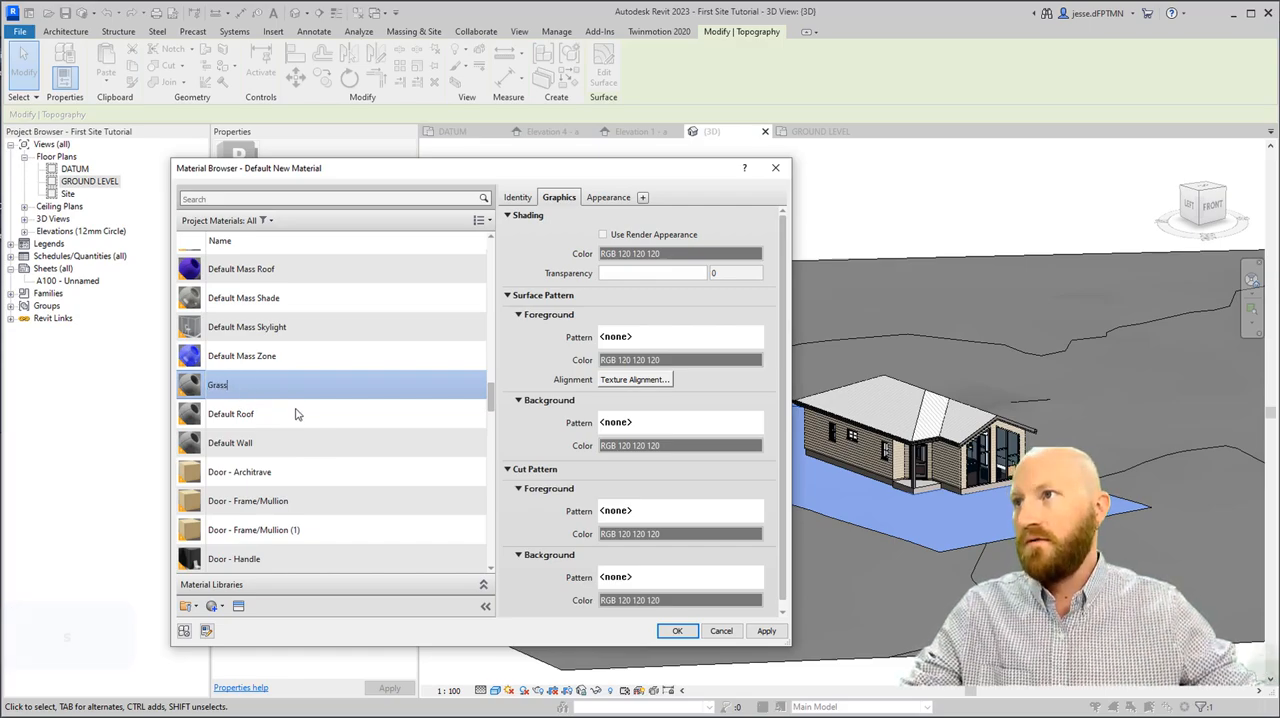
Give Grass a grass appearance asset and Use Render Appearance, then apply it to the lot.
left_click(608, 197)
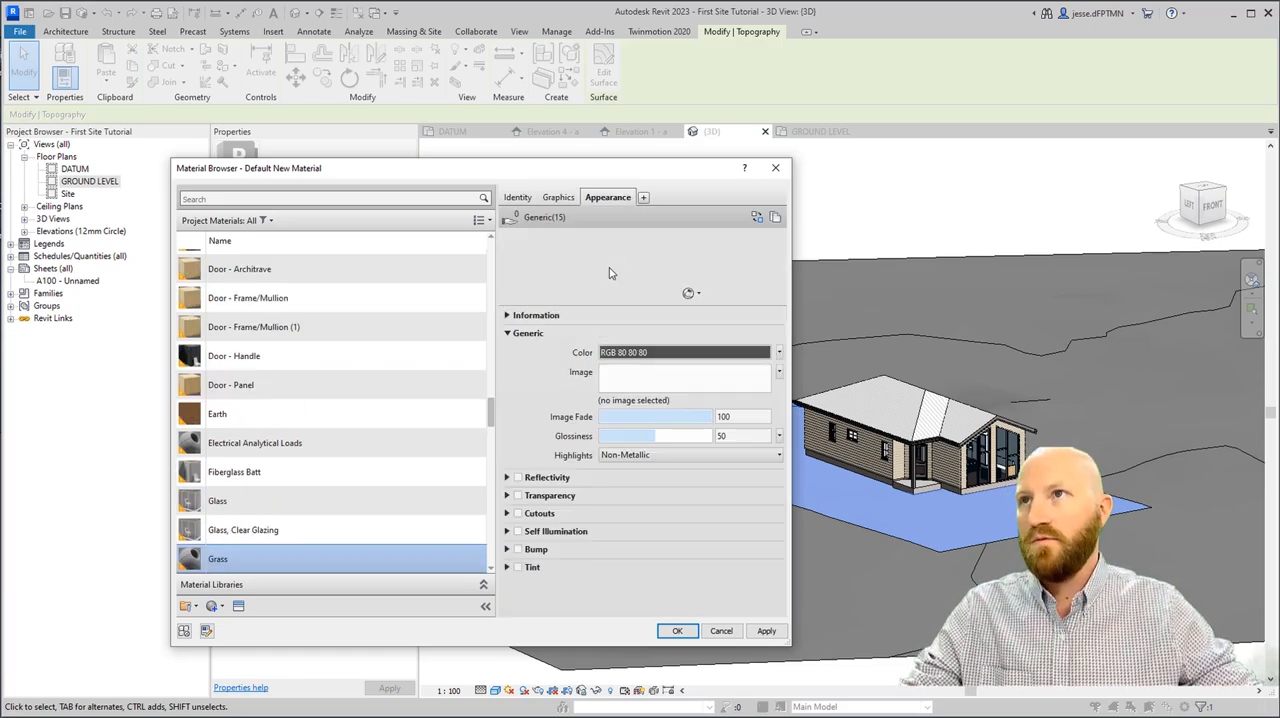
left_click(758, 217)
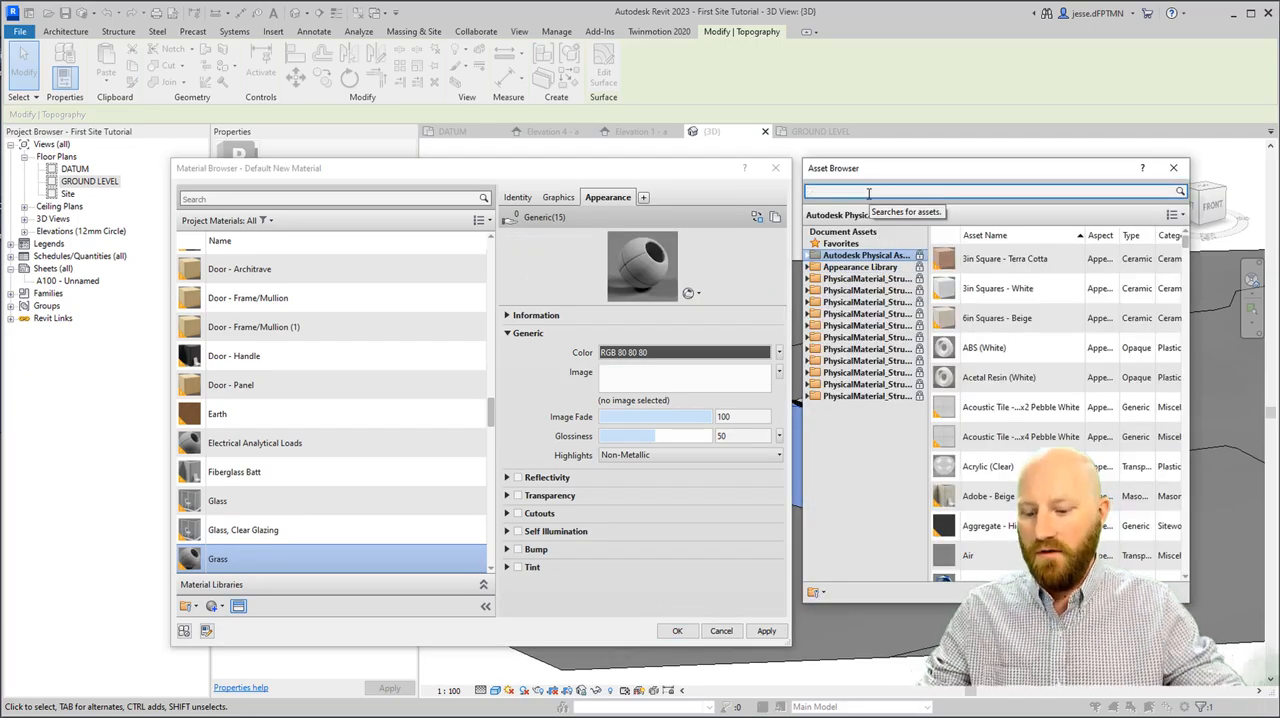
type("grass")
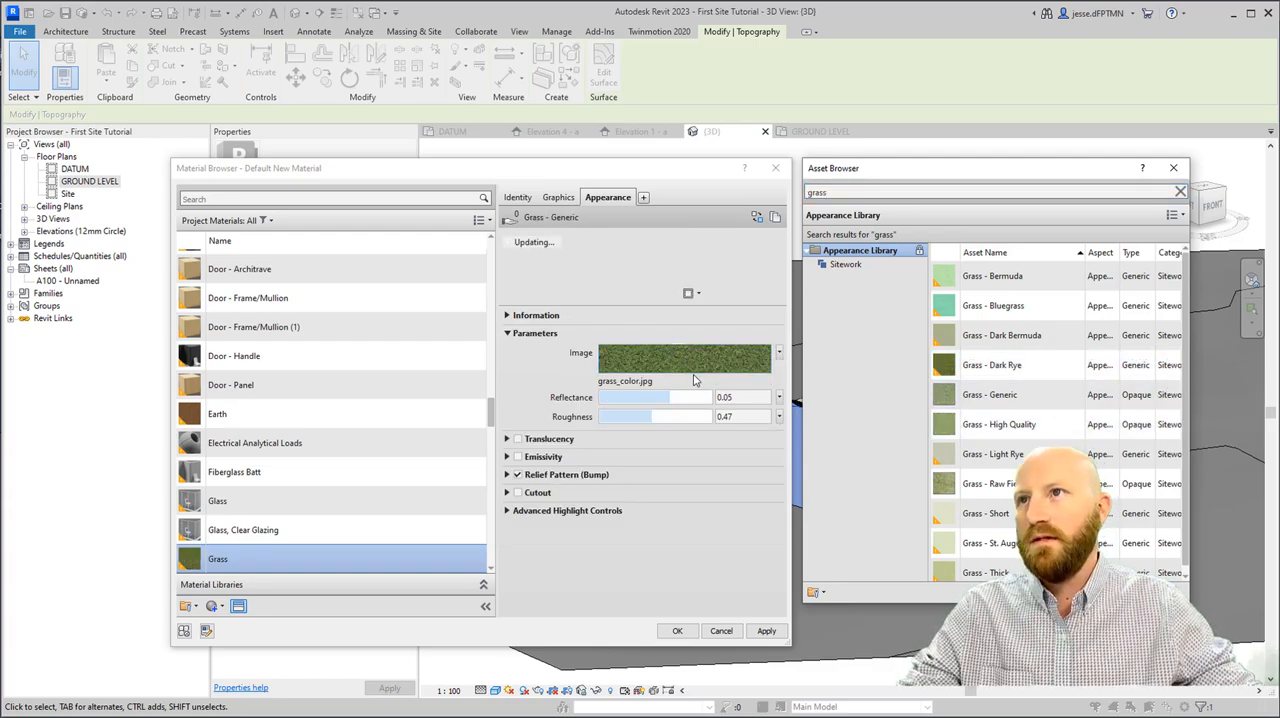
left_click(558, 197)
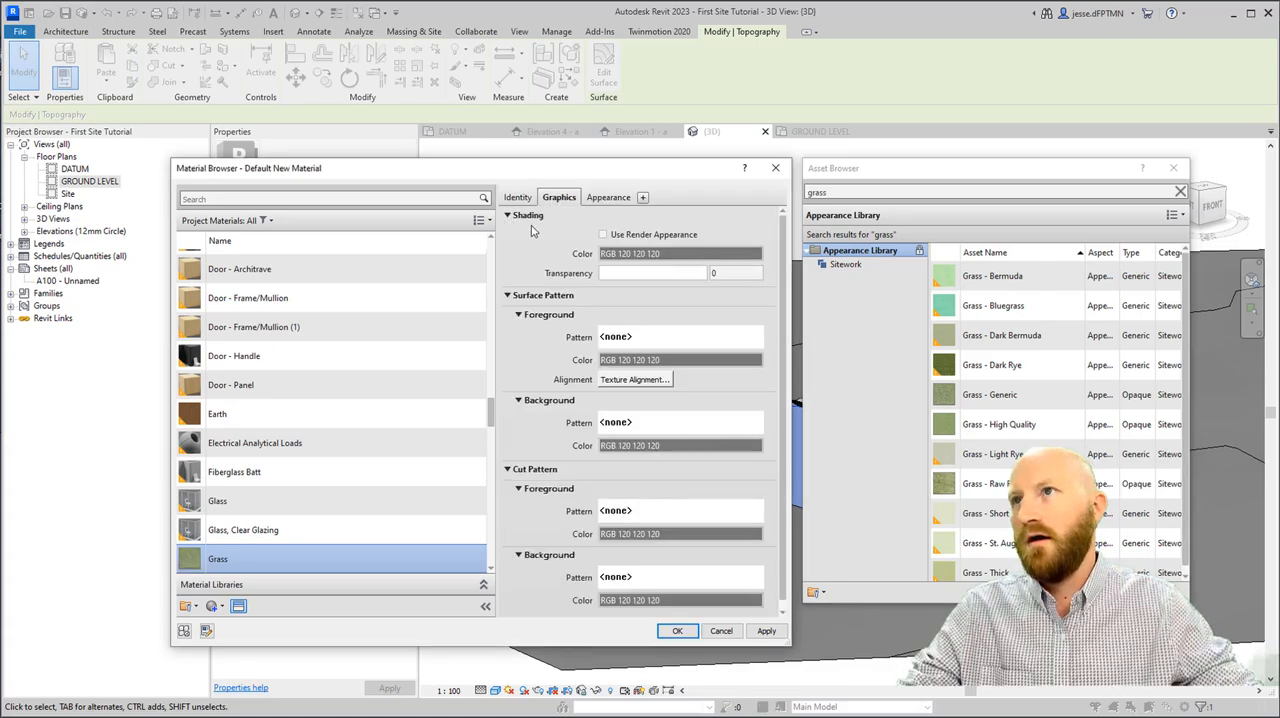
left_click(603, 234)
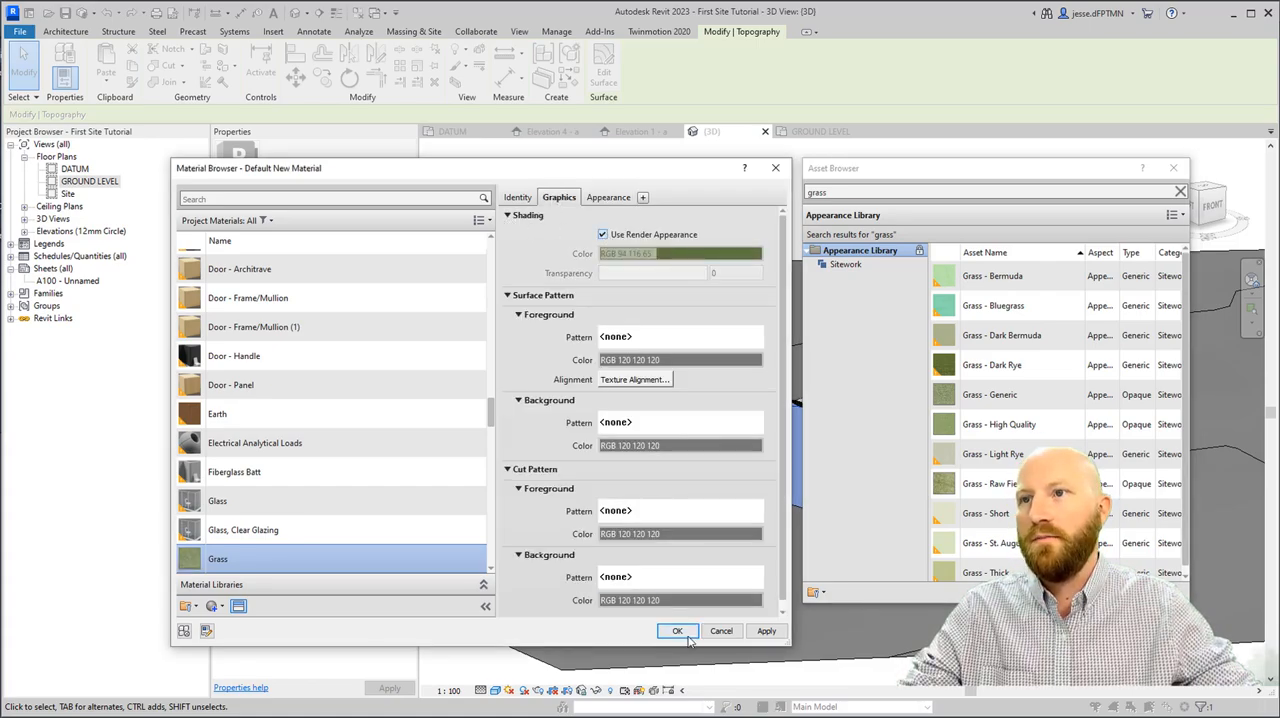
left_click(677, 630)
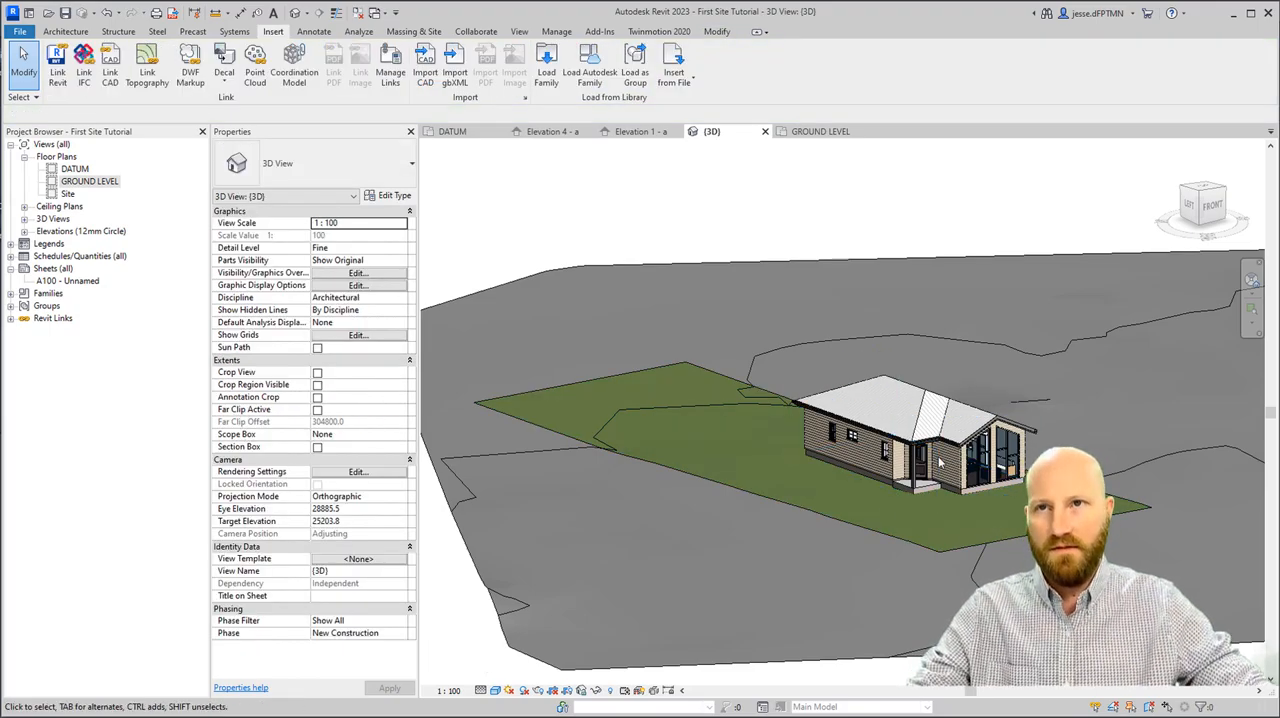
left_click_drag(940, 460, 1025, 525)
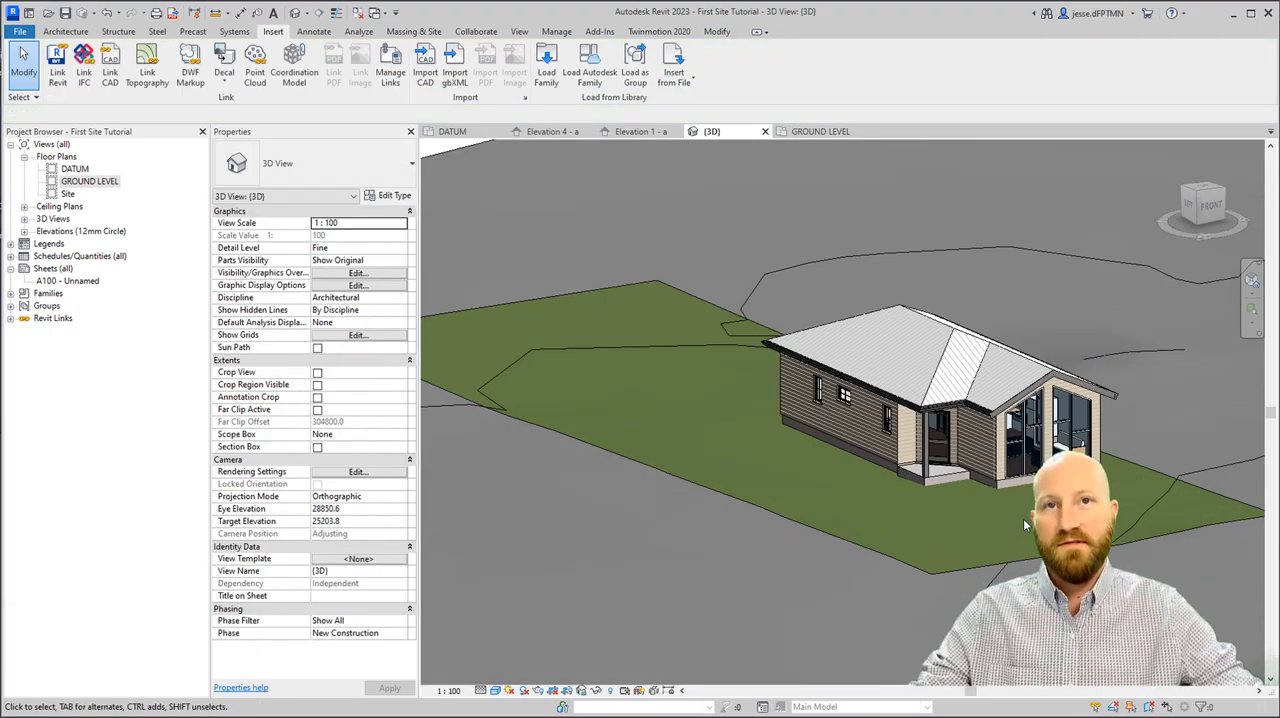